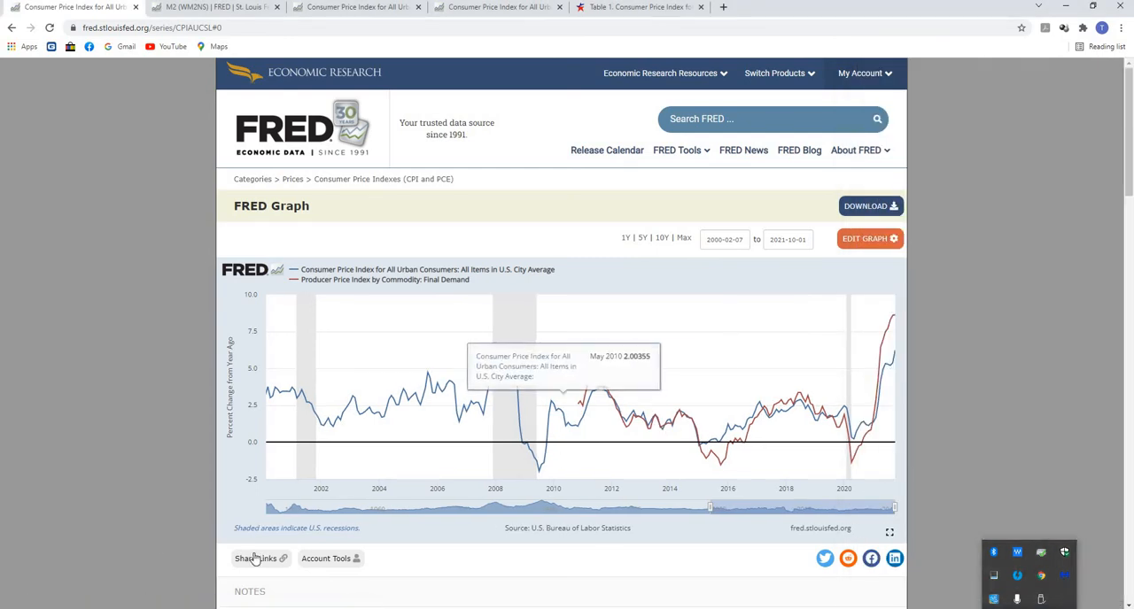
{"action": "mouse_move", "coordinate": [854, 446]}
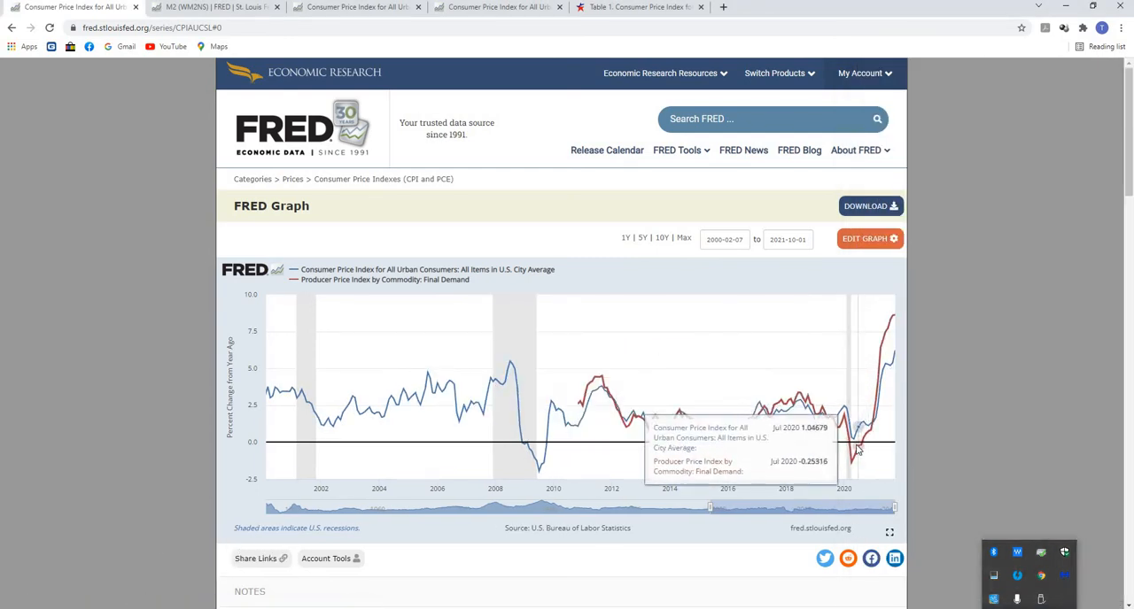
{"action": "mouse_move", "coordinate": [854, 446]}
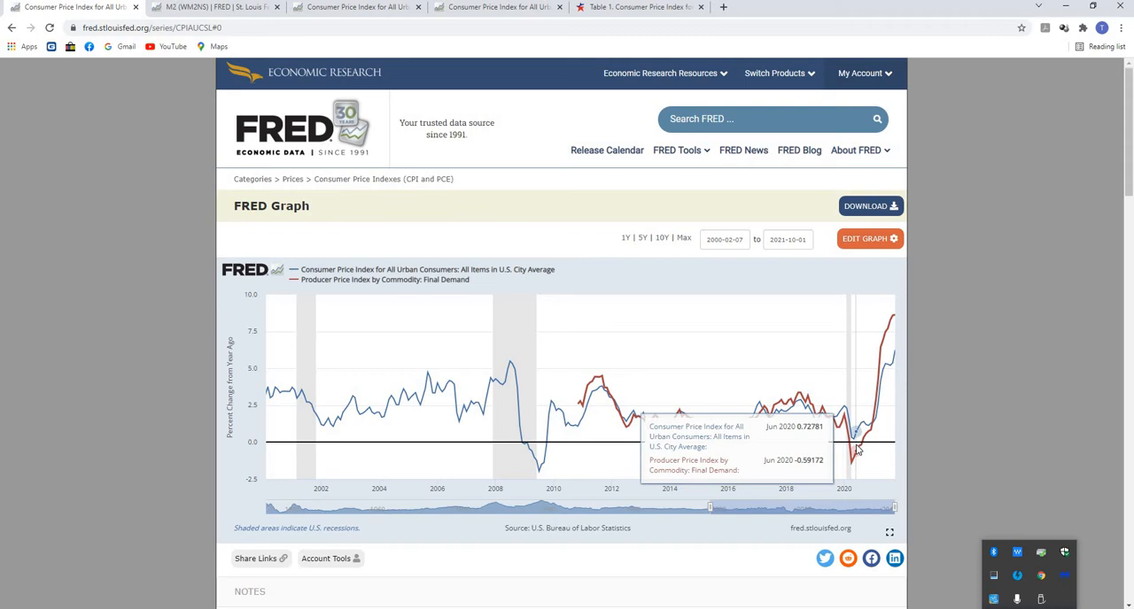
{"action": "mouse_move", "coordinate": [907, 363]}
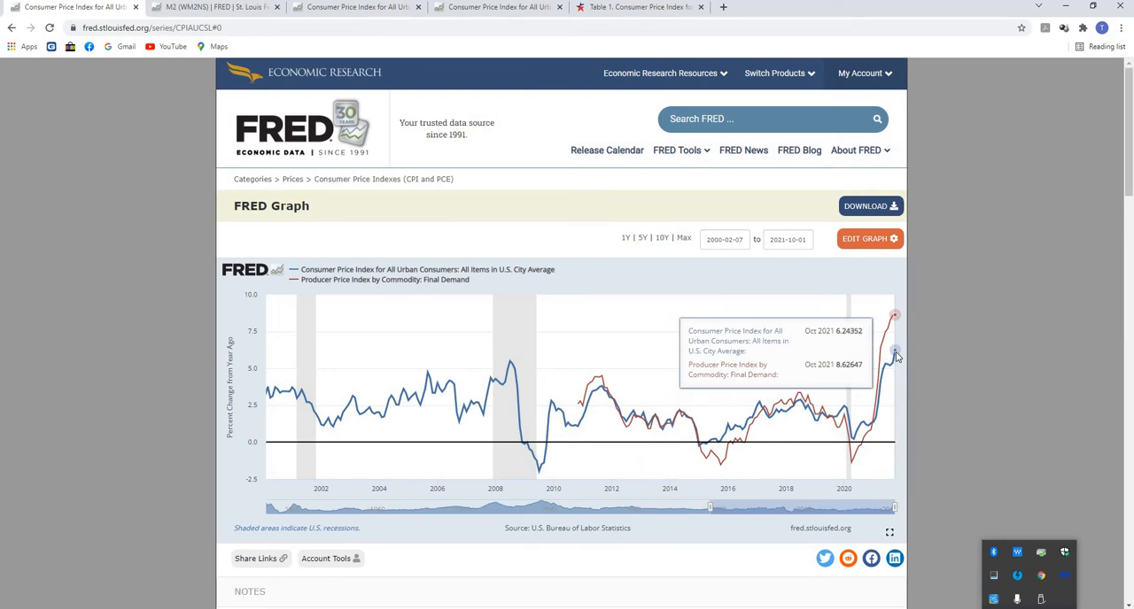
{"action": "mouse_move", "coordinate": [901, 355]}
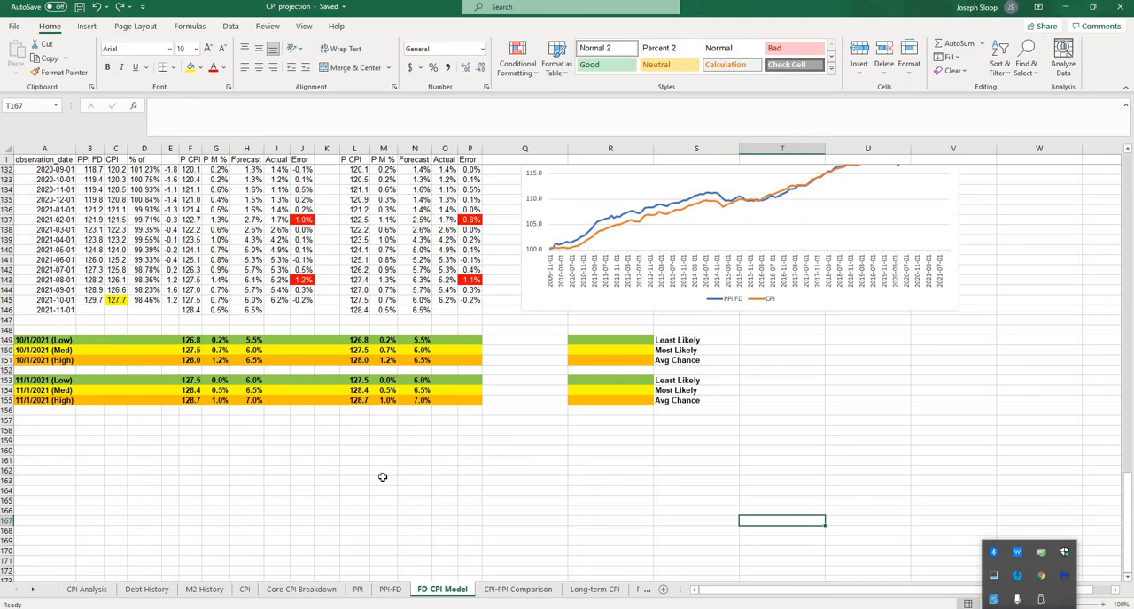
{"action": "left_click", "coordinate": [216, 350]}
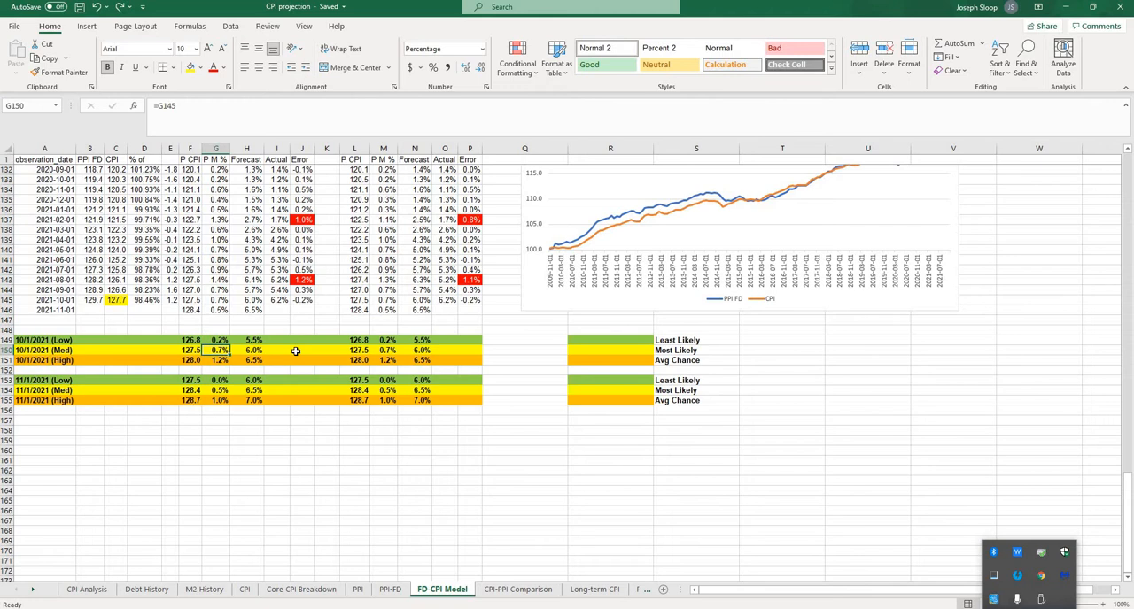
{"action": "left_click", "coordinate": [247, 351]}
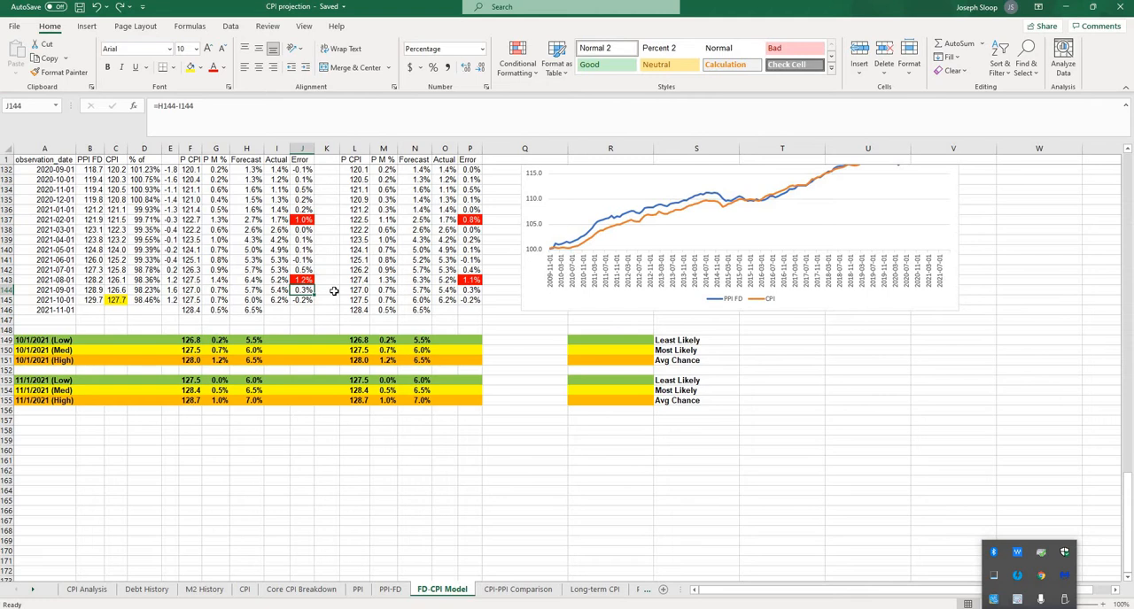
{"action": "mouse_move", "coordinate": [415, 335]}
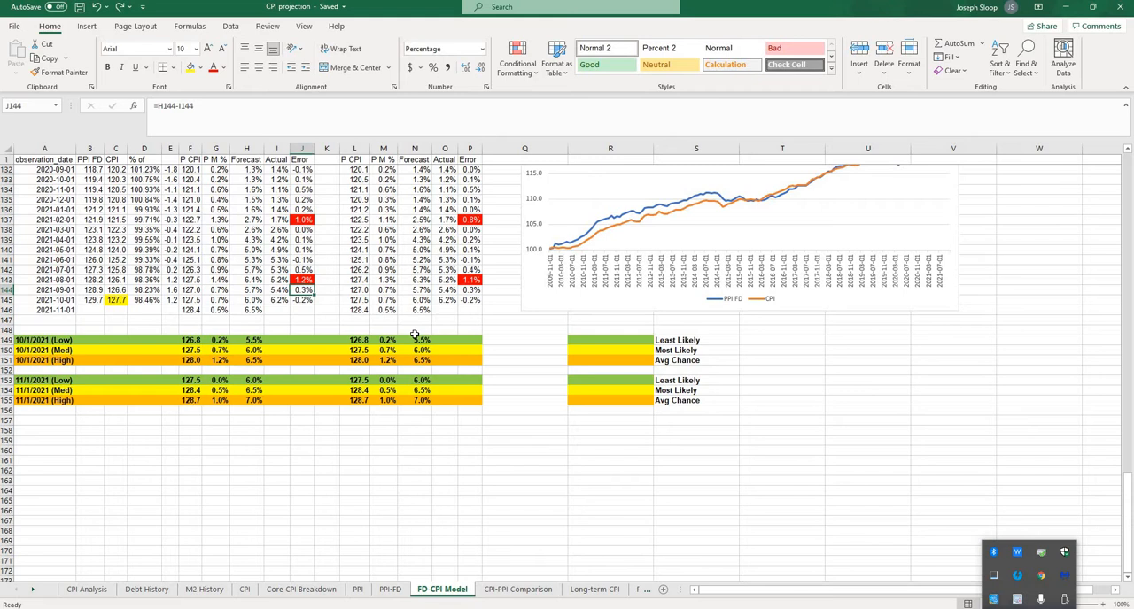
{"action": "mouse_move", "coordinate": [514, 471]}
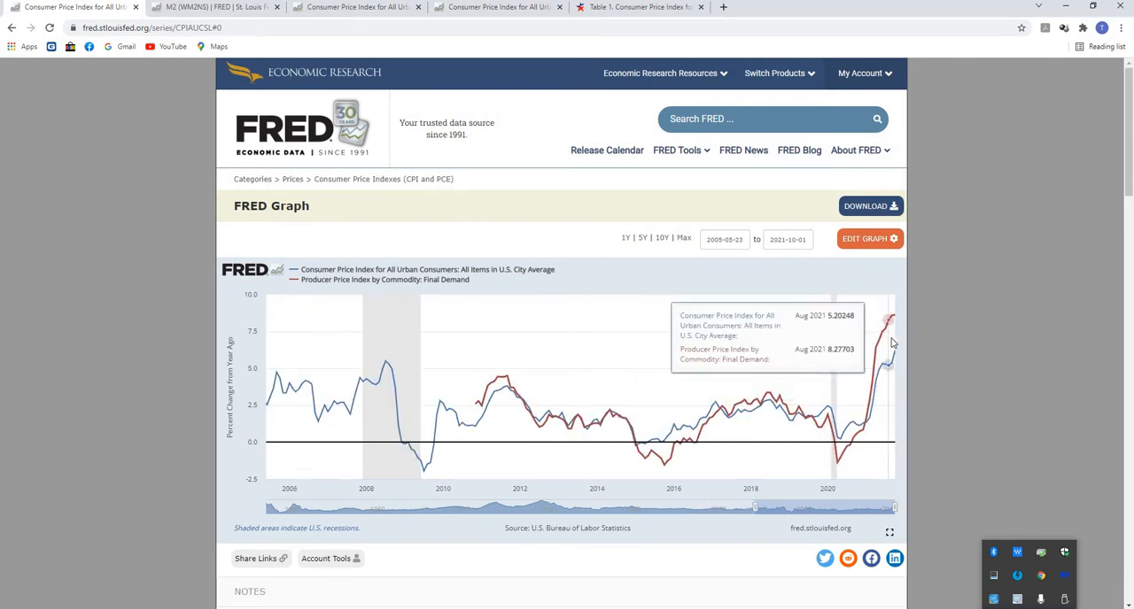
{"action": "mouse_move", "coordinate": [849, 372]}
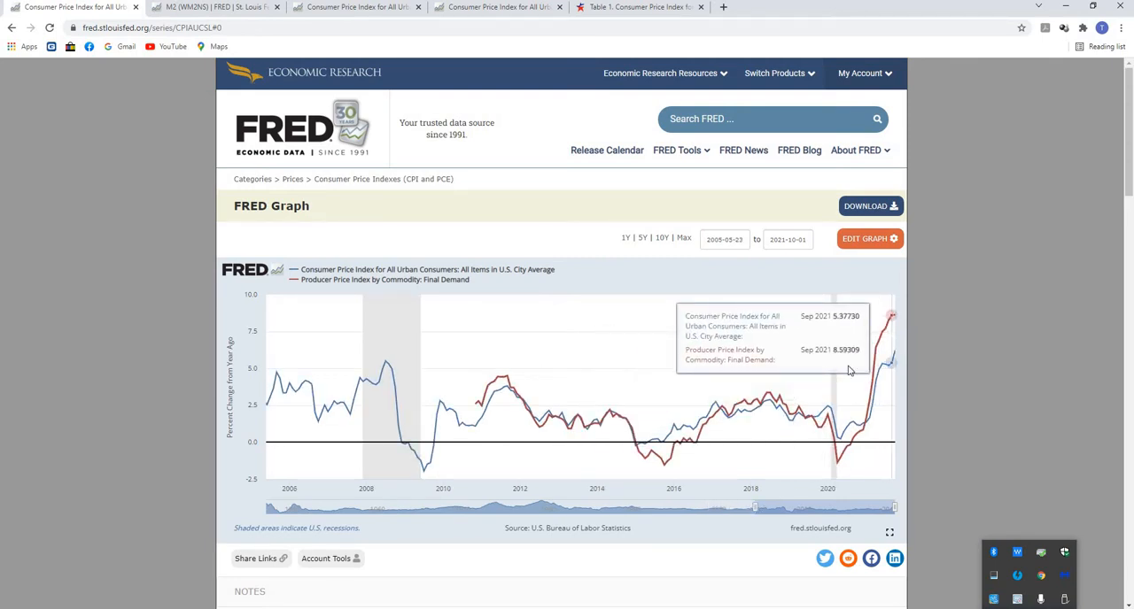
{"action": "mouse_move", "coordinate": [498, 381]}
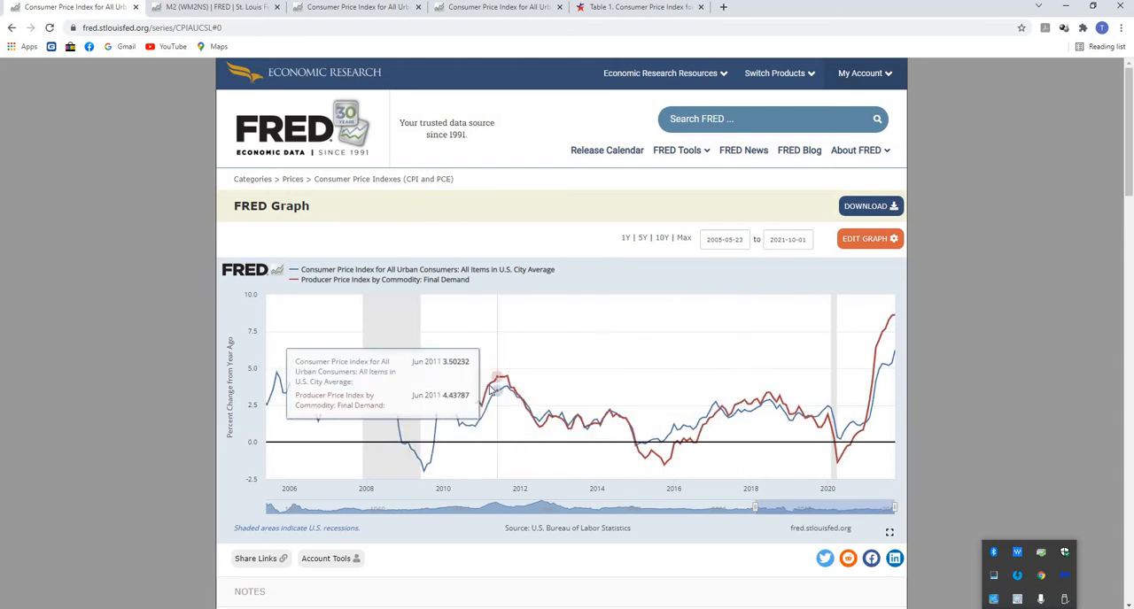
{"action": "mouse_move", "coordinate": [499, 386]}
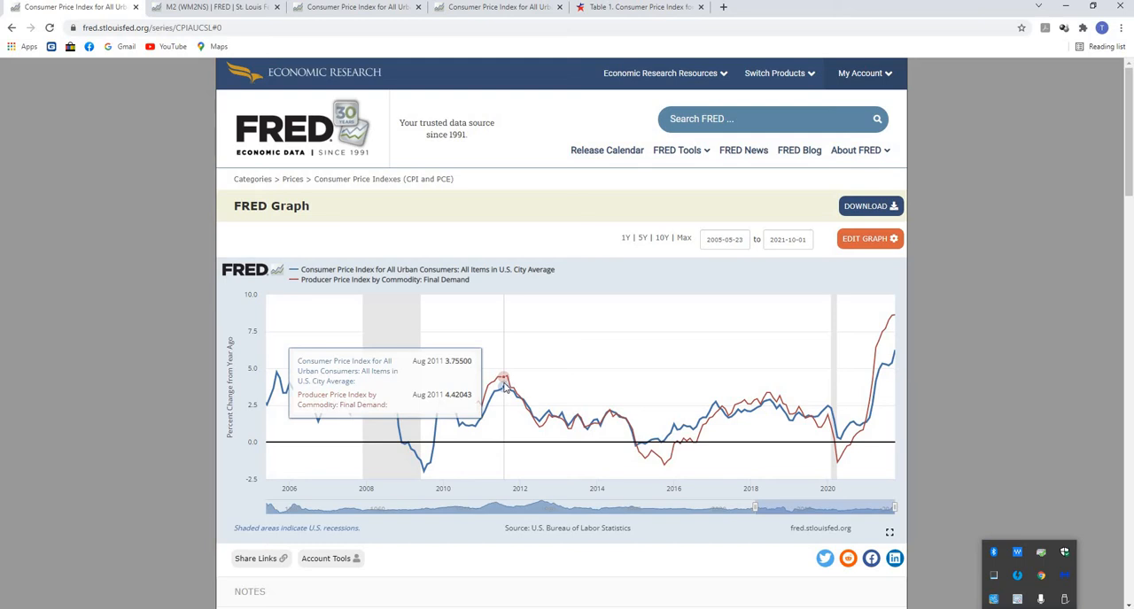
{"action": "mouse_move", "coordinate": [893, 335]}
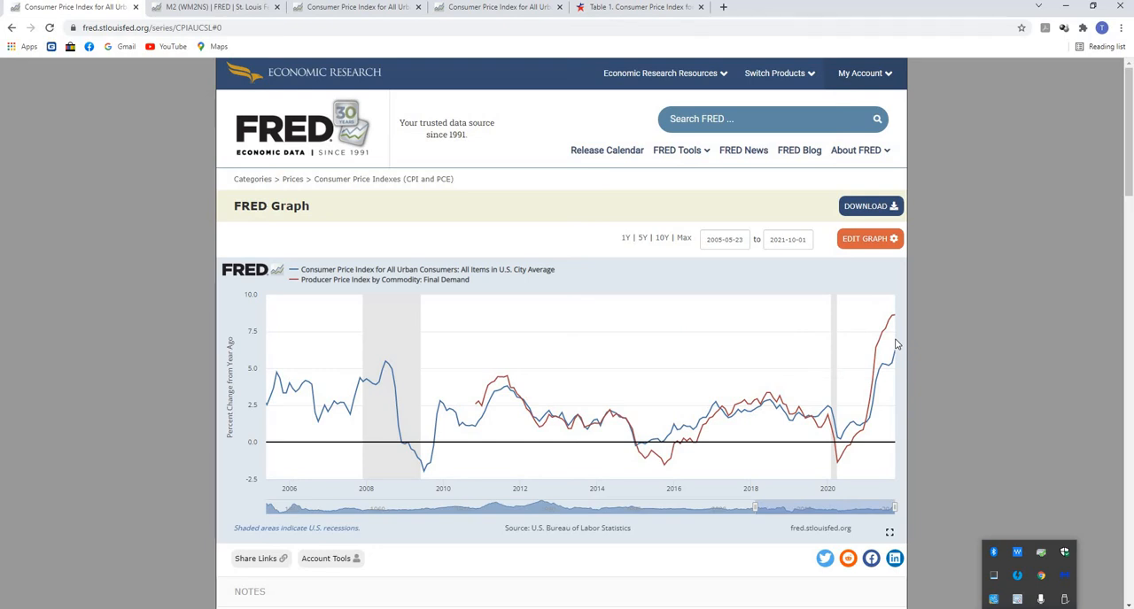
{"action": "mouse_move", "coordinate": [895, 346]}
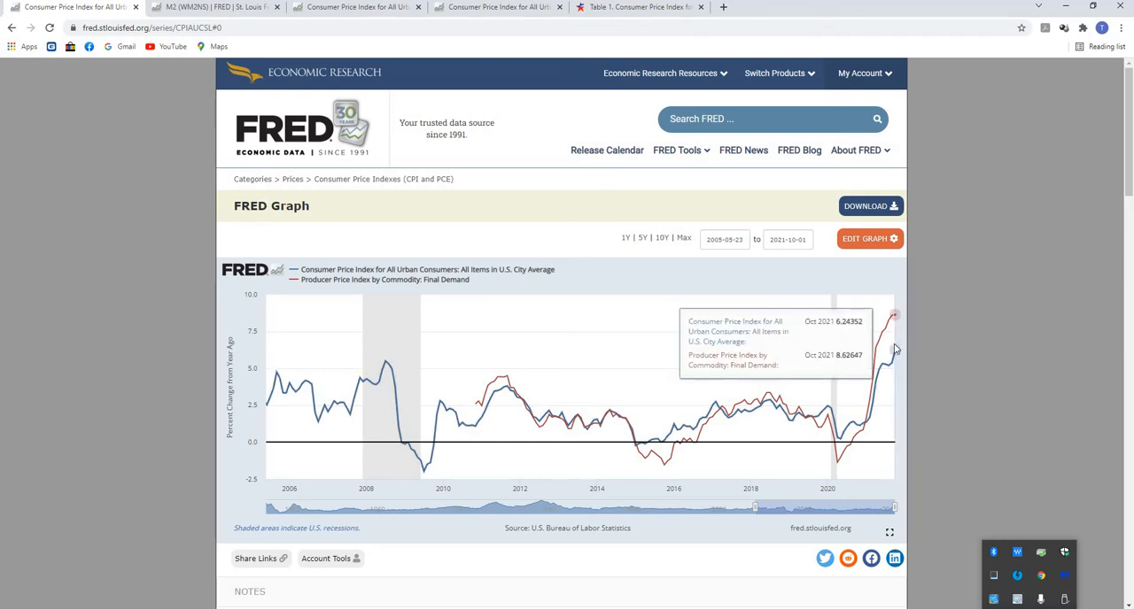
{"action": "mouse_move", "coordinate": [900, 345]}
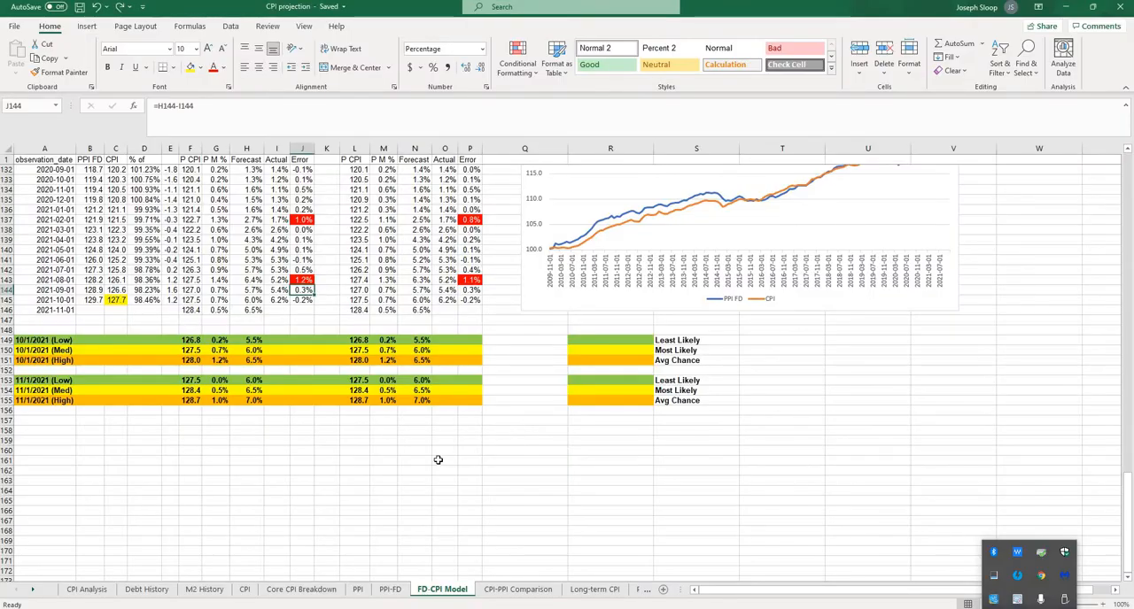
{"action": "mouse_move", "coordinate": [475, 429]}
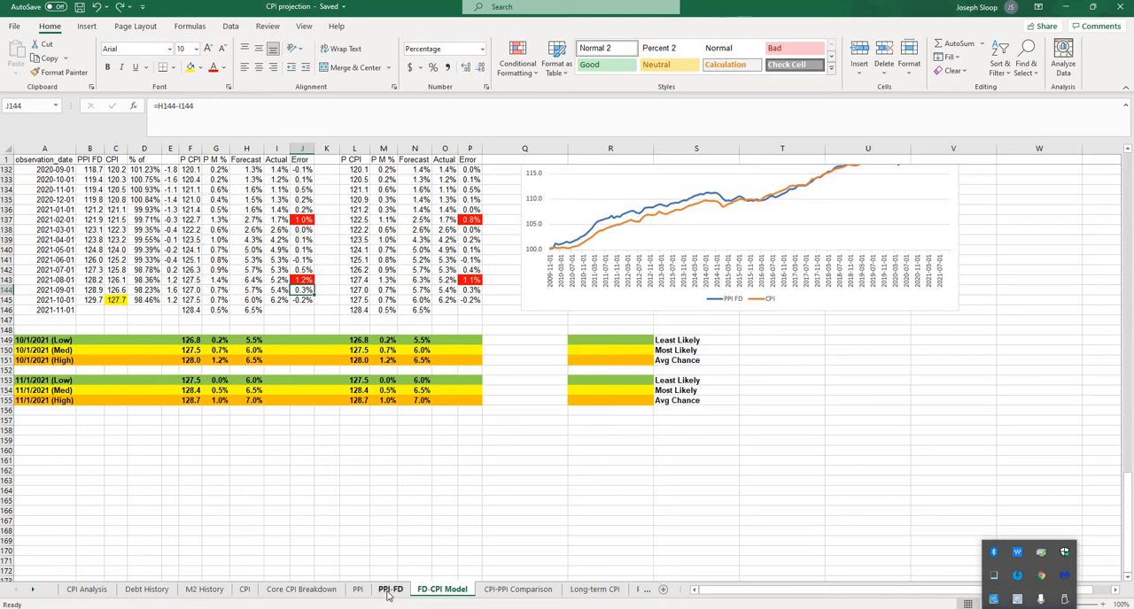
Browse between the PPI-FD and CPI sheets, ending on the PPI-FD year-over-year table.
{"action": "left_click", "coordinate": [390, 588]}
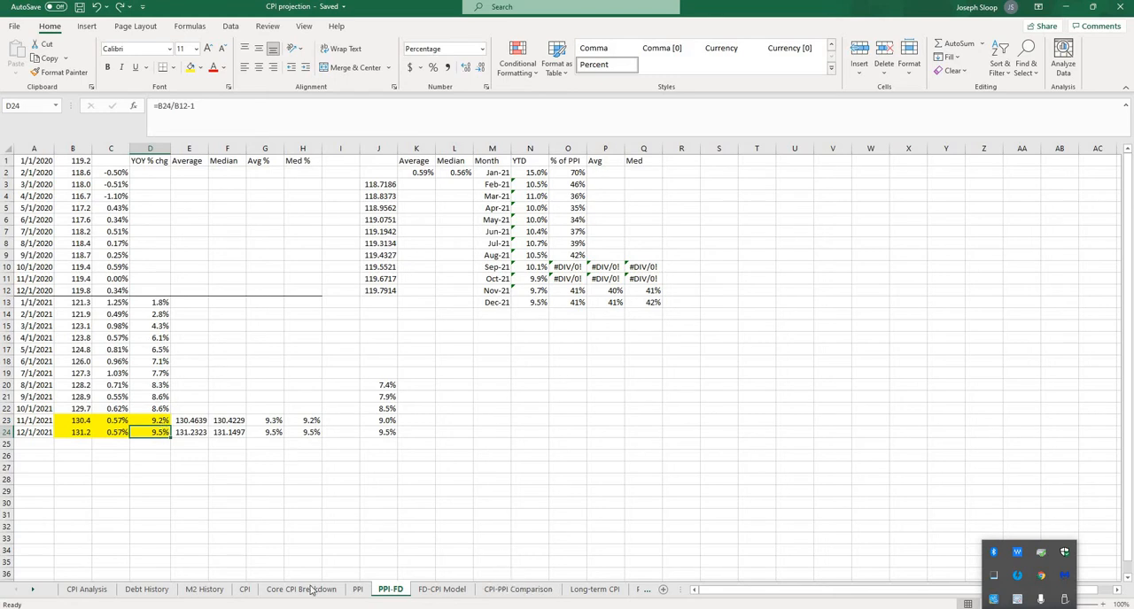
{"action": "left_click", "coordinate": [244, 588]}
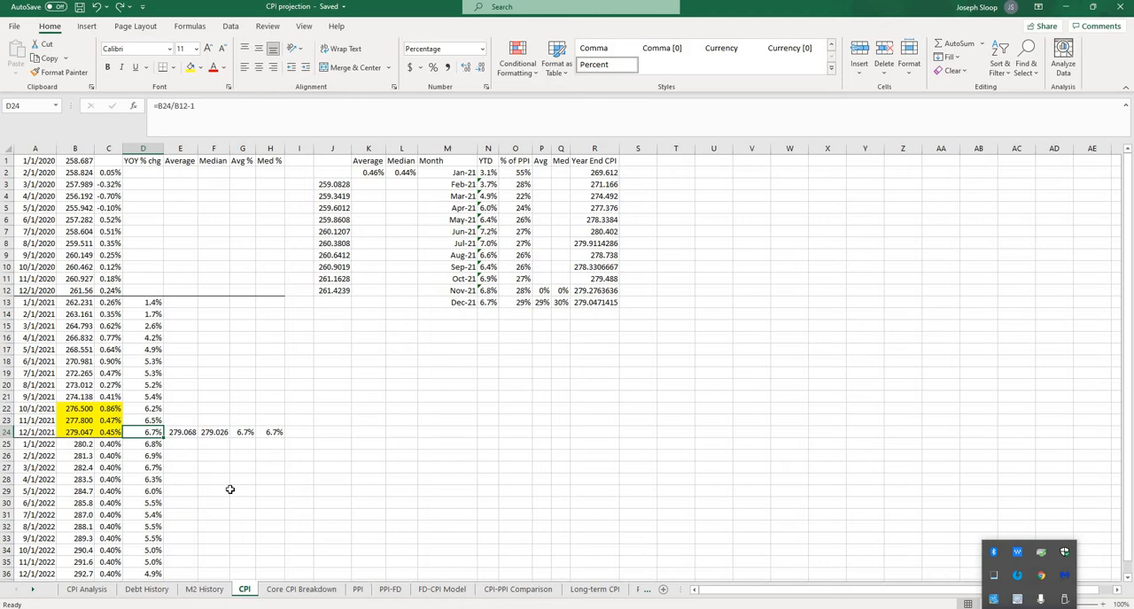
{"action": "mouse_move", "coordinate": [230, 489]}
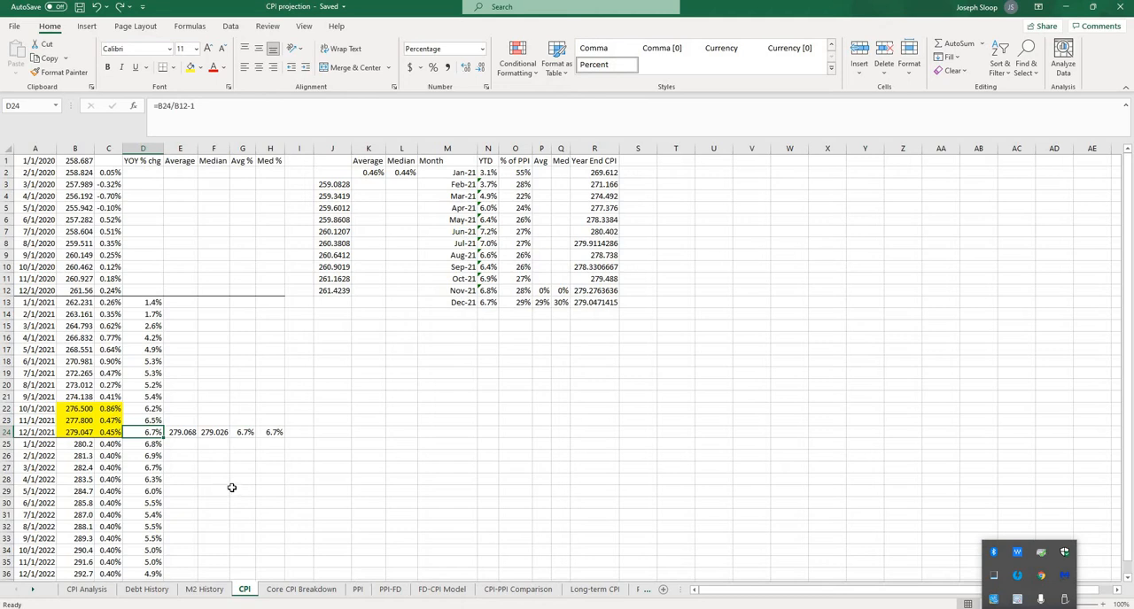
{"action": "mouse_move", "coordinate": [99, 408]}
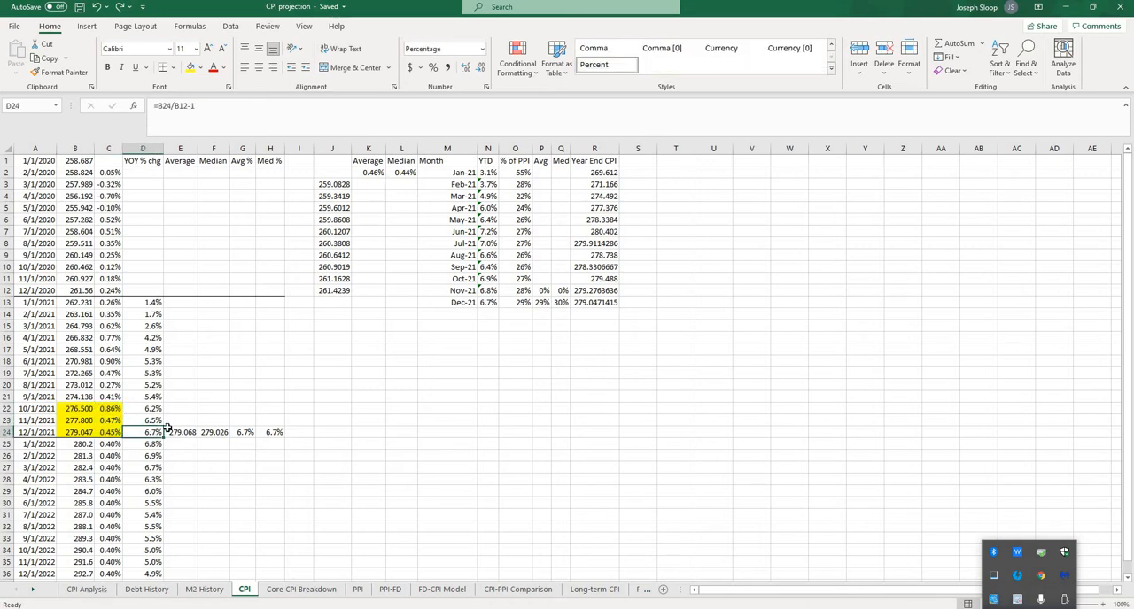
{"action": "mouse_move", "coordinate": [174, 422]}
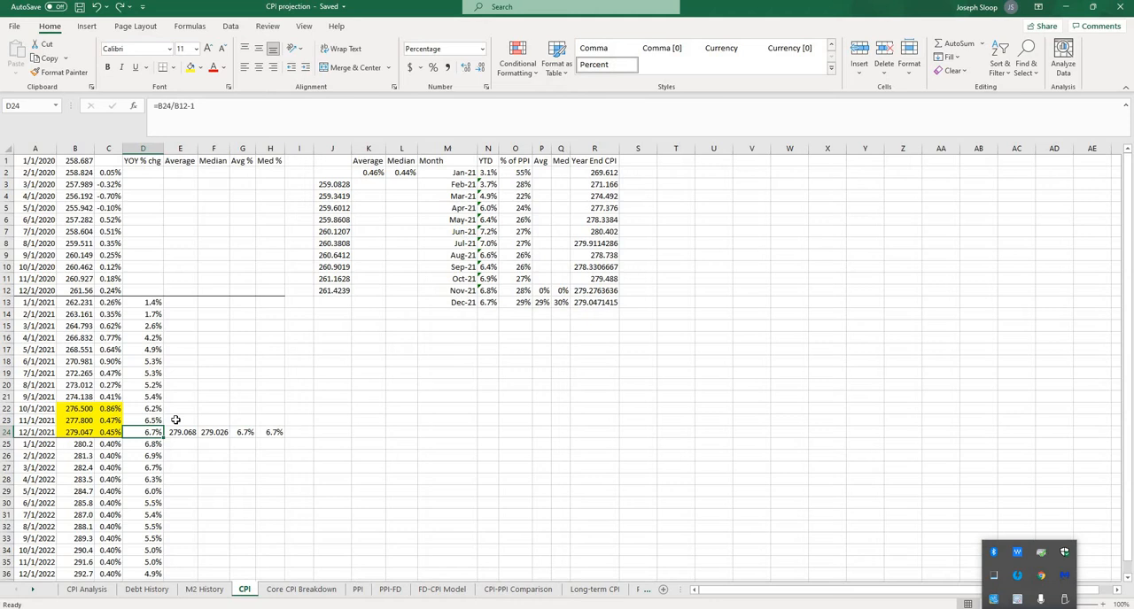
{"action": "mouse_move", "coordinate": [193, 415]}
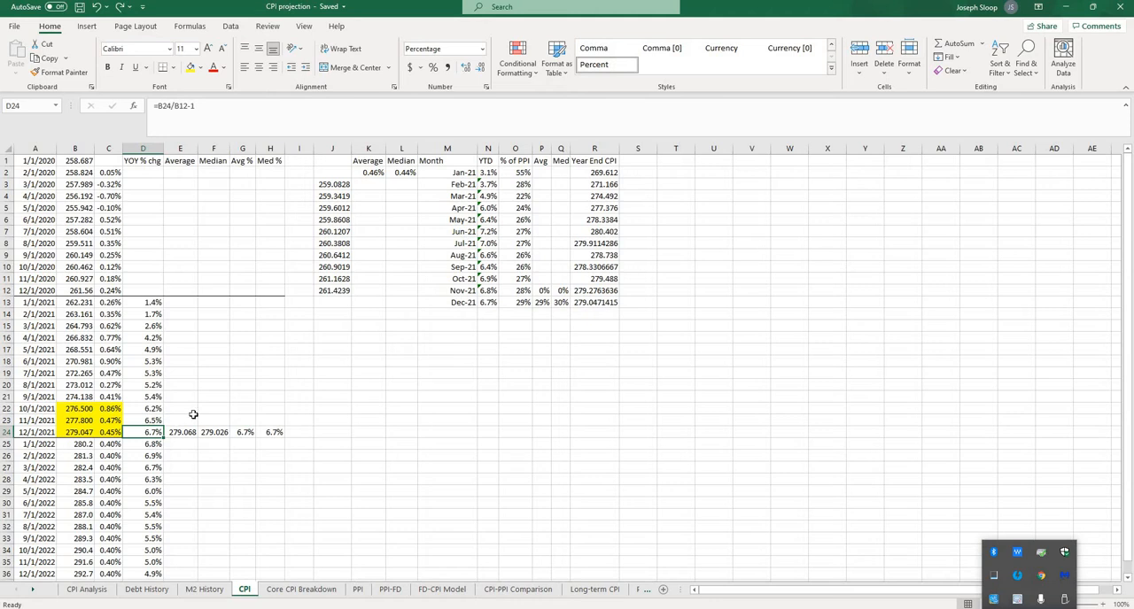
{"action": "left_click", "coordinate": [390, 588]}
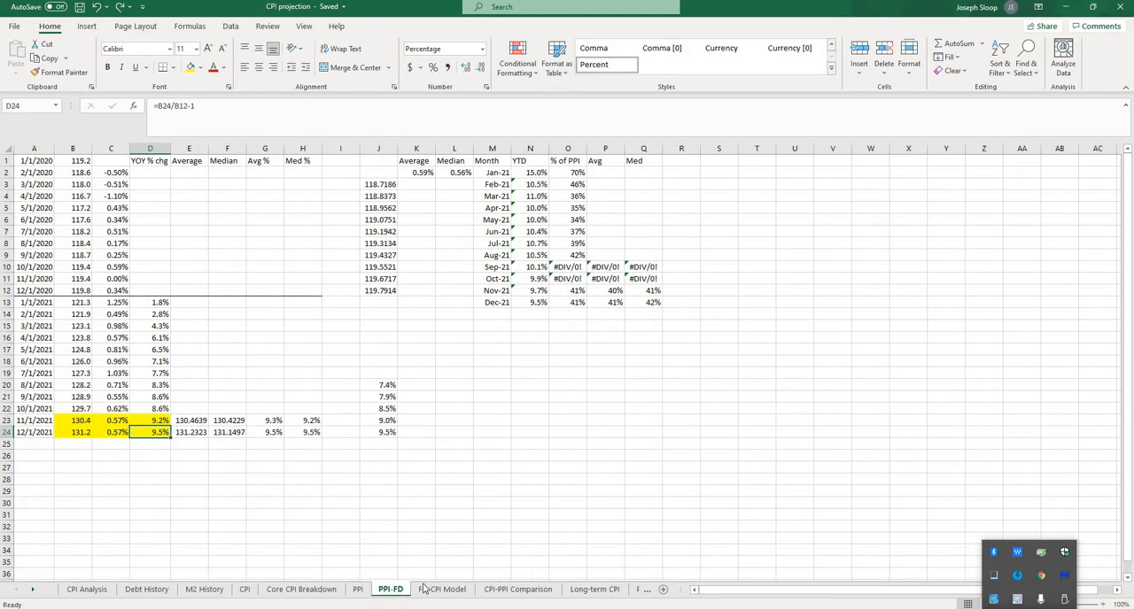
Return to the FD-CPI Model sheet showing the CPI as a % of PPI - FD chart.
{"action": "left_click", "coordinate": [441, 588]}
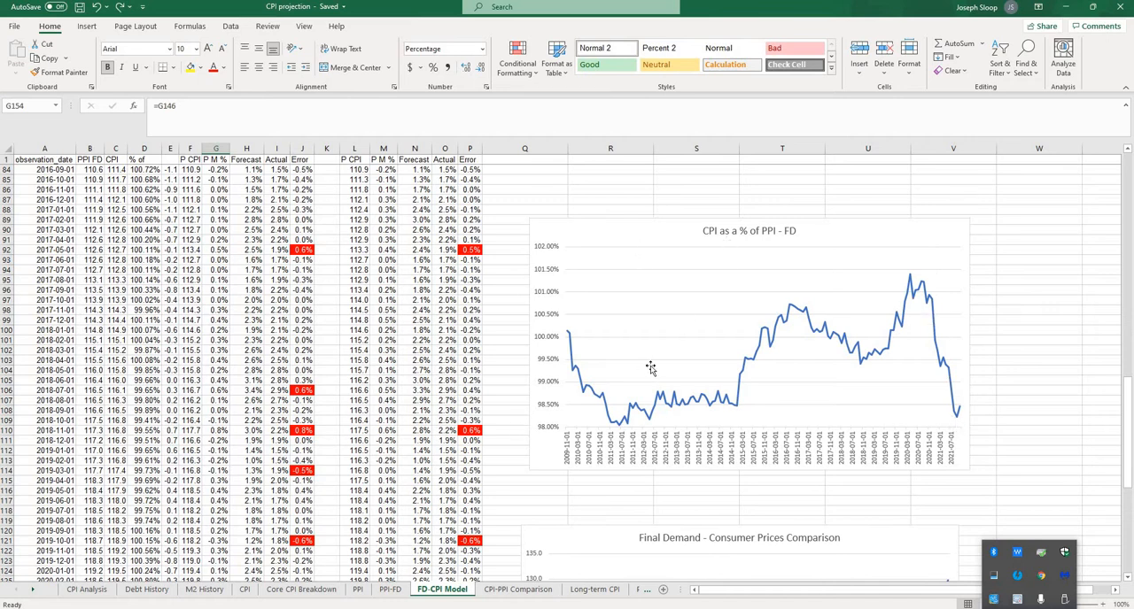
{"action": "mouse_move", "coordinate": [691, 415]}
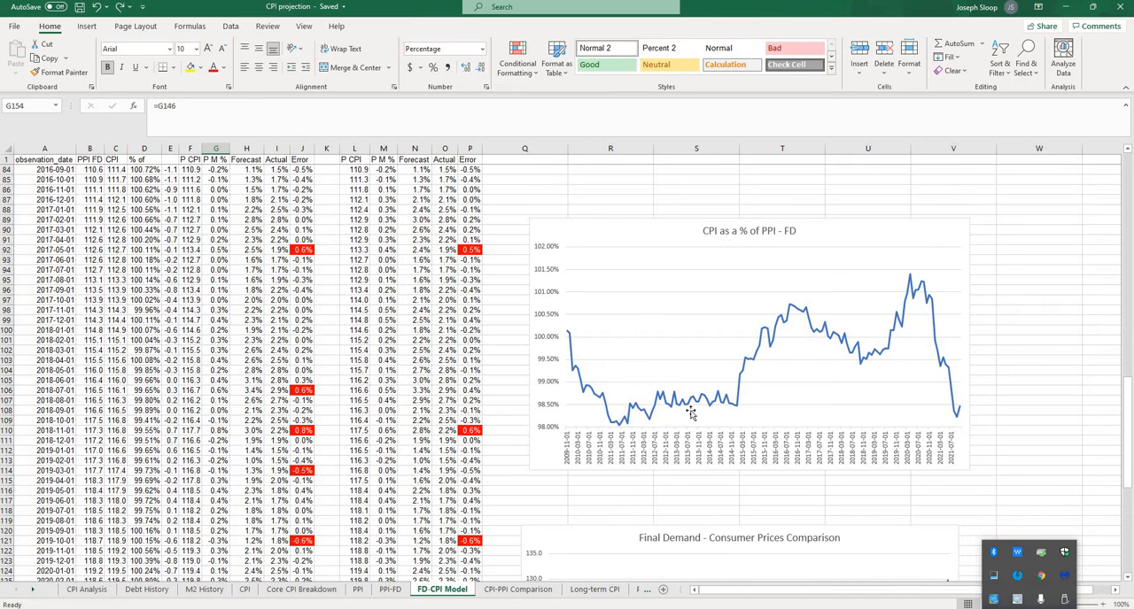
{"action": "mouse_move", "coordinate": [691, 415]}
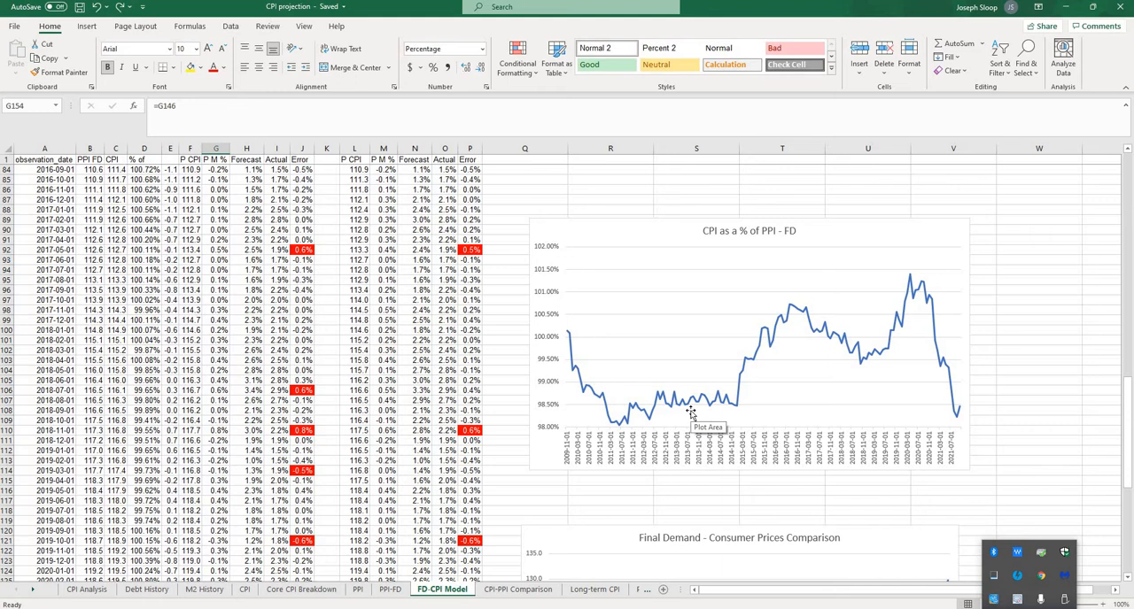
{"action": "mouse_move", "coordinate": [937, 416]}
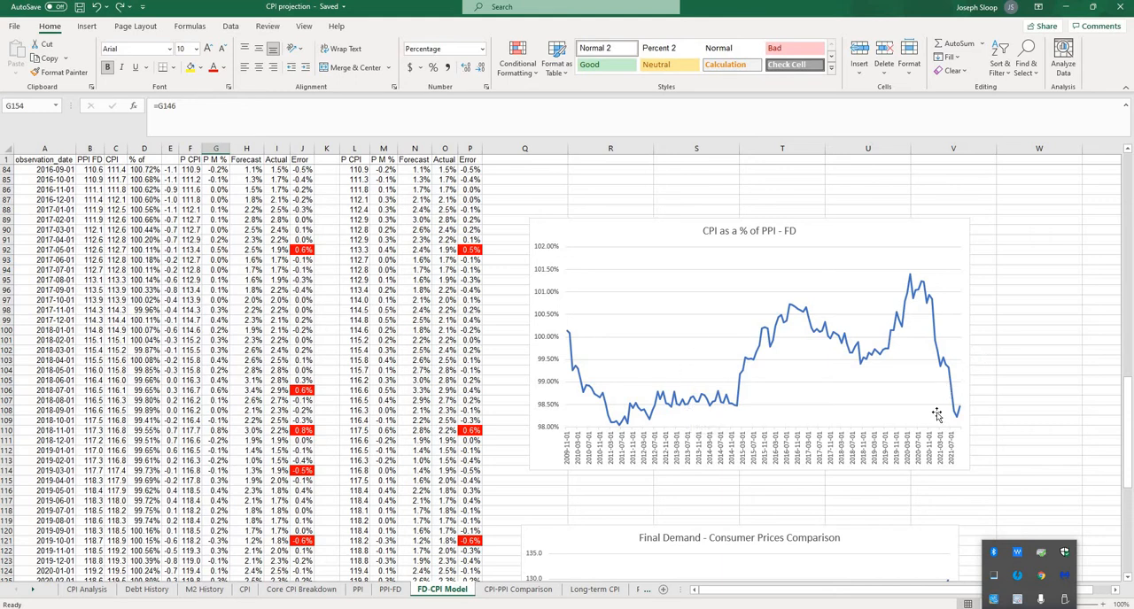
{"action": "mouse_move", "coordinate": [955, 416]}
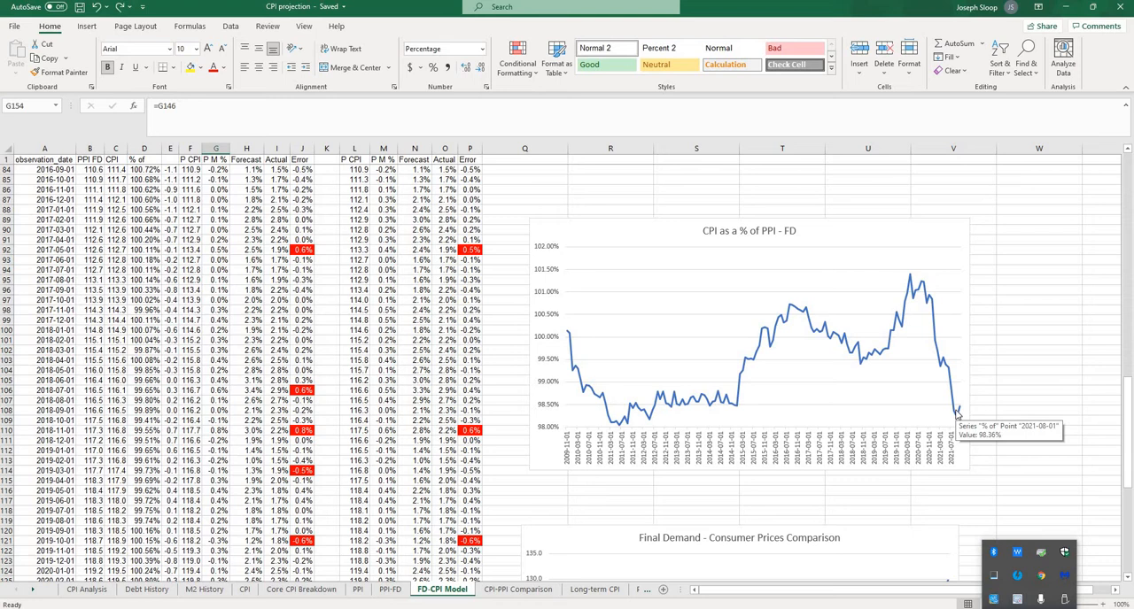
{"action": "mouse_move", "coordinate": [946, 390]}
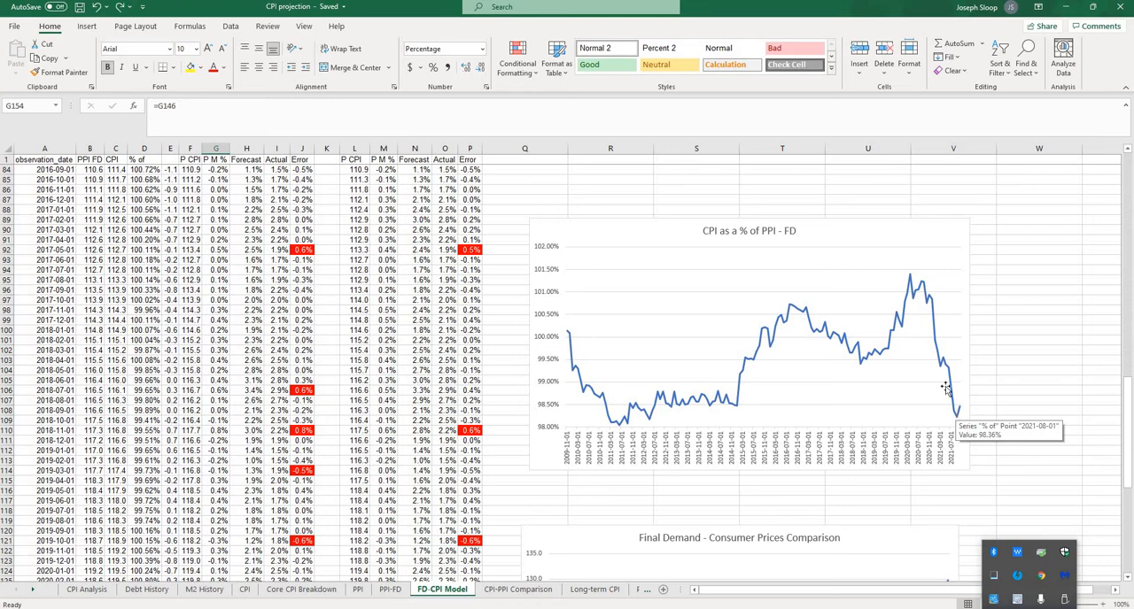
{"action": "mouse_move", "coordinate": [967, 365]}
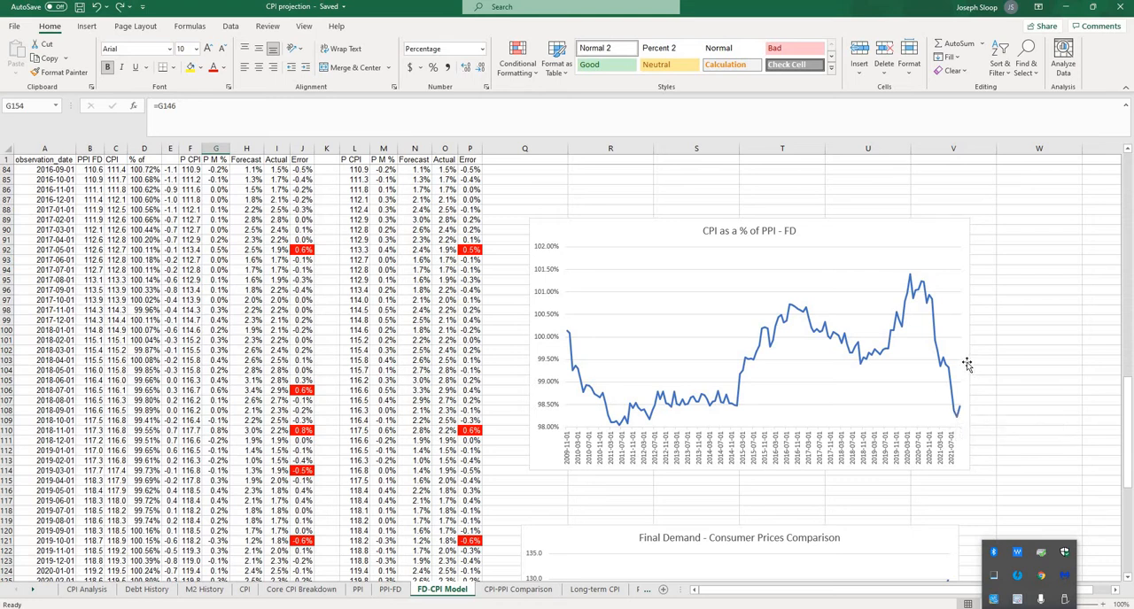
Inspect the 74% Est. Confidence formula and the average of confidence values in rows 13–16.
{"action": "left_click", "coordinate": [85, 588]}
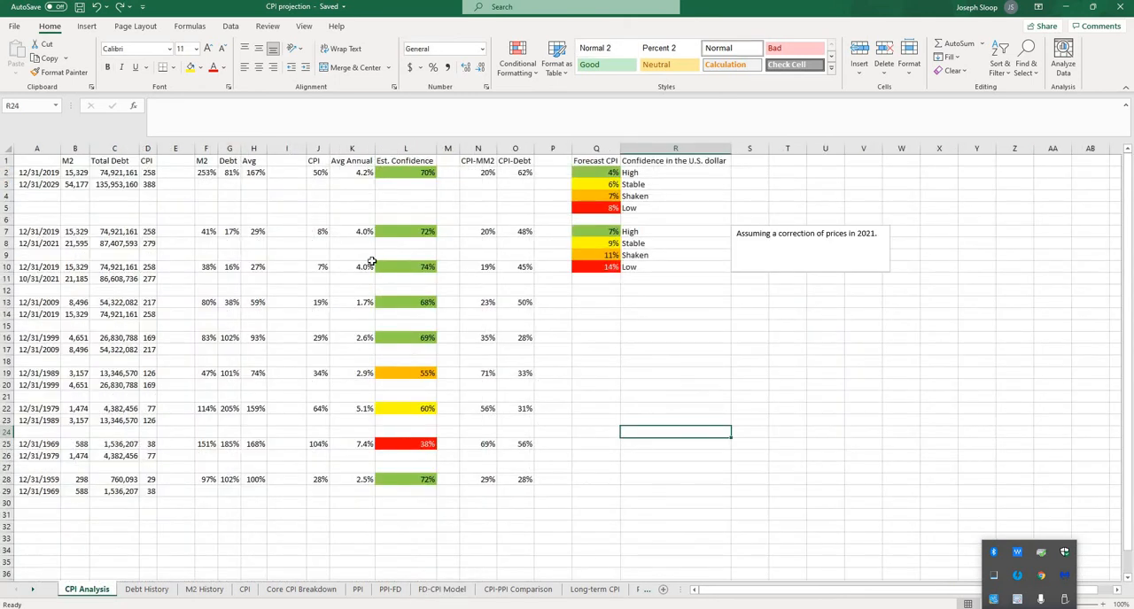
{"action": "left_click", "coordinate": [405, 266]}
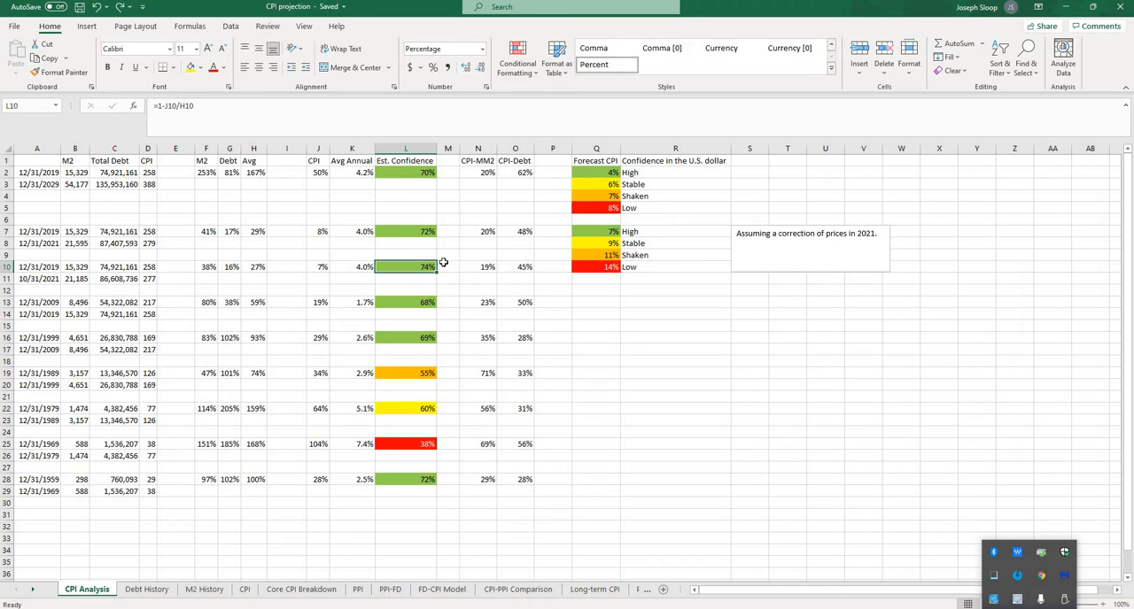
{"action": "mouse_move", "coordinate": [315, 280]}
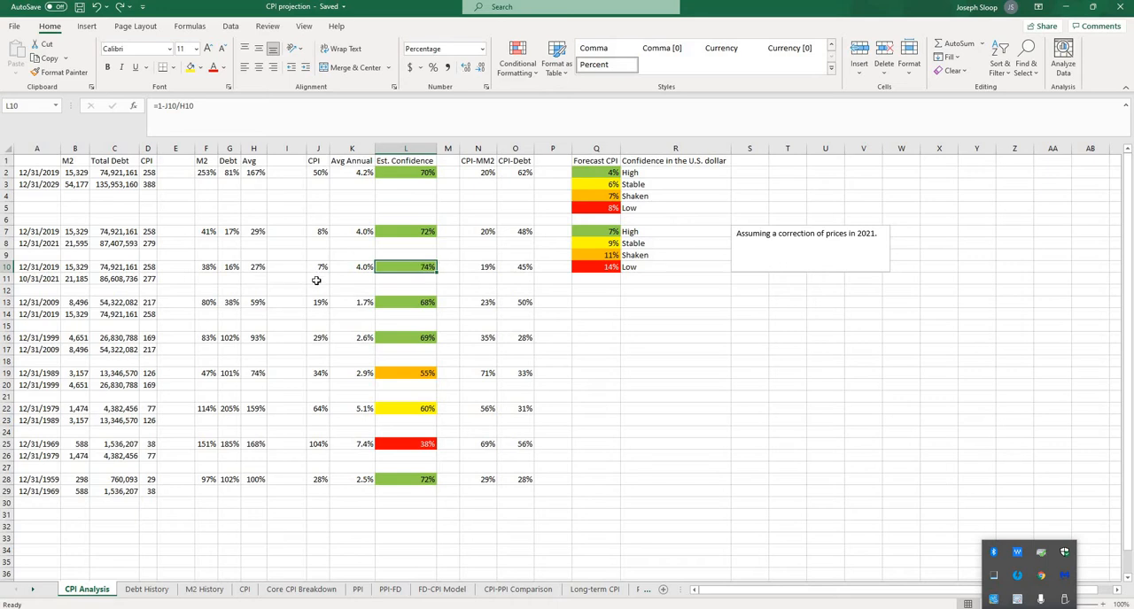
{"action": "mouse_move", "coordinate": [397, 291]}
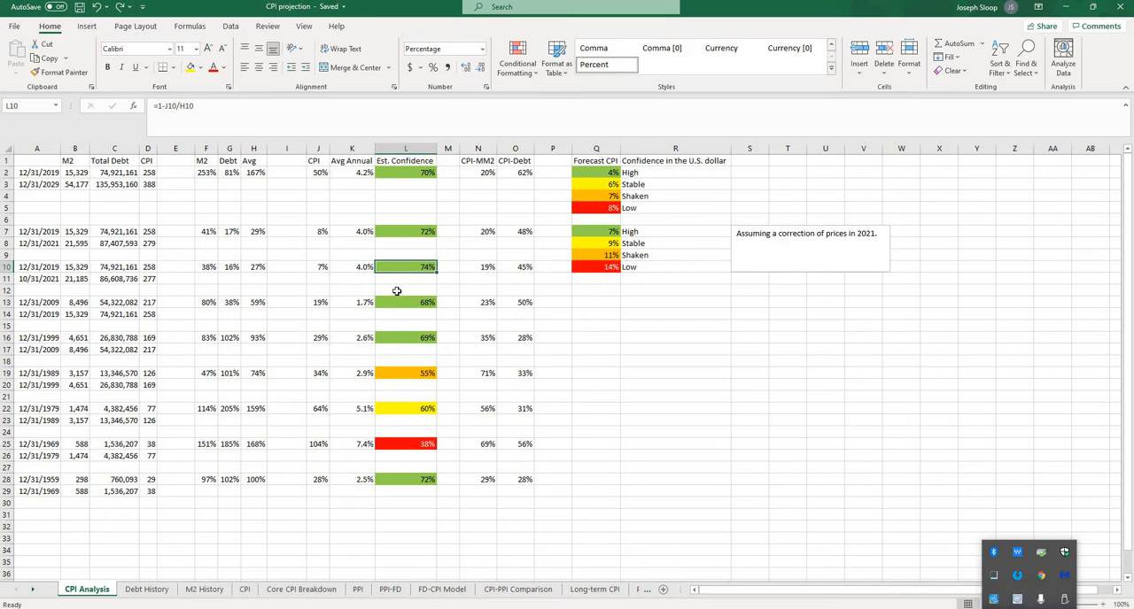
{"action": "left_click_drag", "start_coordinate": [404, 301], "coordinate": [404, 336]}
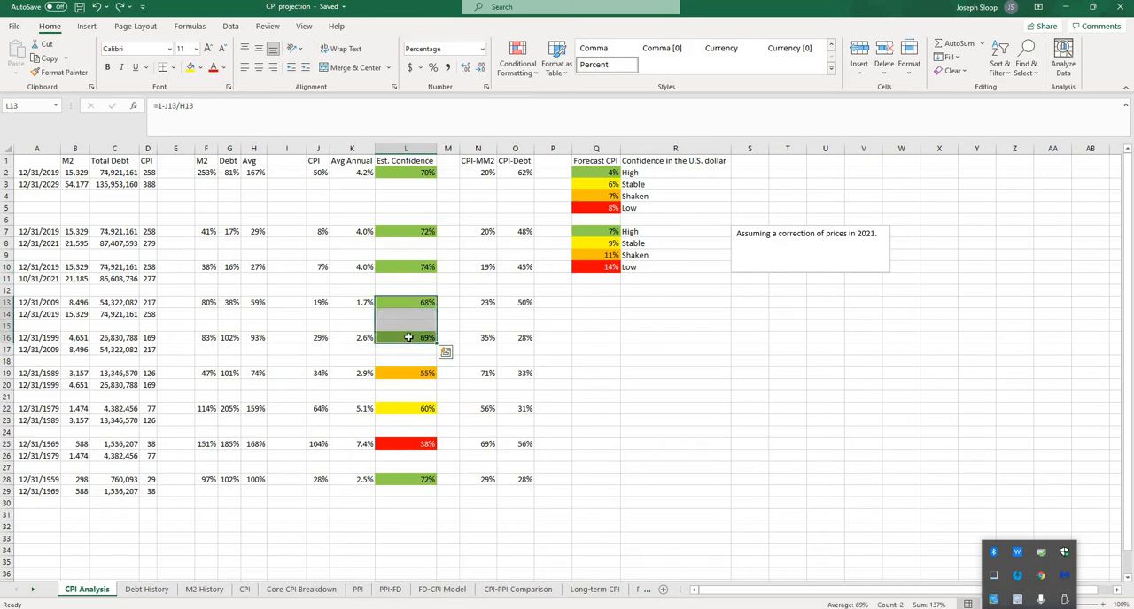
{"action": "mouse_move", "coordinate": [221, 283]}
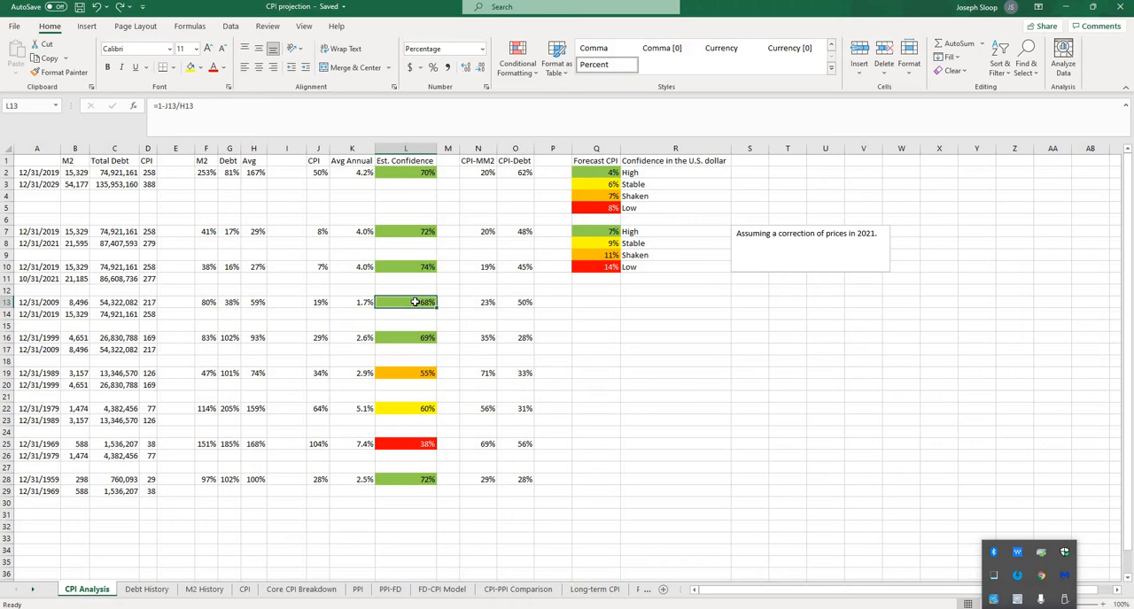
{"action": "mouse_move", "coordinate": [429, 299]}
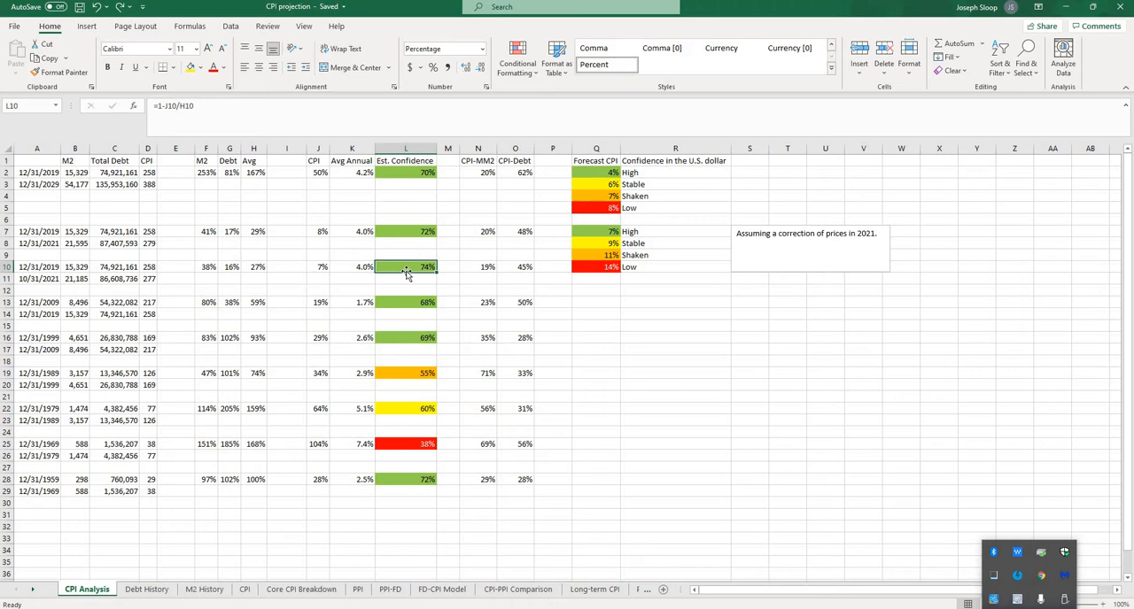
{"action": "mouse_move", "coordinate": [403, 276]}
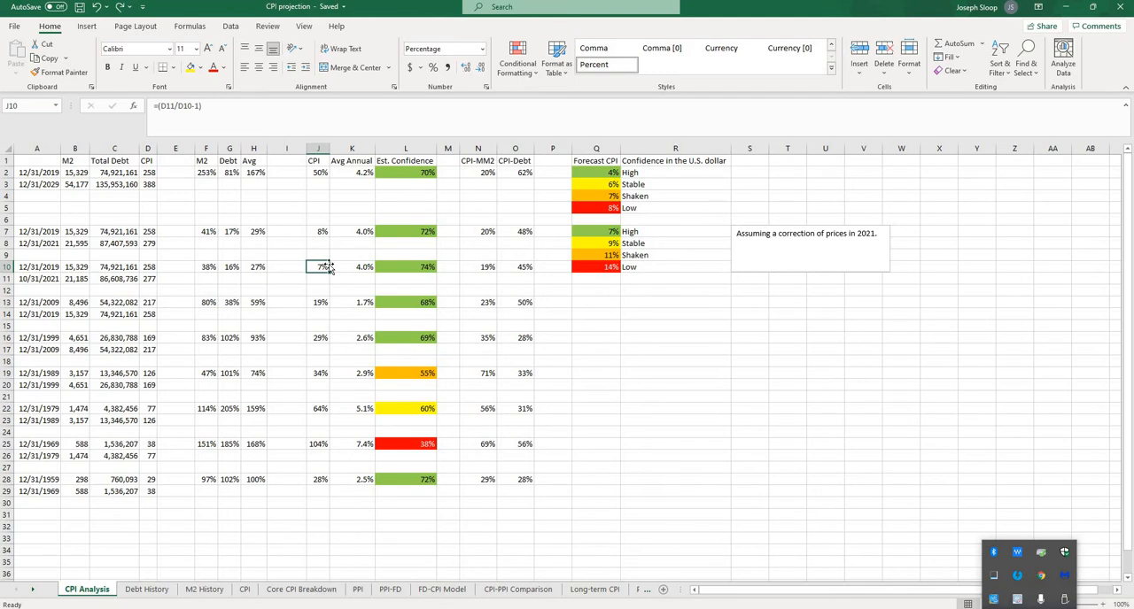
Inspect the CPI-MM2, row 23 confidence and CPI forecast cell formulas in the formula bar.
{"action": "left_click", "coordinate": [595, 231]}
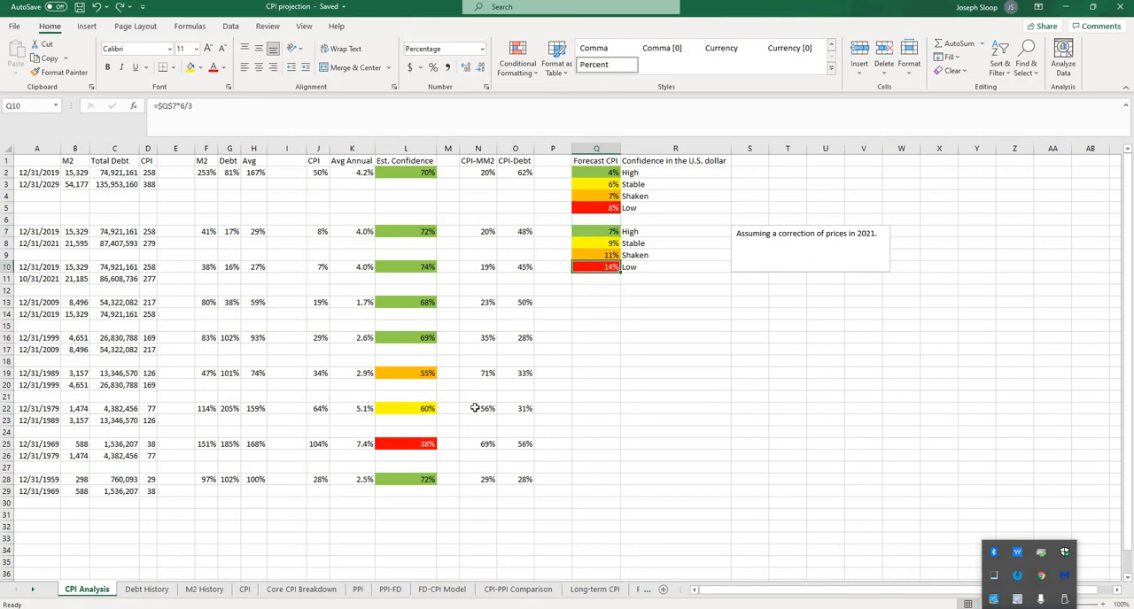
{"action": "left_click", "coordinate": [404, 443]}
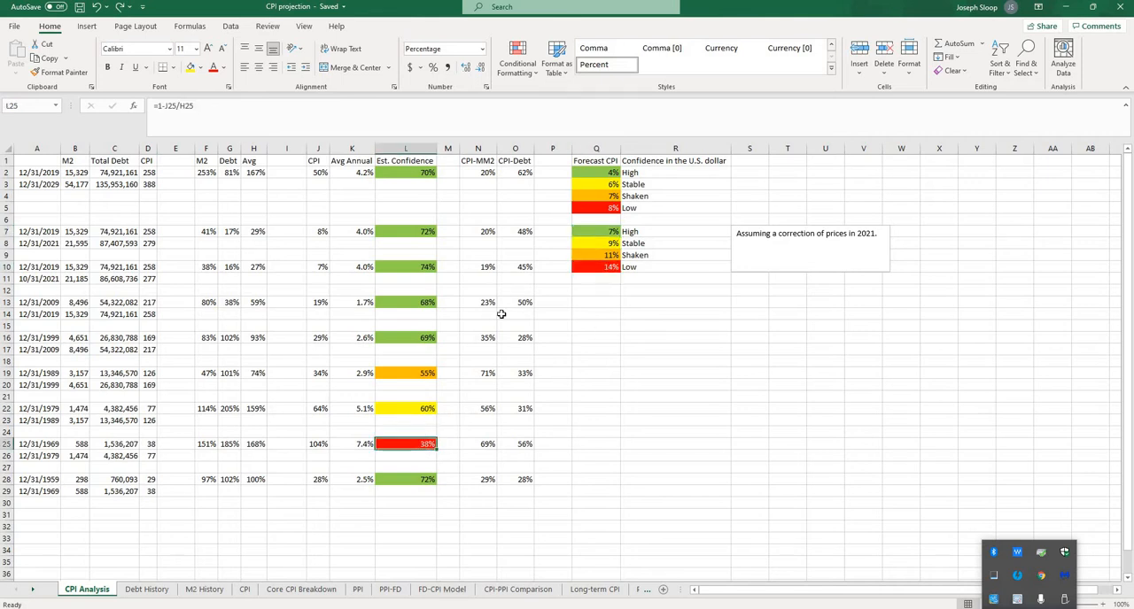
{"action": "left_click", "coordinate": [595, 266]}
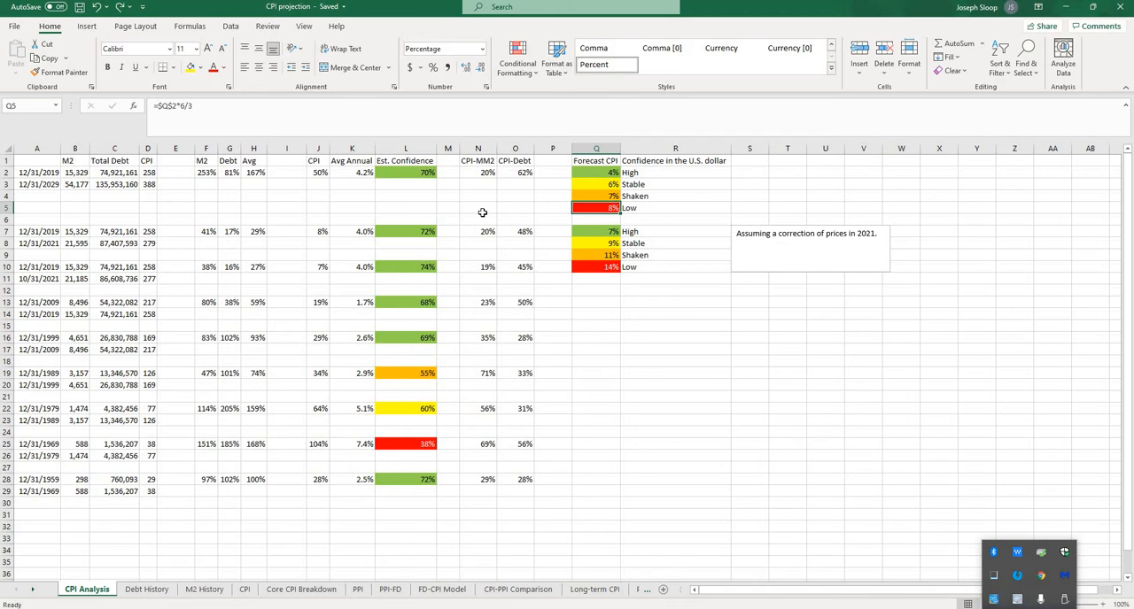
{"action": "left_click", "coordinate": [351, 443]}
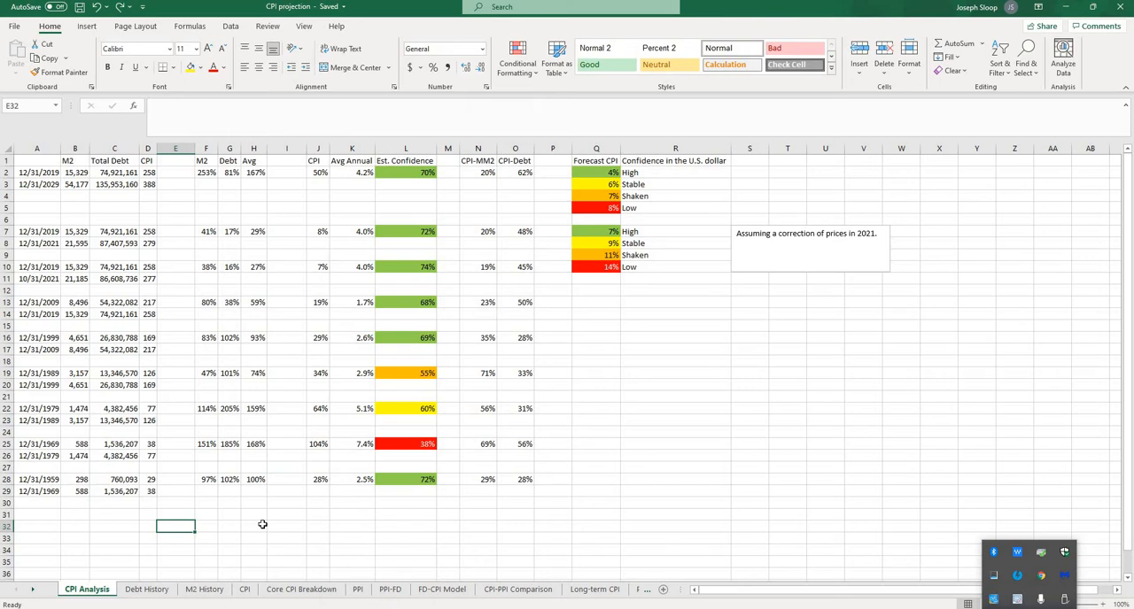
{"action": "mouse_move", "coordinate": [629, 390]}
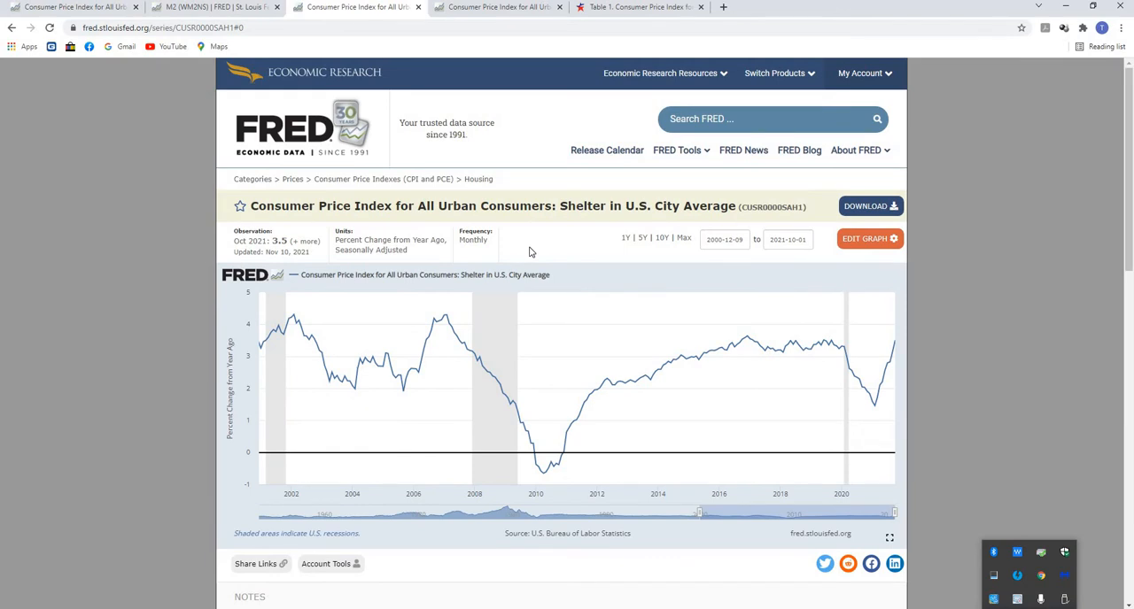
{"action": "mouse_move", "coordinate": [680, 361]}
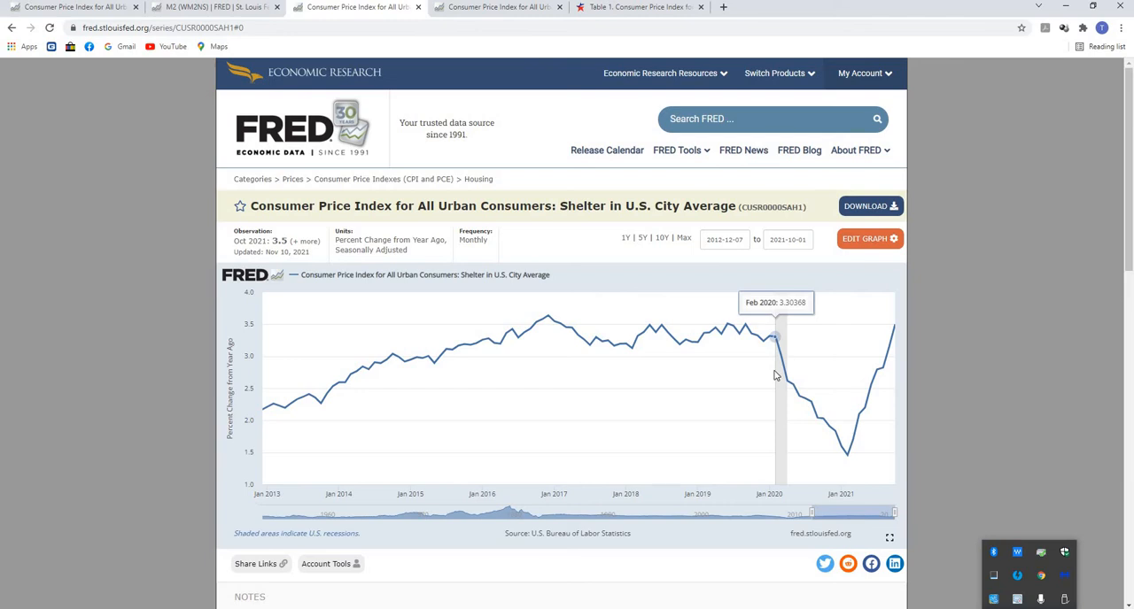
{"action": "mouse_move", "coordinate": [850, 464]}
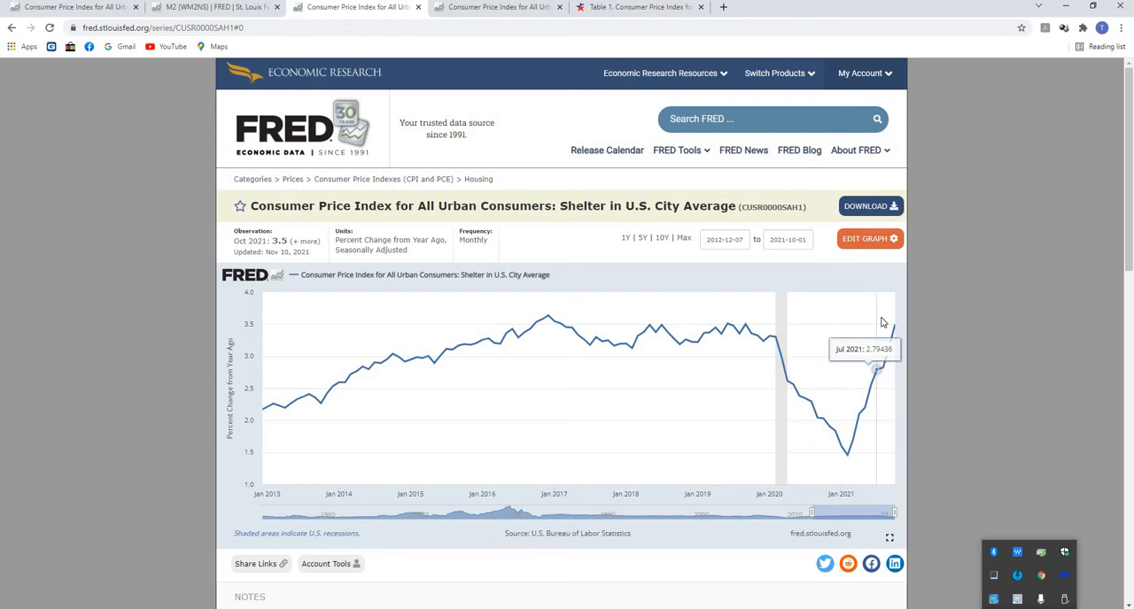
{"action": "mouse_move", "coordinate": [882, 354]}
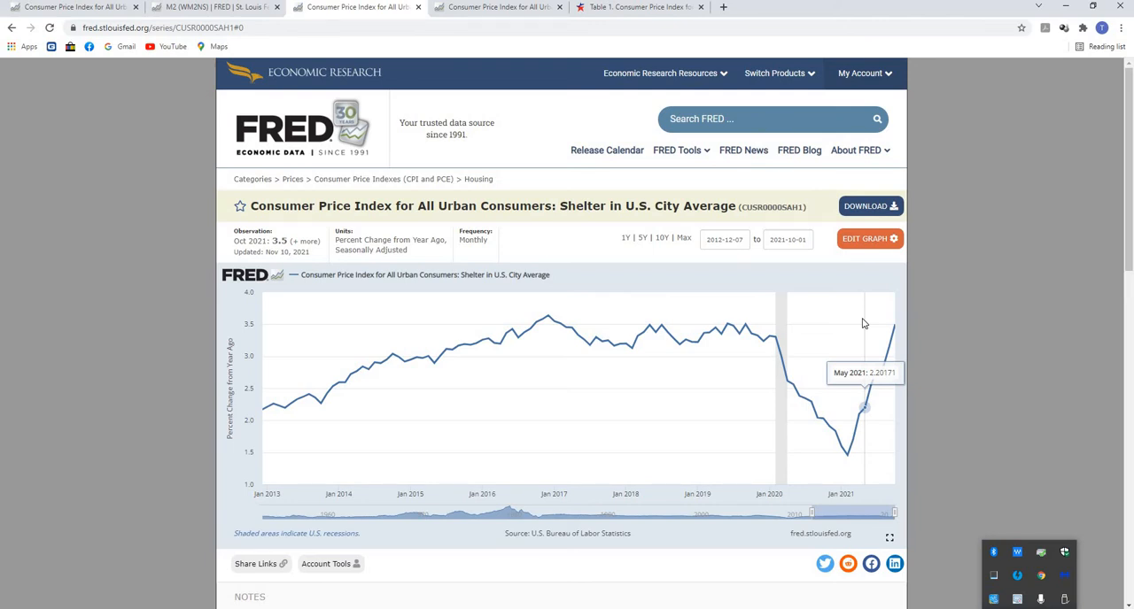
{"action": "mouse_move", "coordinate": [871, 360]}
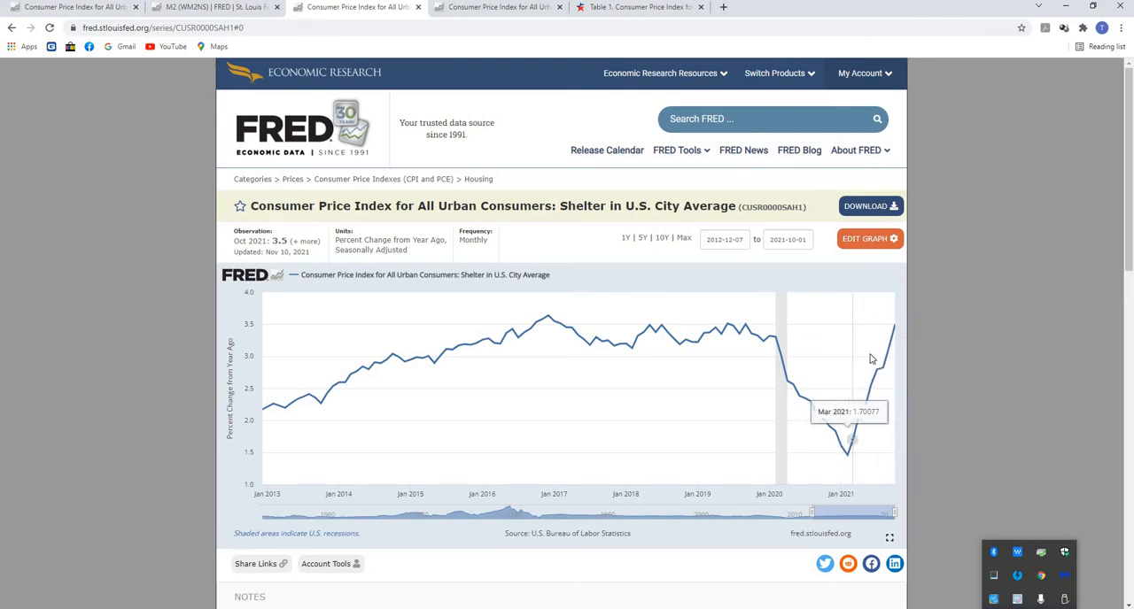
{"action": "mouse_move", "coordinate": [882, 363]}
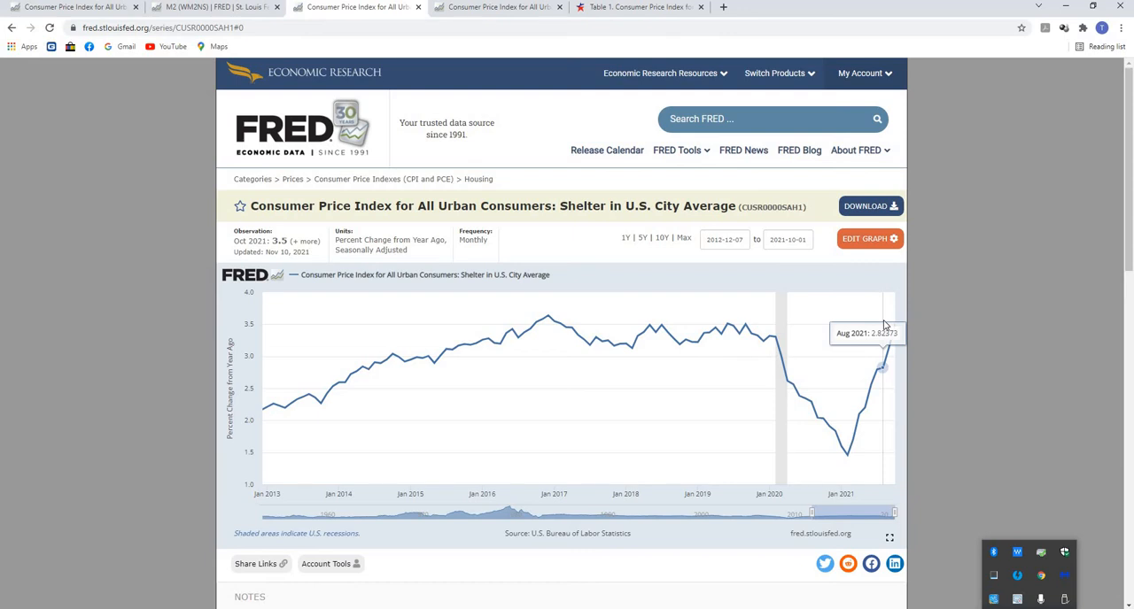
{"action": "mouse_move", "coordinate": [903, 344]}
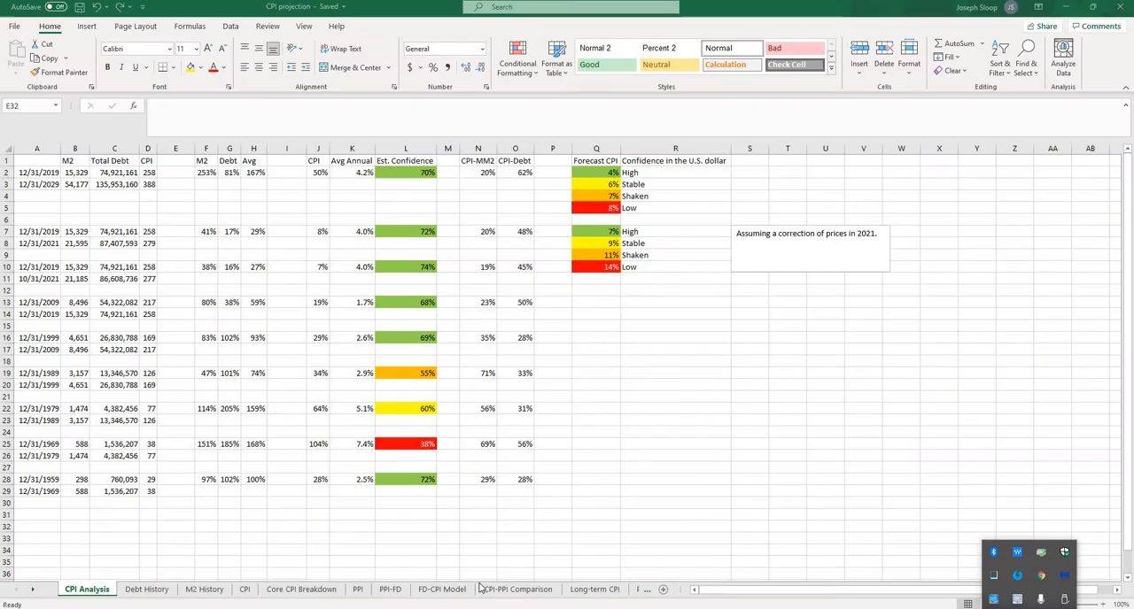
{"action": "left_click", "coordinate": [594, 588]}
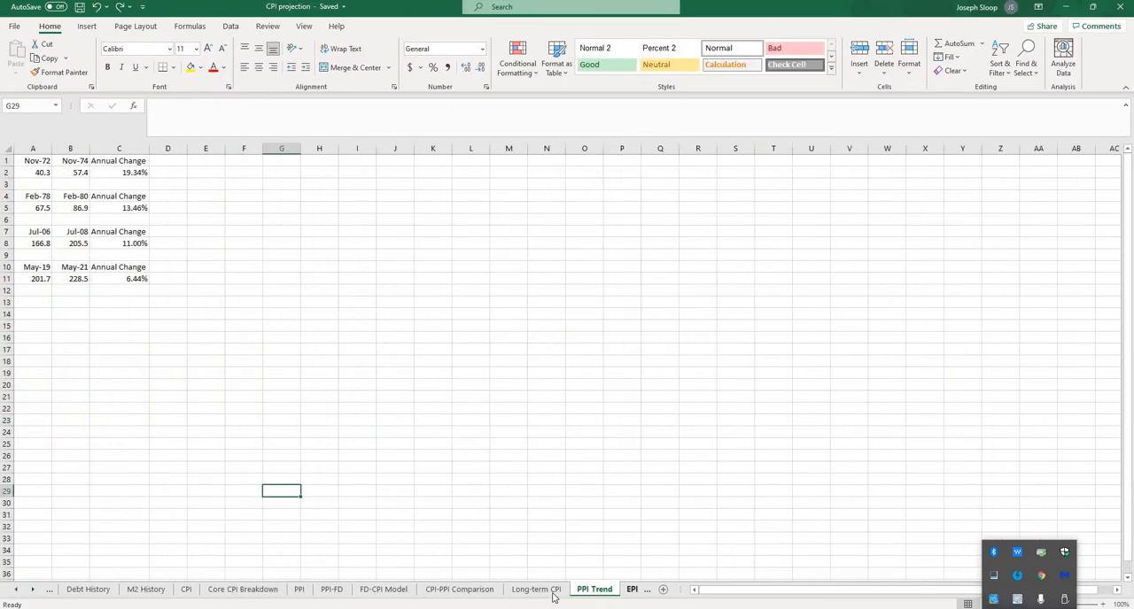
{"action": "left_click", "coordinate": [571, 588]}
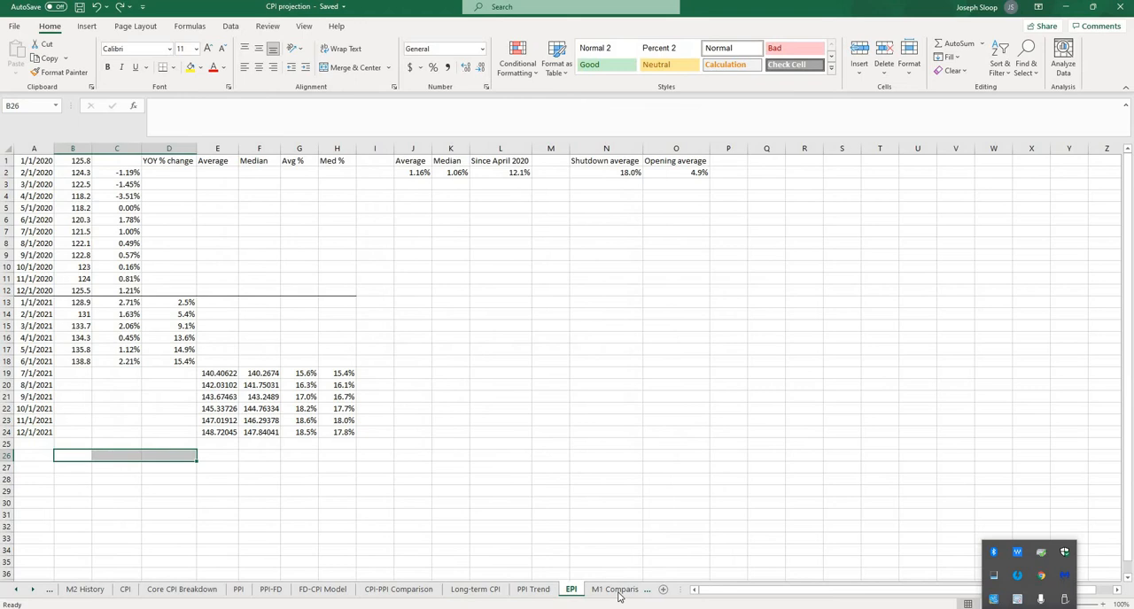
{"action": "left_click", "coordinate": [606, 588]}
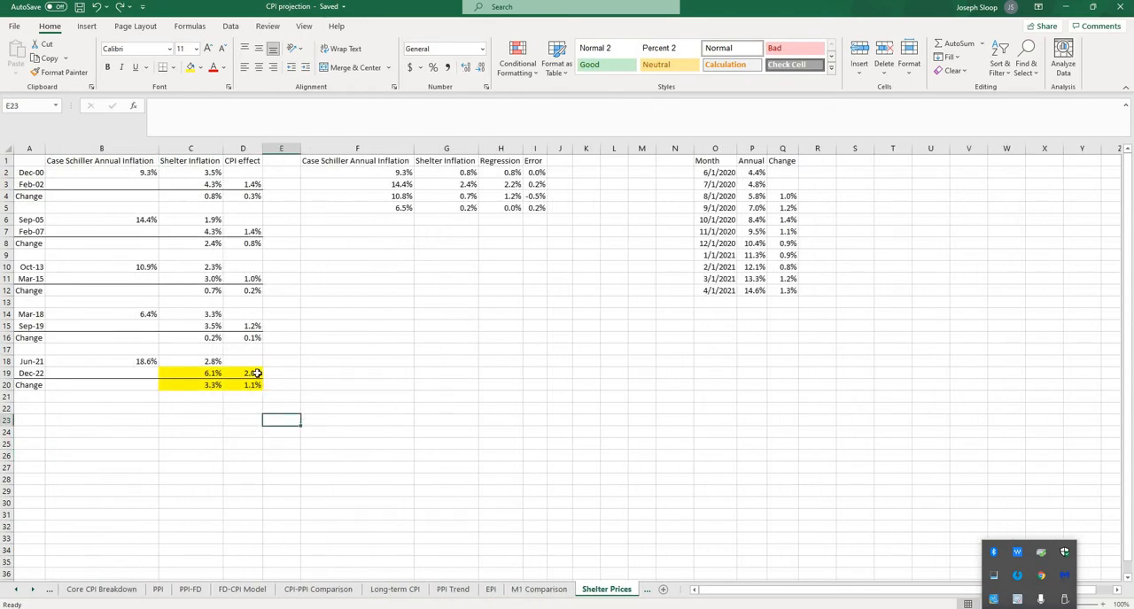
{"action": "left_click", "coordinate": [191, 372]}
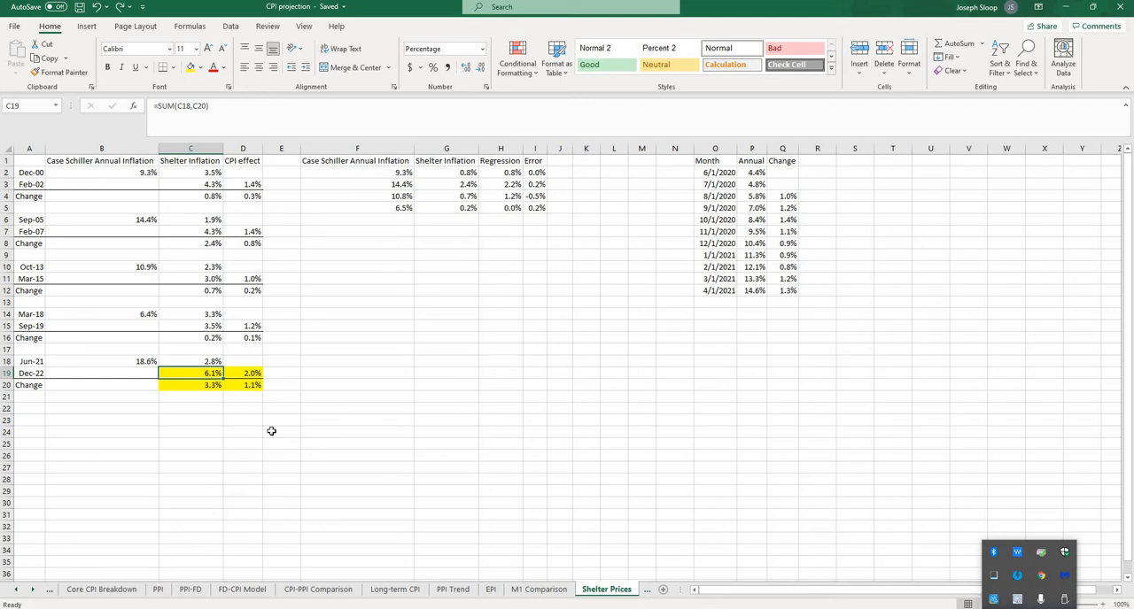
{"action": "left_click", "coordinate": [101, 362]}
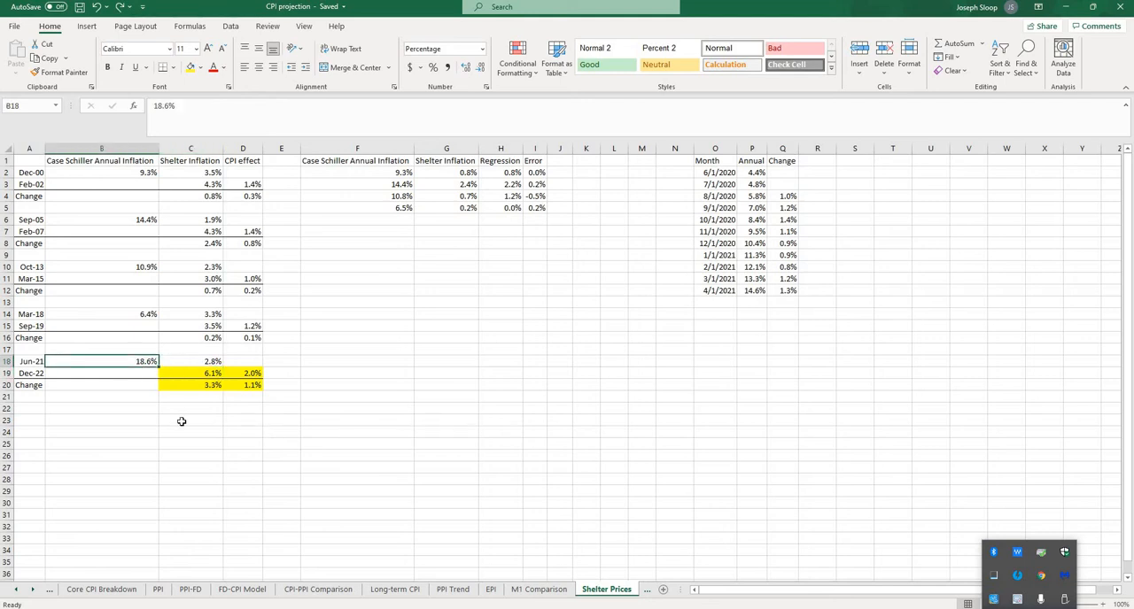
{"action": "left_click", "coordinate": [189, 372]}
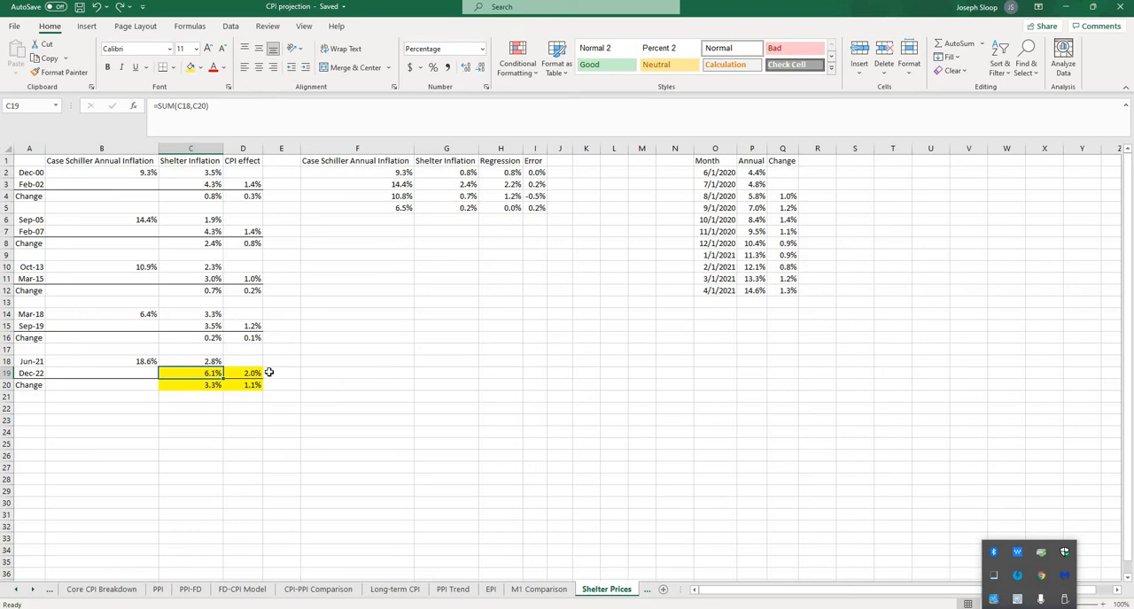
{"action": "left_click", "coordinate": [241, 372]}
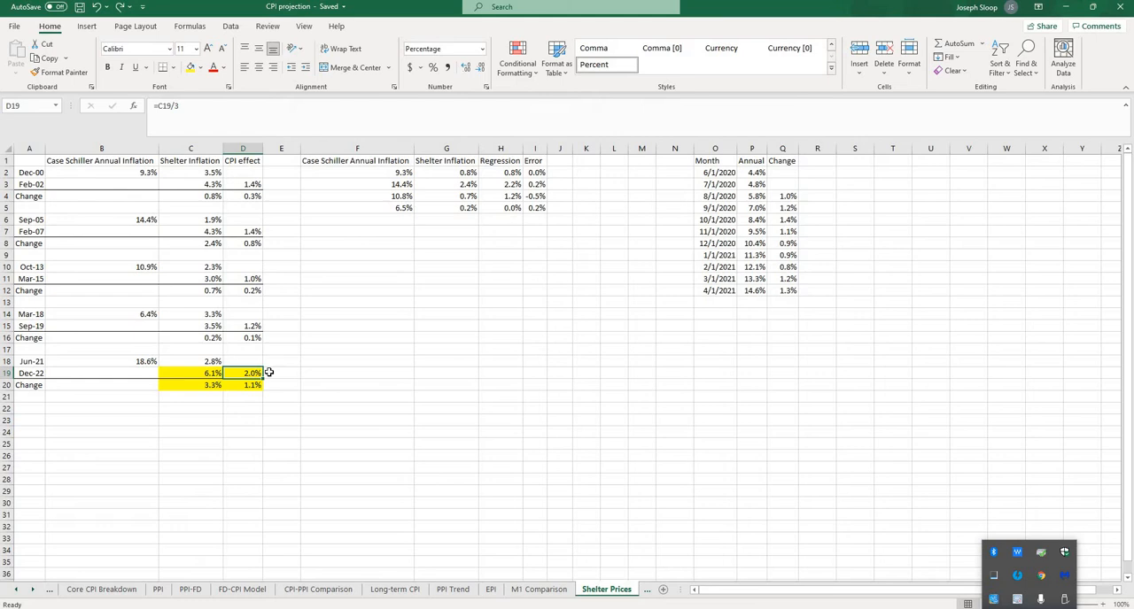
{"action": "mouse_move", "coordinate": [265, 386]}
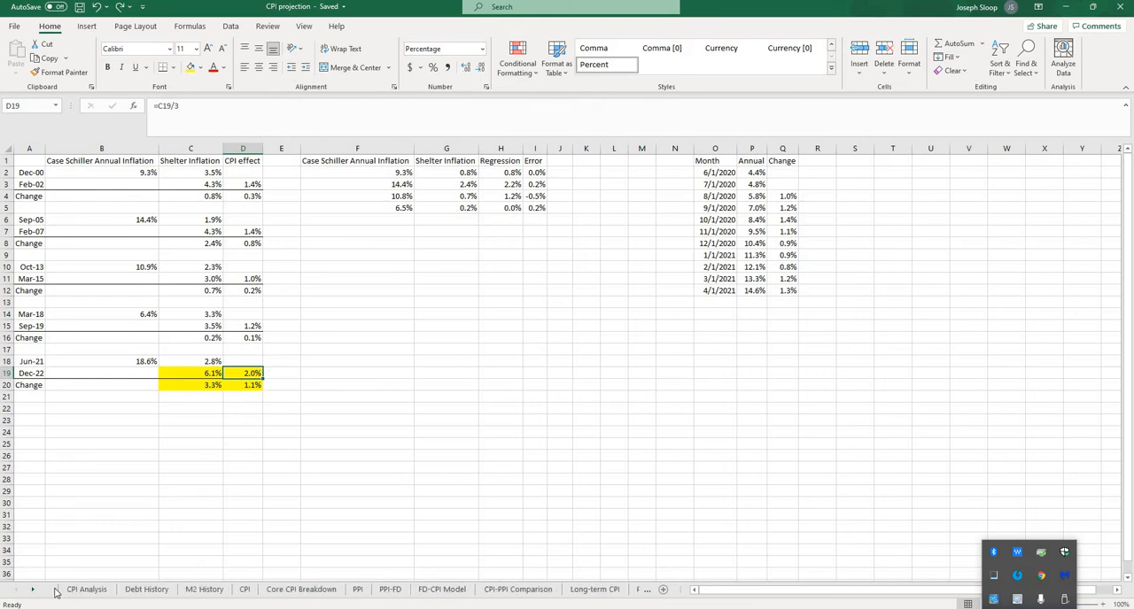
Check the M2 and Total Debt cell formulas on the CPI Analysis sheet, then move to FRED.
{"action": "left_click", "coordinate": [85, 588]}
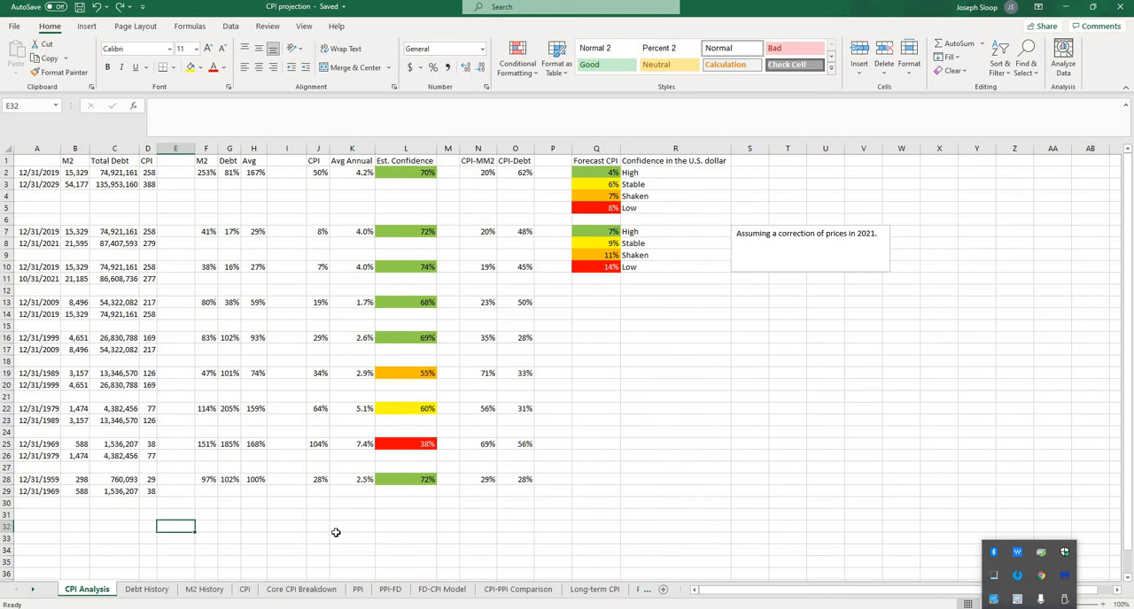
{"action": "left_click", "coordinate": [351, 539]}
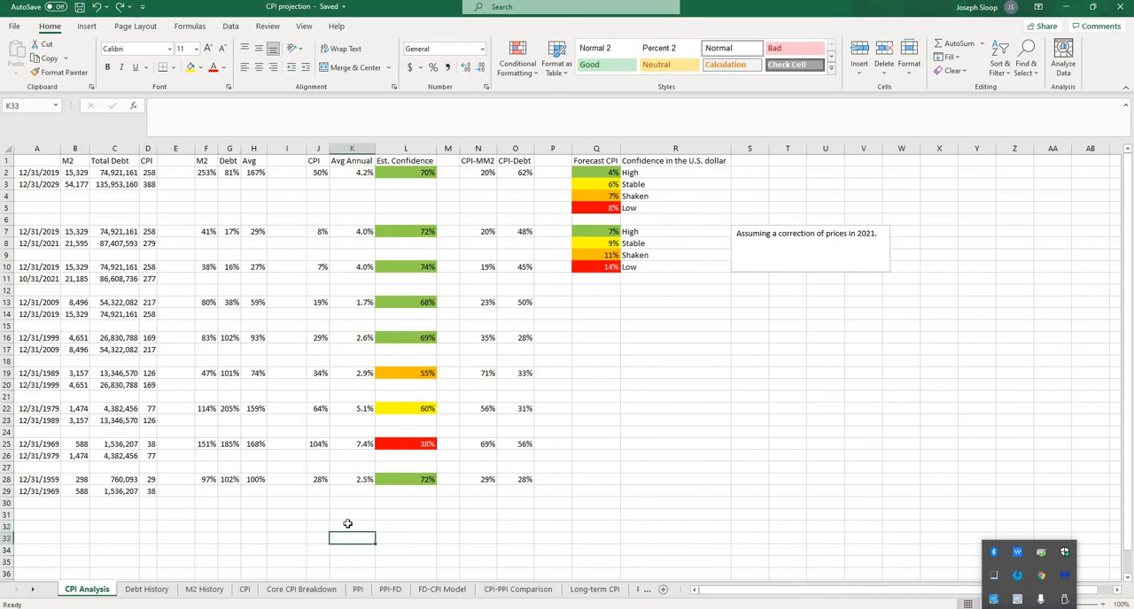
{"action": "left_click", "coordinate": [351, 527]}
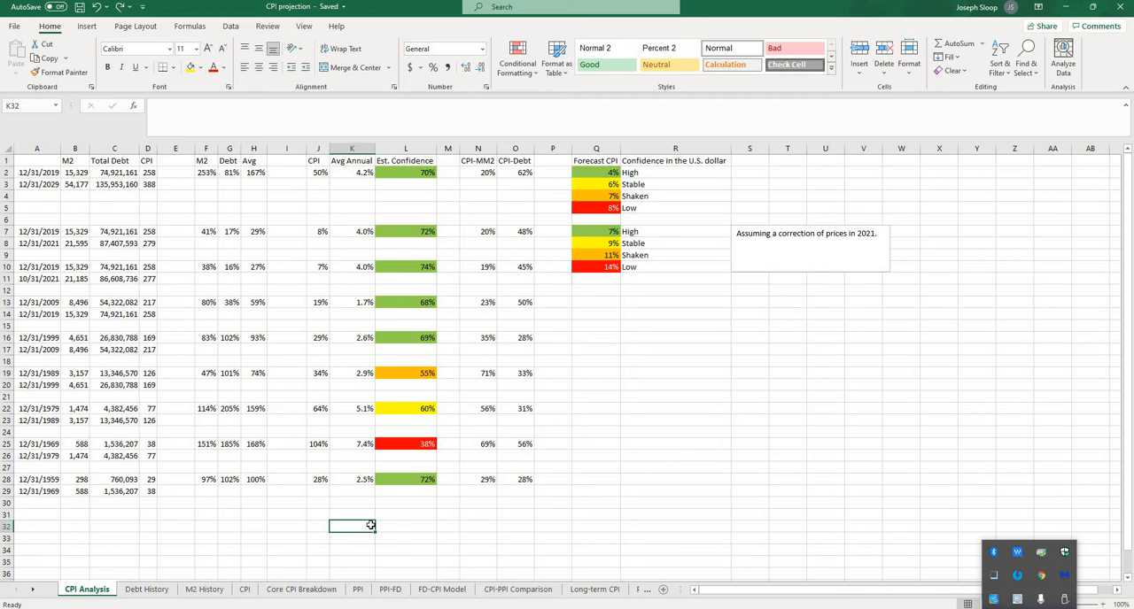
{"action": "mouse_move", "coordinate": [132, 237]}
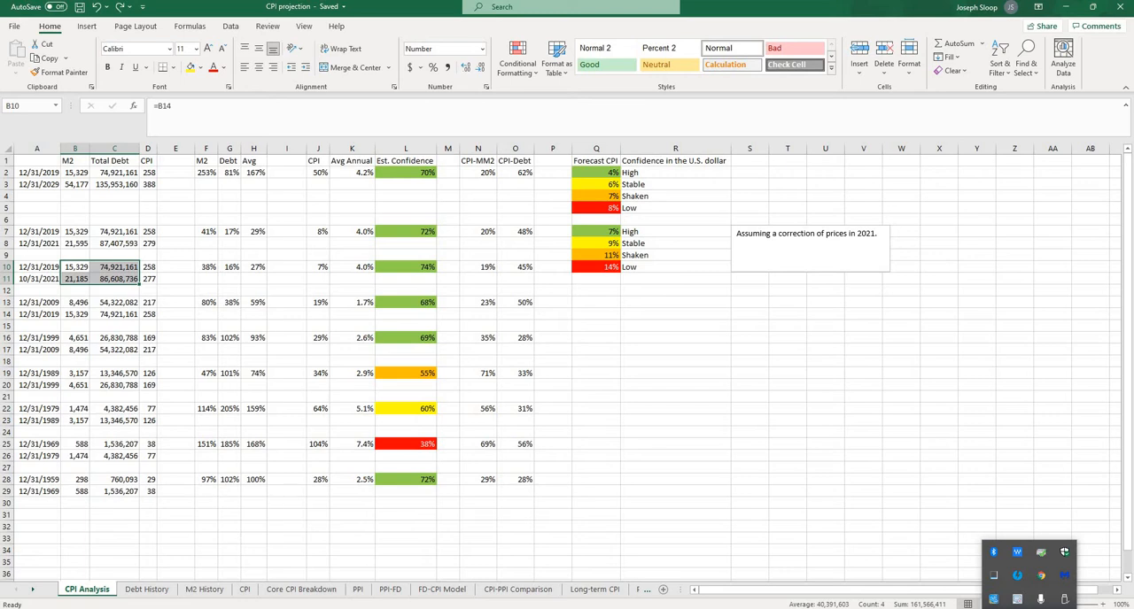
{"action": "left_click", "coordinate": [356, 7]}
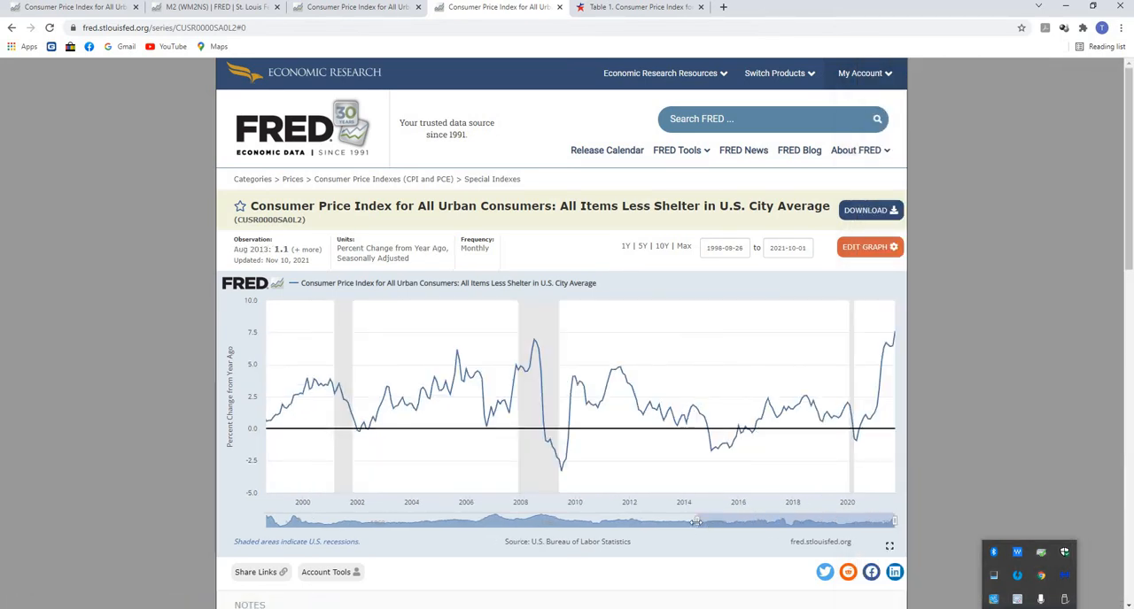
Add the PPI Final Demand series to the chart via Edit Graph, searching 'Final'.
{"action": "left_click", "coordinate": [869, 246]}
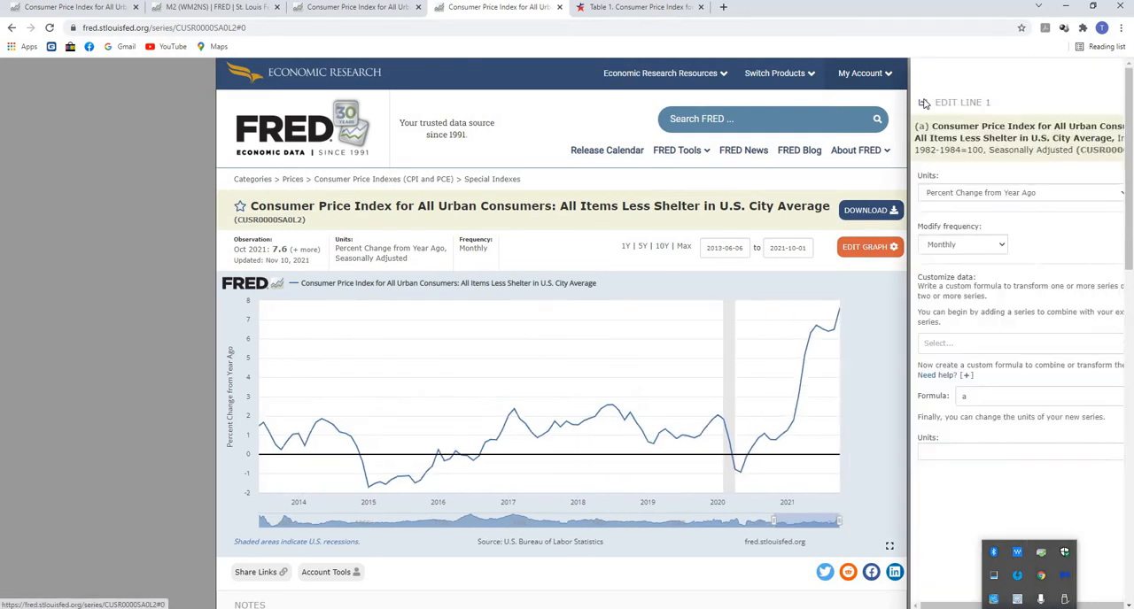
{"action": "left_click", "coordinate": [975, 75]}
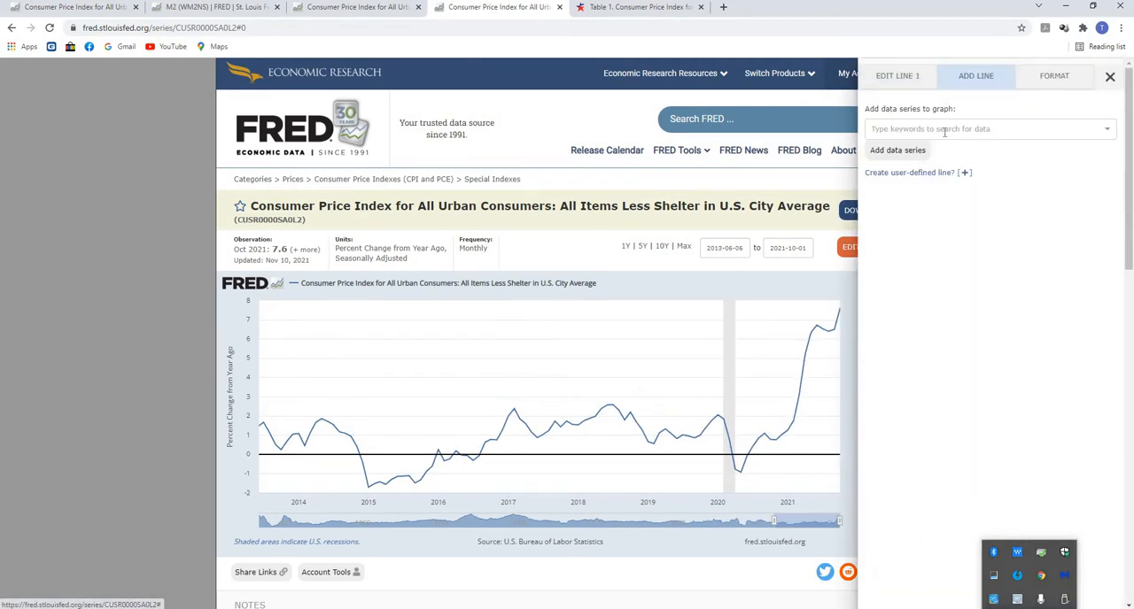
{"action": "type", "text": "Final Demand"}
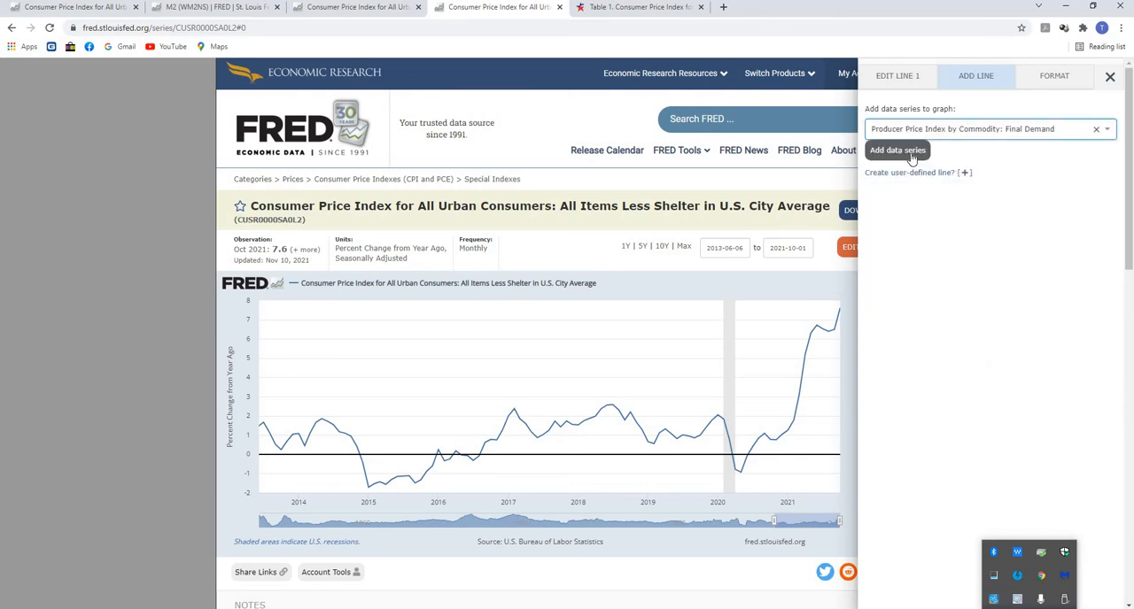
{"action": "left_click", "coordinate": [896, 148]}
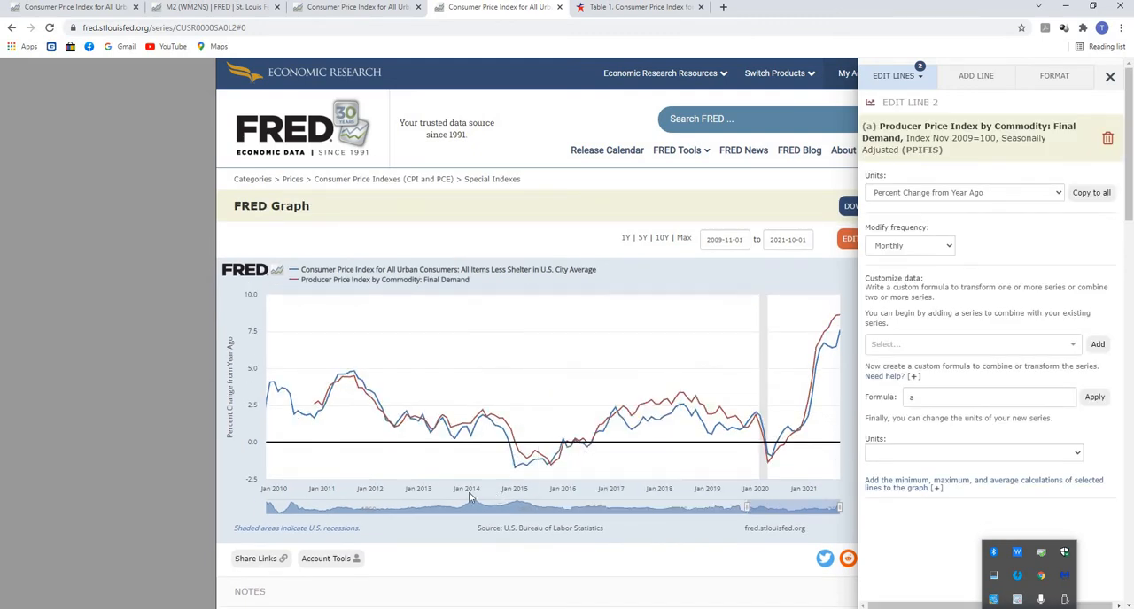
{"action": "mouse_move", "coordinate": [495, 340]}
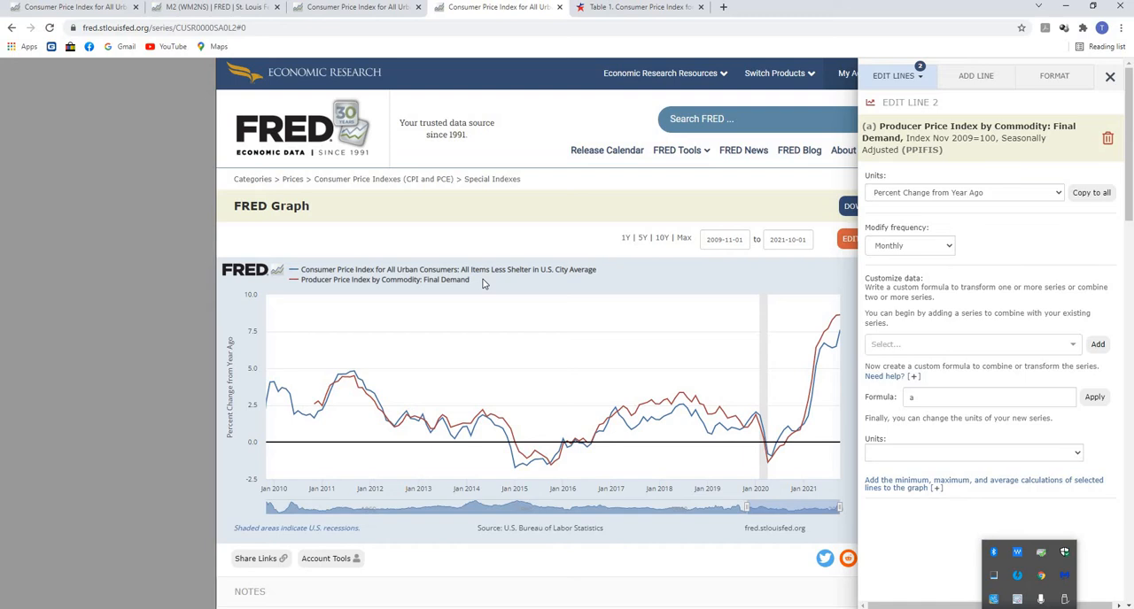
{"action": "mouse_move", "coordinate": [836, 340]}
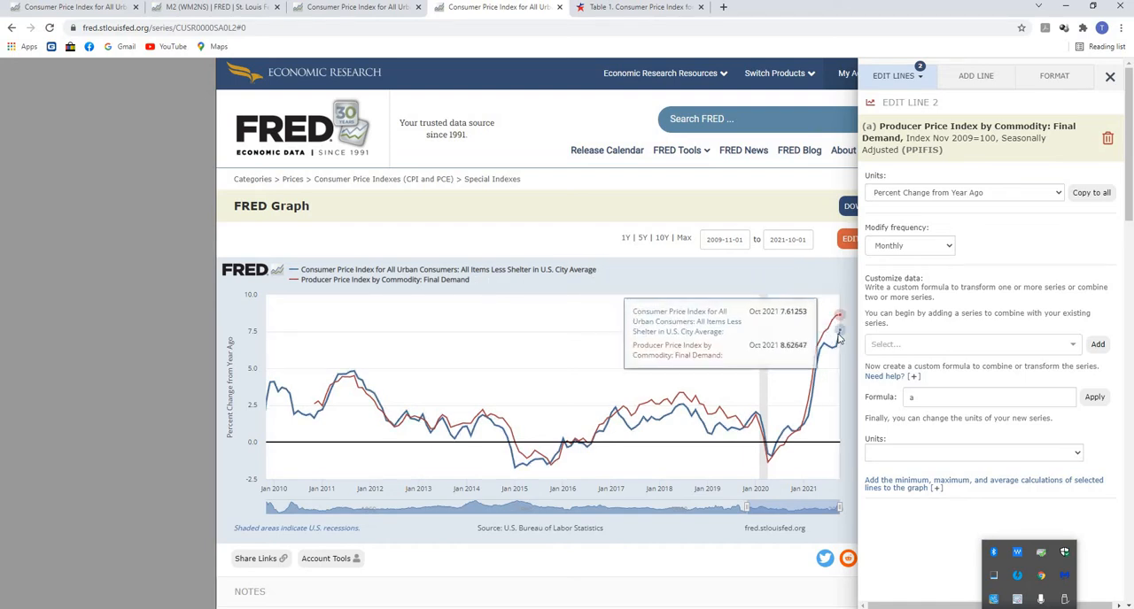
{"action": "mouse_move", "coordinate": [833, 340]}
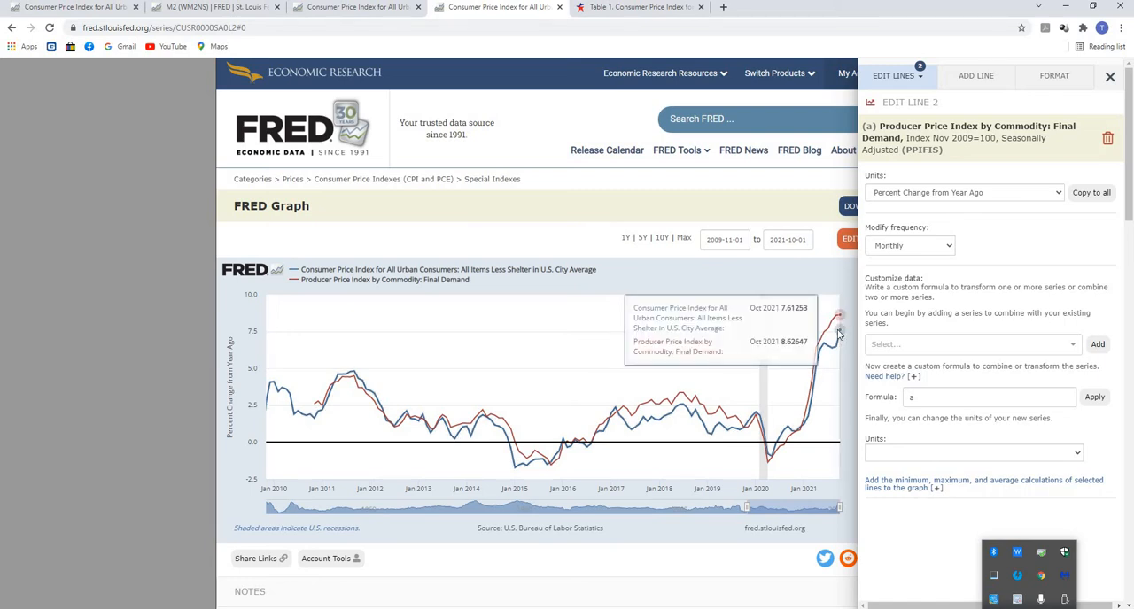
{"action": "mouse_move", "coordinate": [844, 333]}
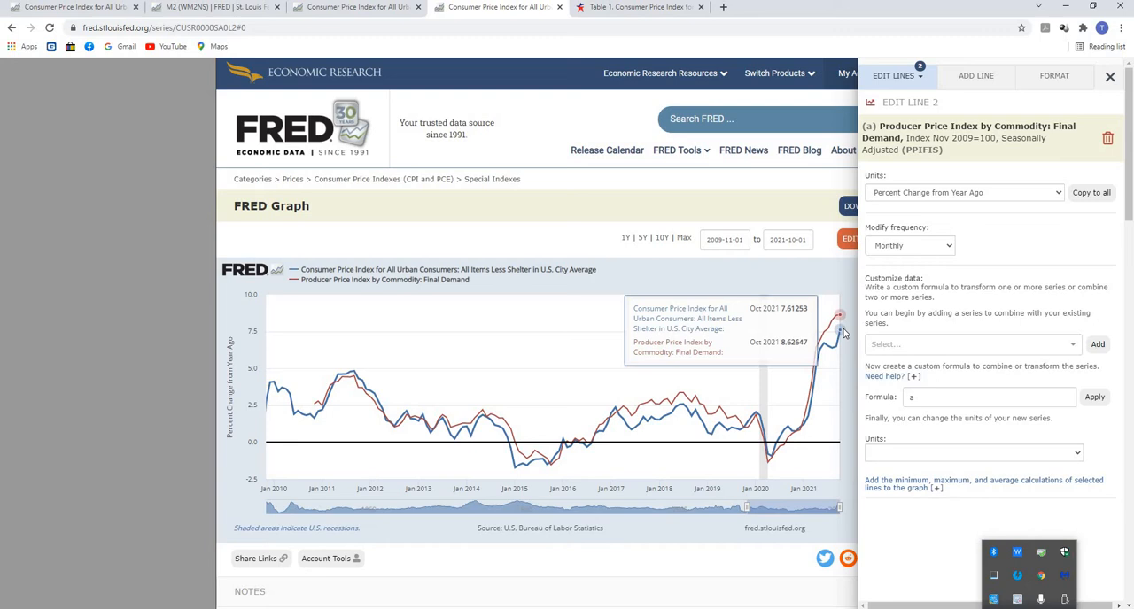
{"action": "mouse_move", "coordinate": [839, 333]}
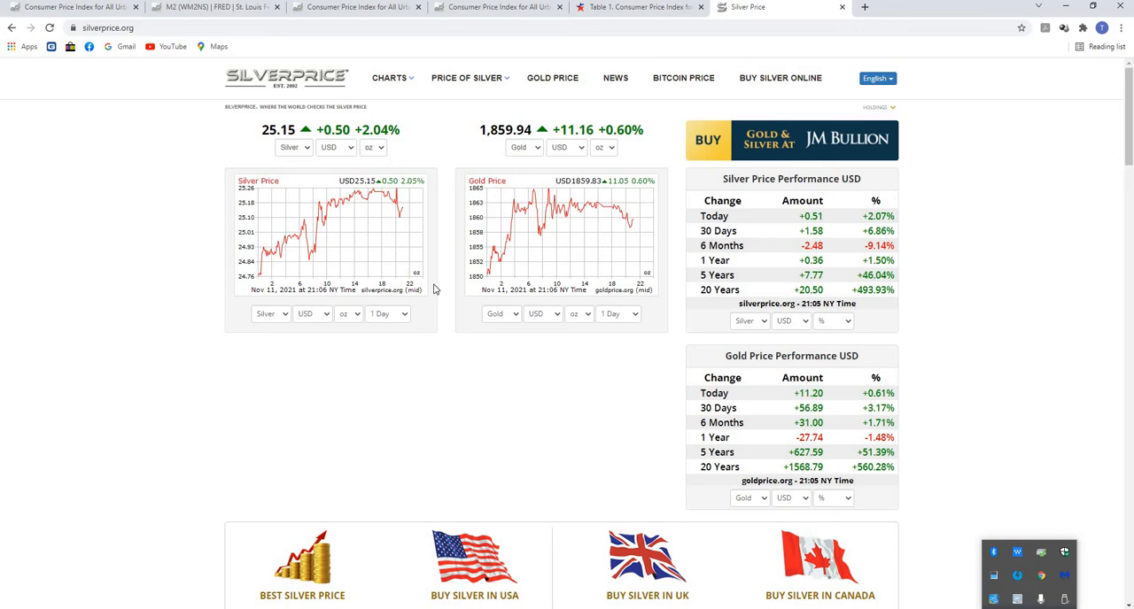
Set the silver and gold chart time ranges from 1 Day to 7 Days.
{"action": "left_click", "coordinate": [386, 314]}
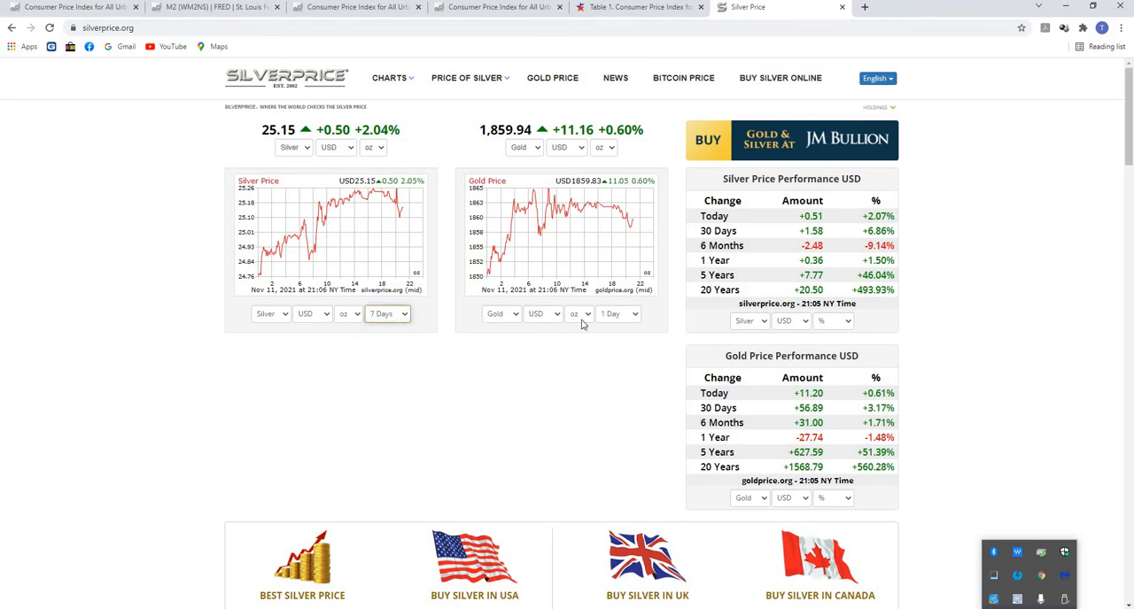
{"action": "left_click", "coordinate": [617, 313]}
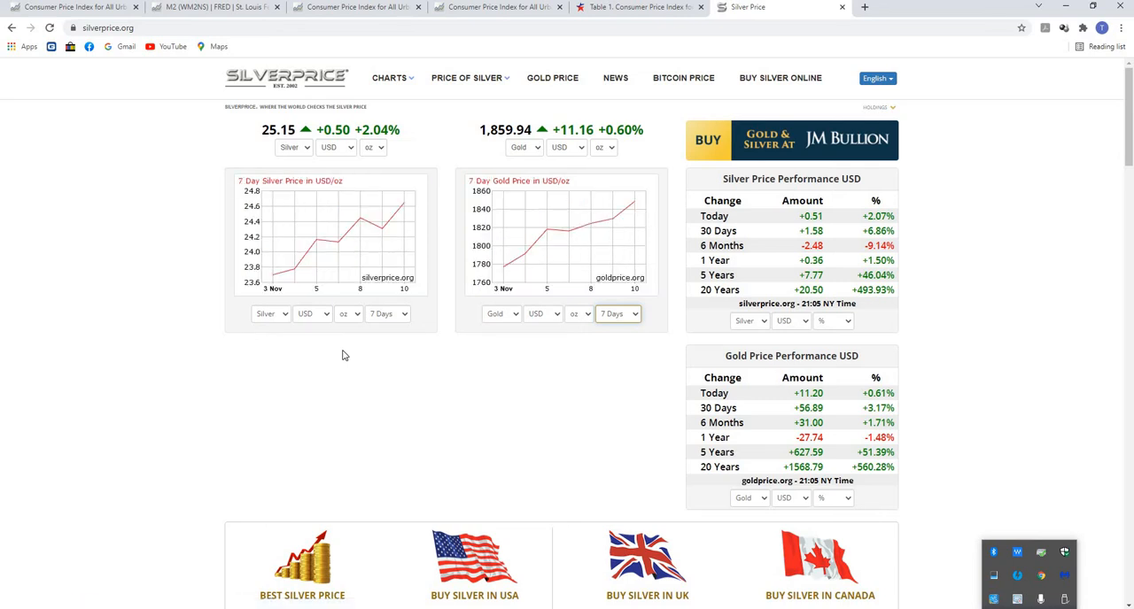
{"action": "left_click", "coordinate": [387, 314]}
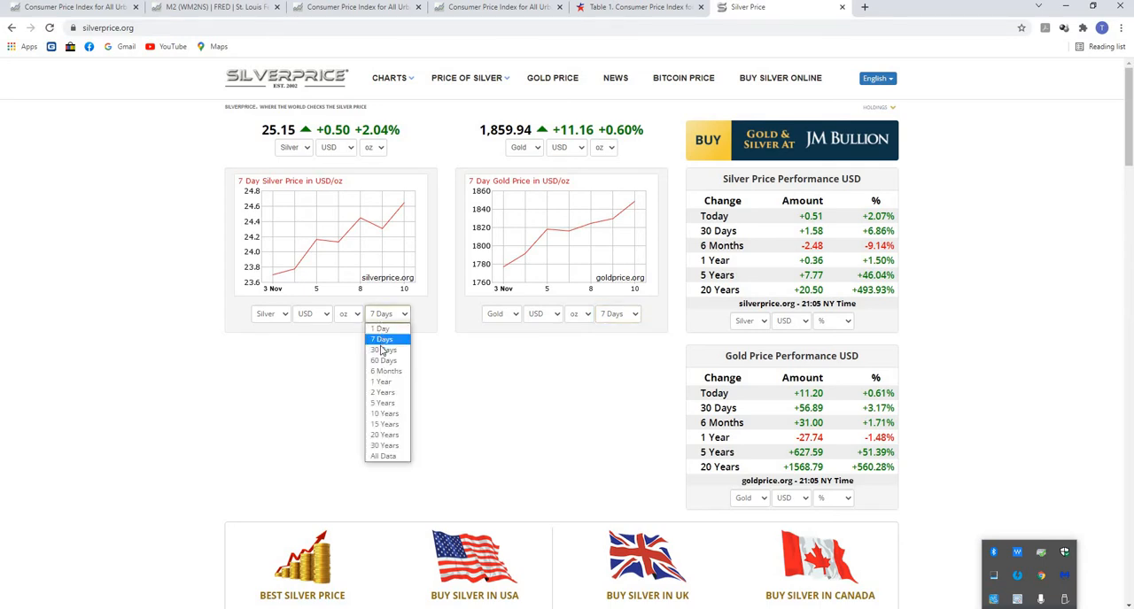
{"action": "left_click", "coordinate": [385, 349]}
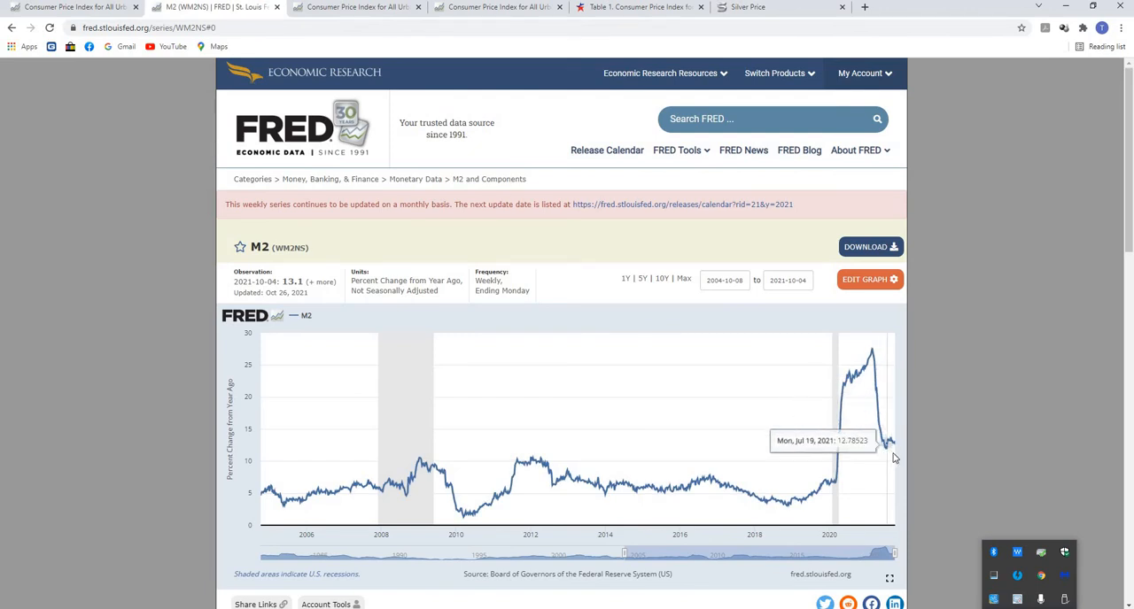
{"action": "mouse_move", "coordinate": [889, 447]}
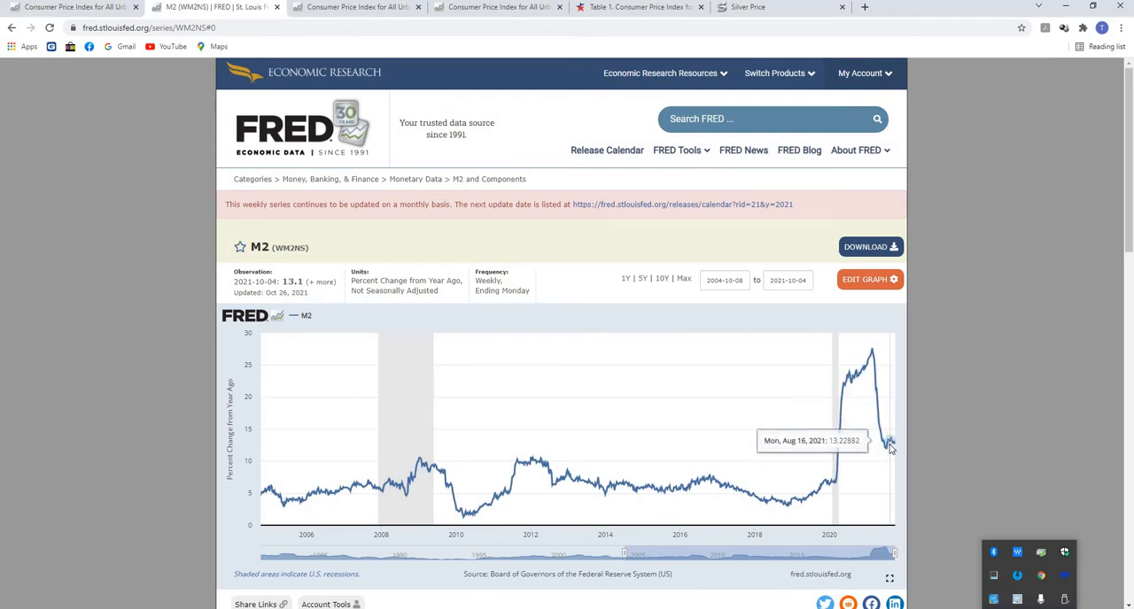
{"action": "mouse_move", "coordinate": [890, 450]}
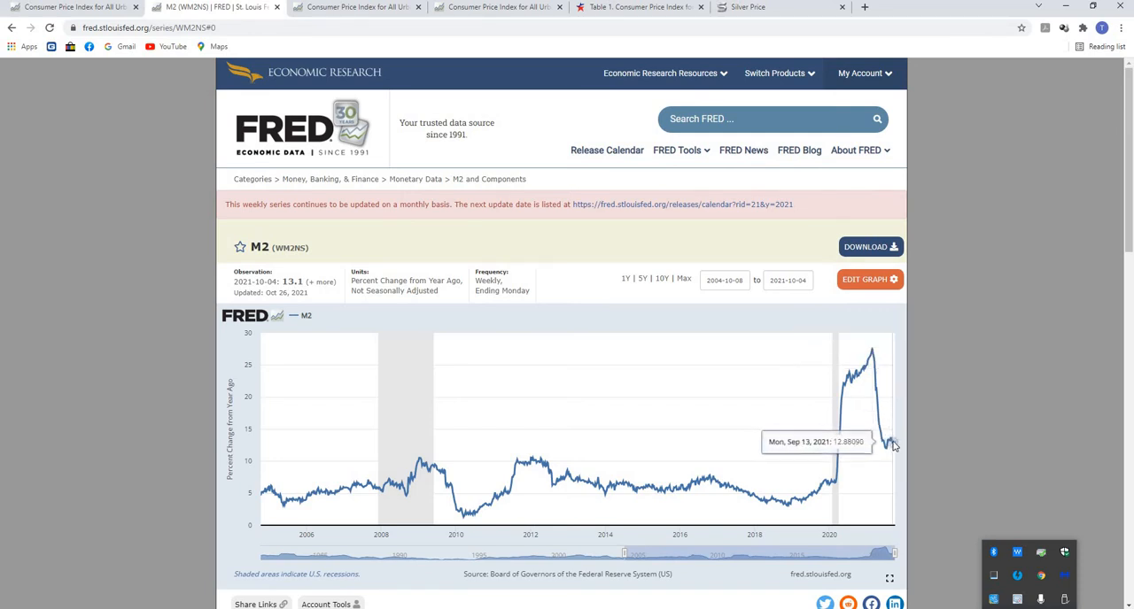
{"action": "mouse_move", "coordinate": [433, 464]}
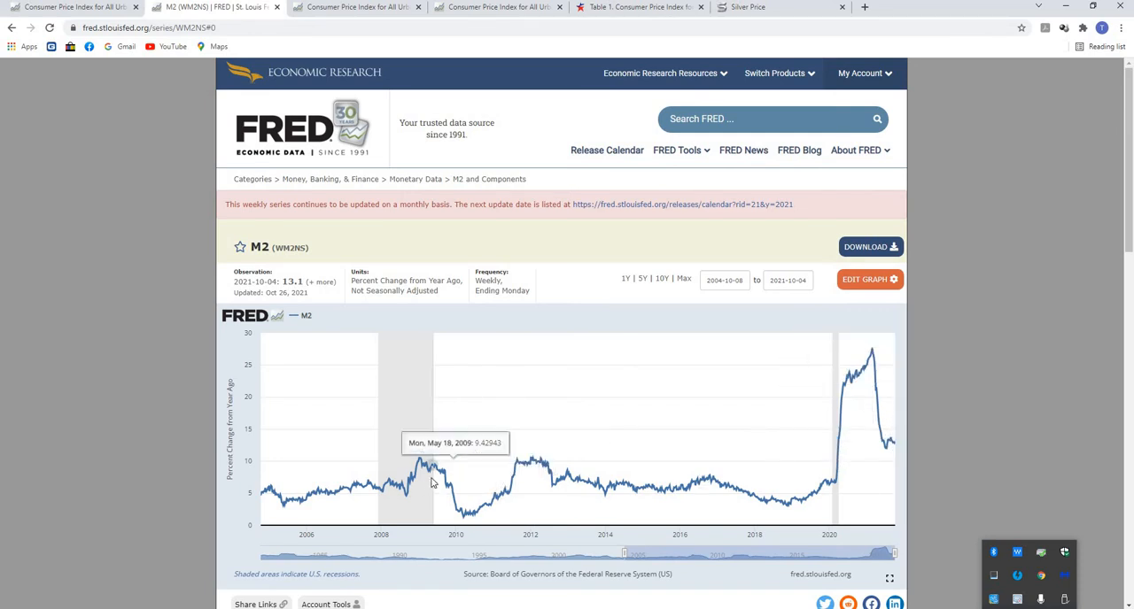
{"action": "mouse_move", "coordinate": [528, 468]}
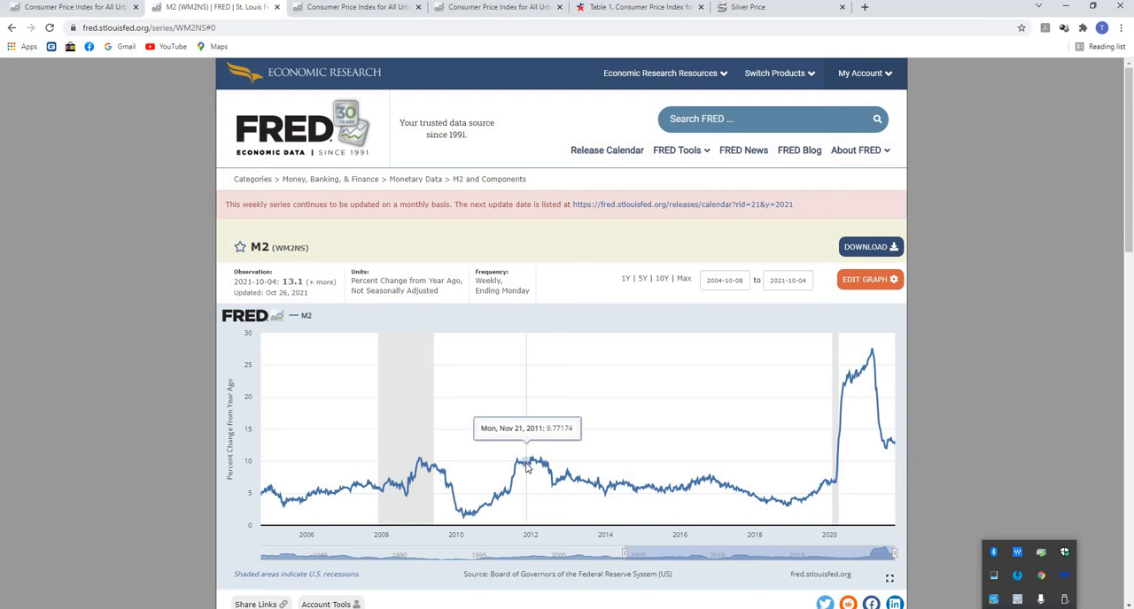
{"action": "mouse_move", "coordinate": [443, 475]}
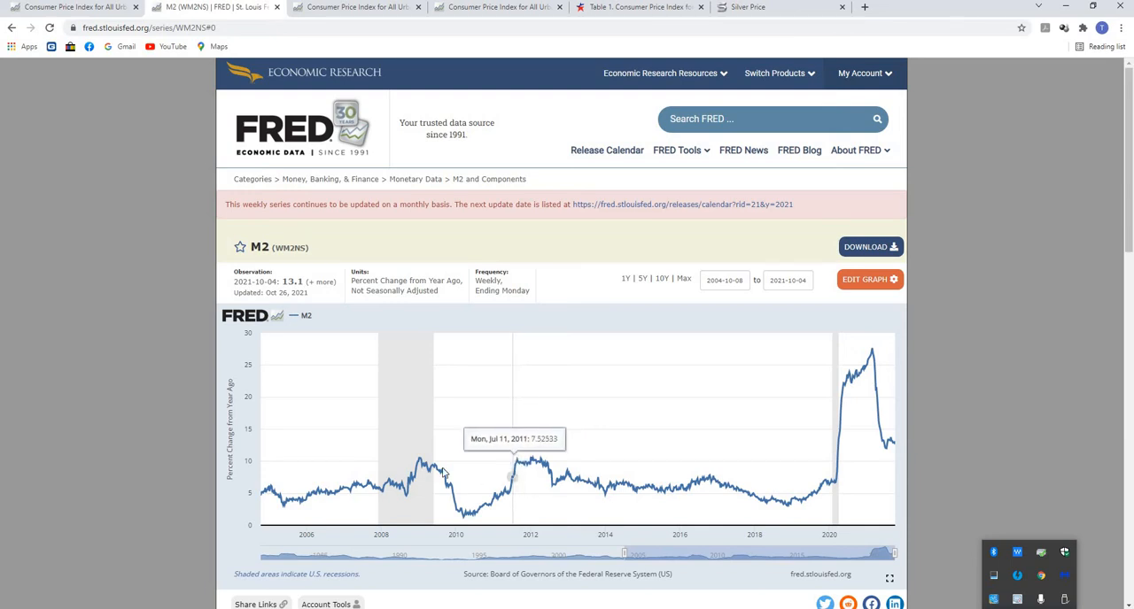
{"action": "mouse_move", "coordinate": [489, 500]}
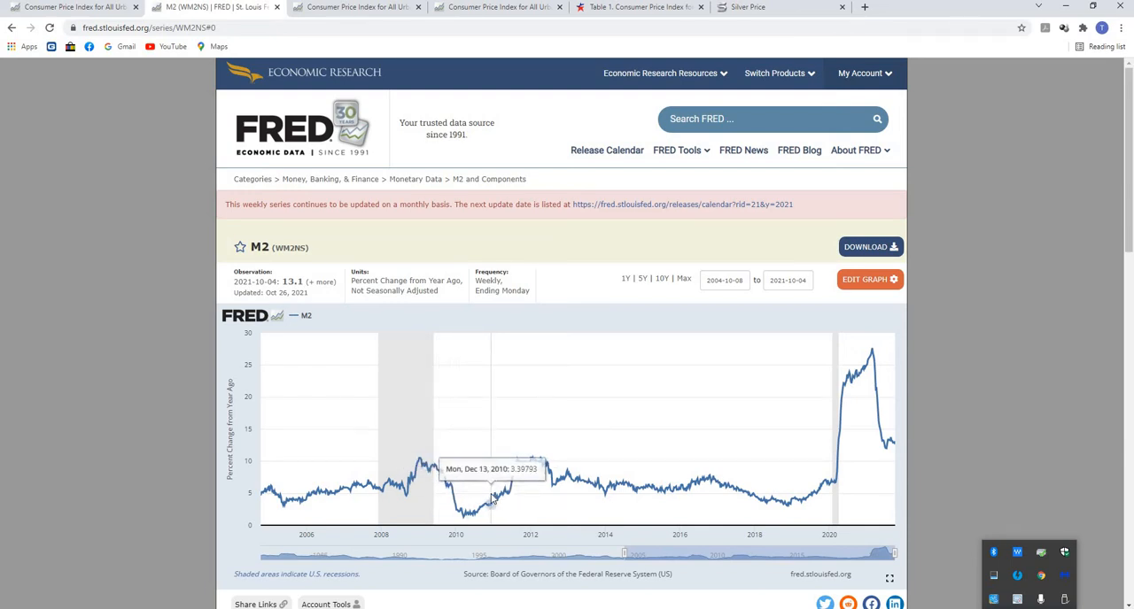
{"action": "mouse_move", "coordinate": [489, 500]}
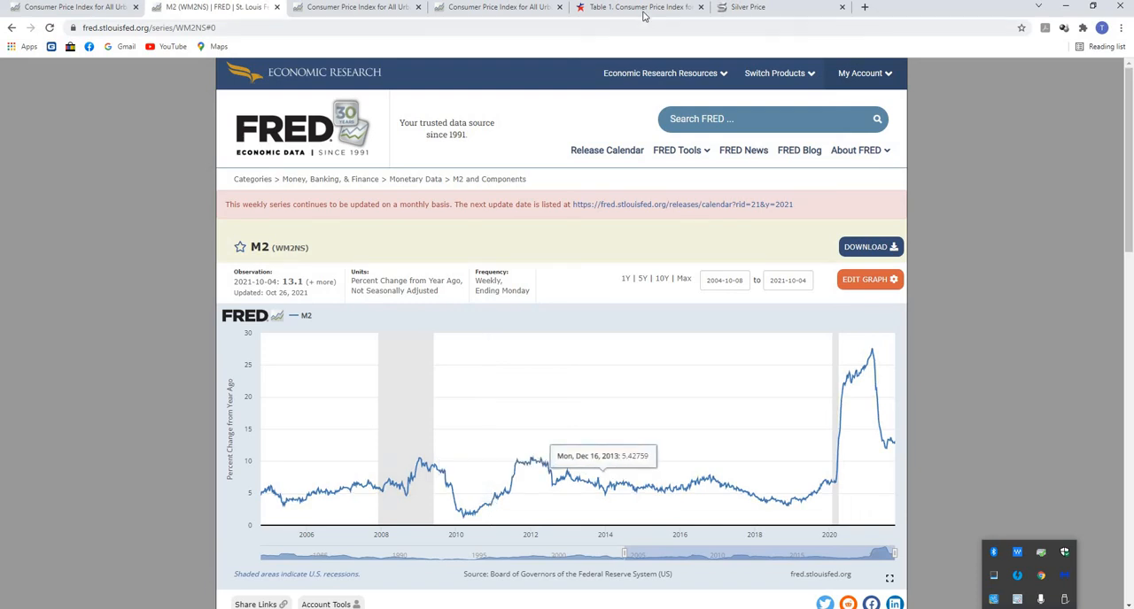
Scroll through Table 1's categories from energy to services less energy, then back to the top.
{"action": "left_click", "coordinate": [640, 7]}
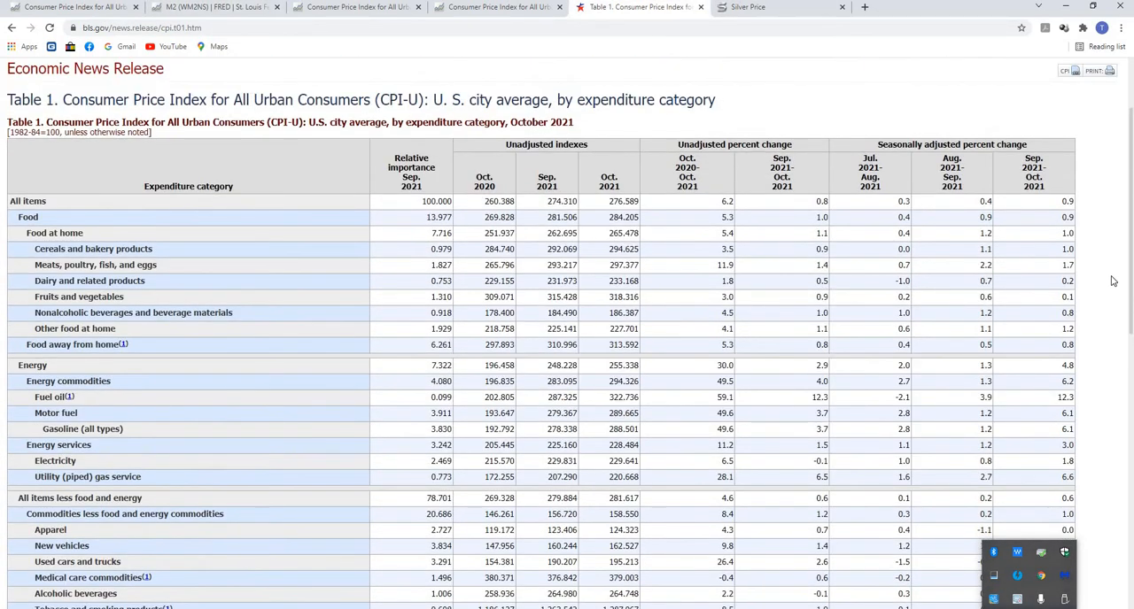
{"action": "scroll", "scroll_direction": "down", "scroll_amount": 3}
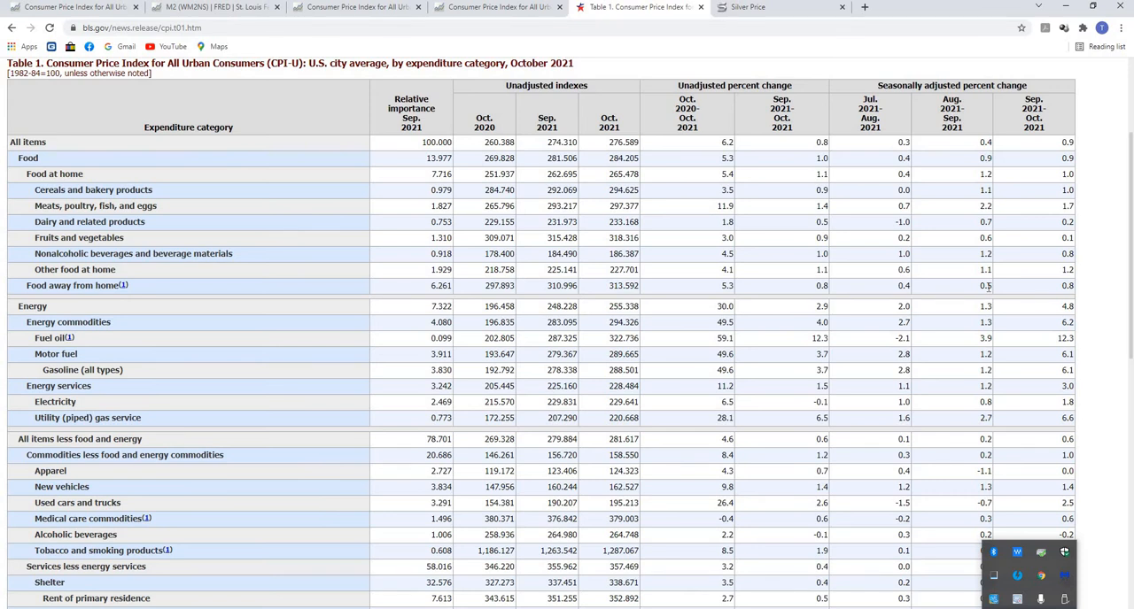
{"action": "mouse_move", "coordinate": [1060, 166]}
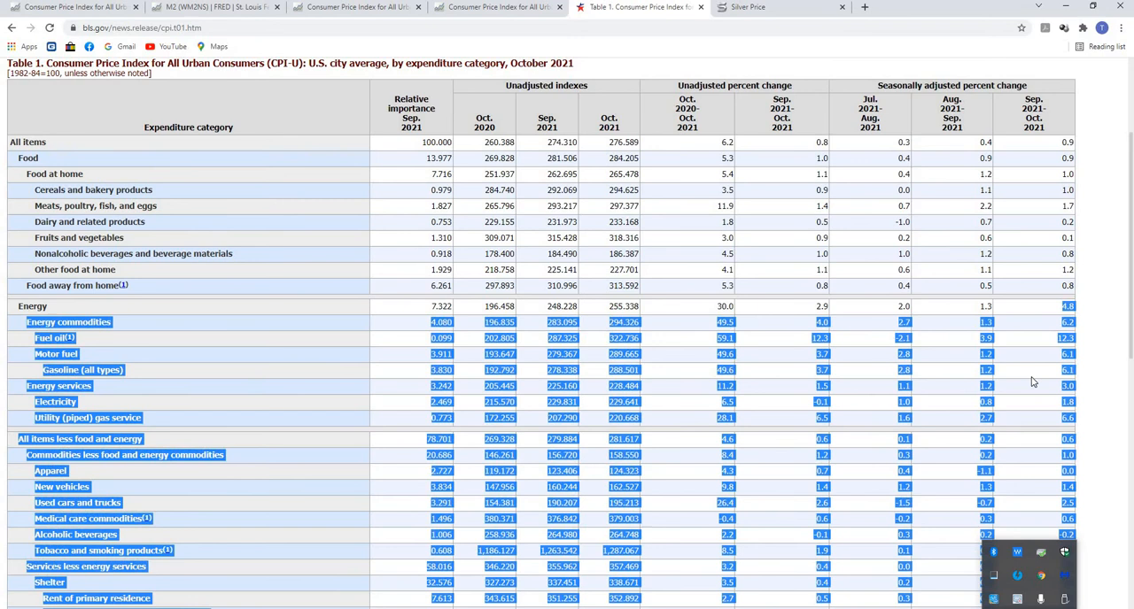
{"action": "scroll", "scroll_direction": "down", "scroll_amount": 3}
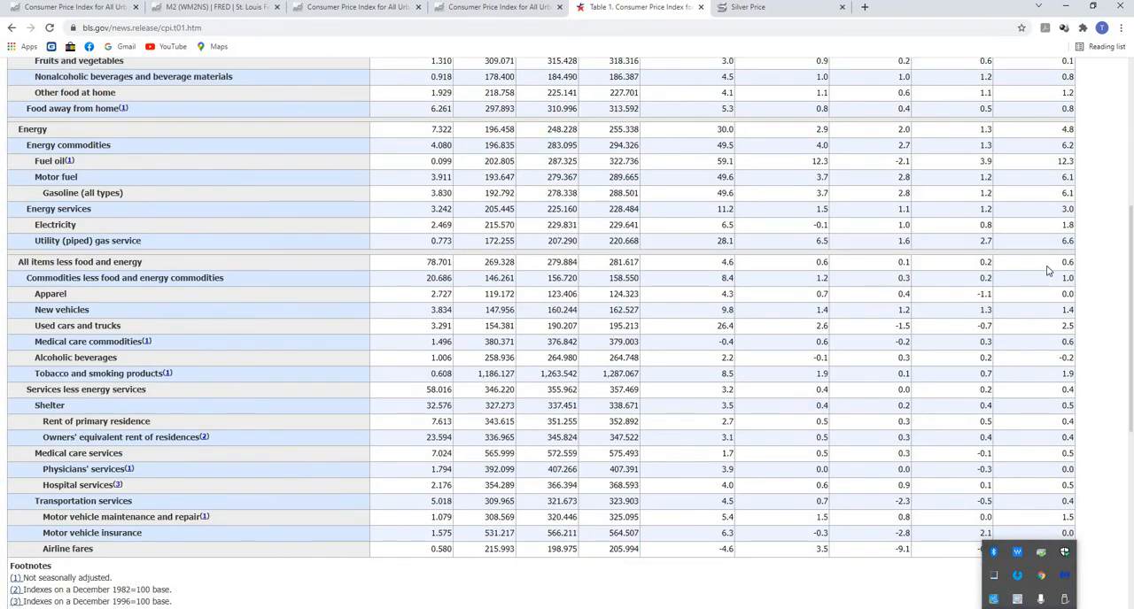
{"action": "mouse_move", "coordinate": [1060, 270]}
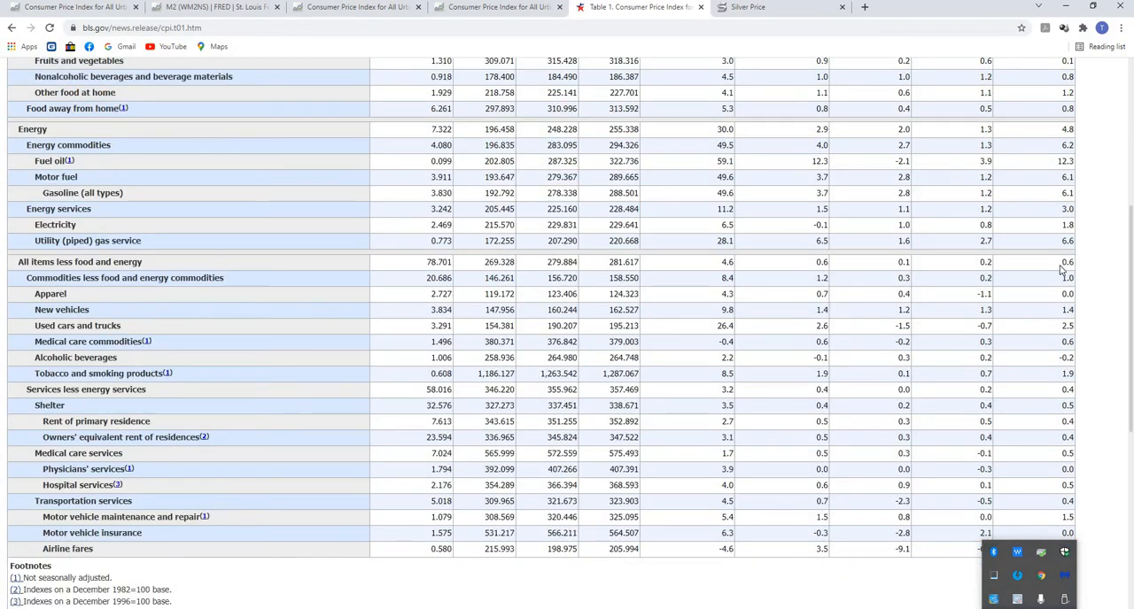
{"action": "mouse_move", "coordinate": [1062, 269]}
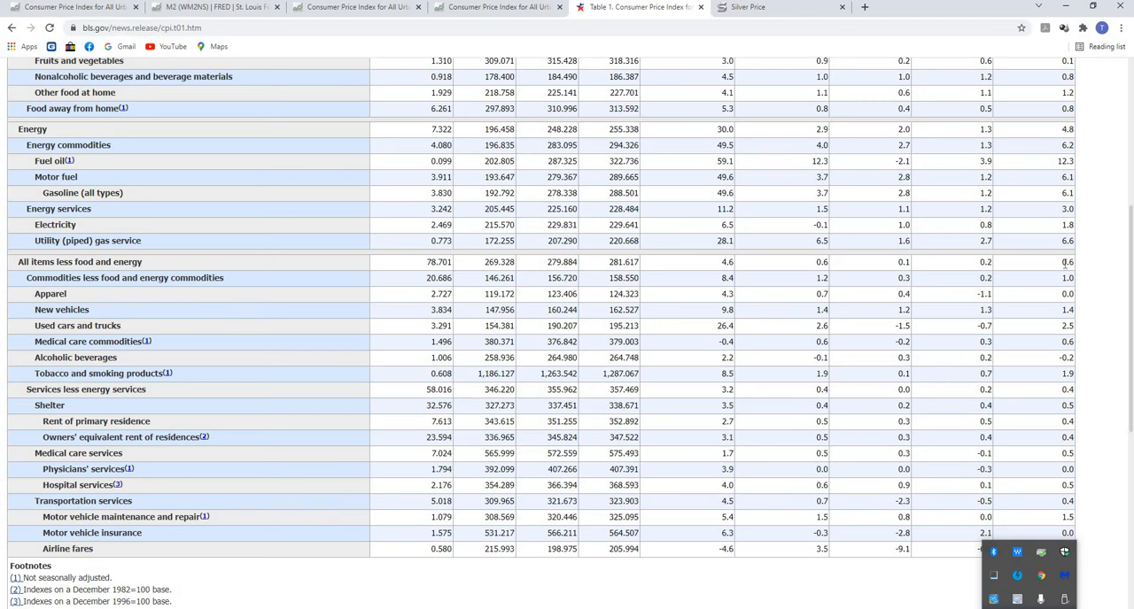
{"action": "mouse_move", "coordinate": [1038, 346]}
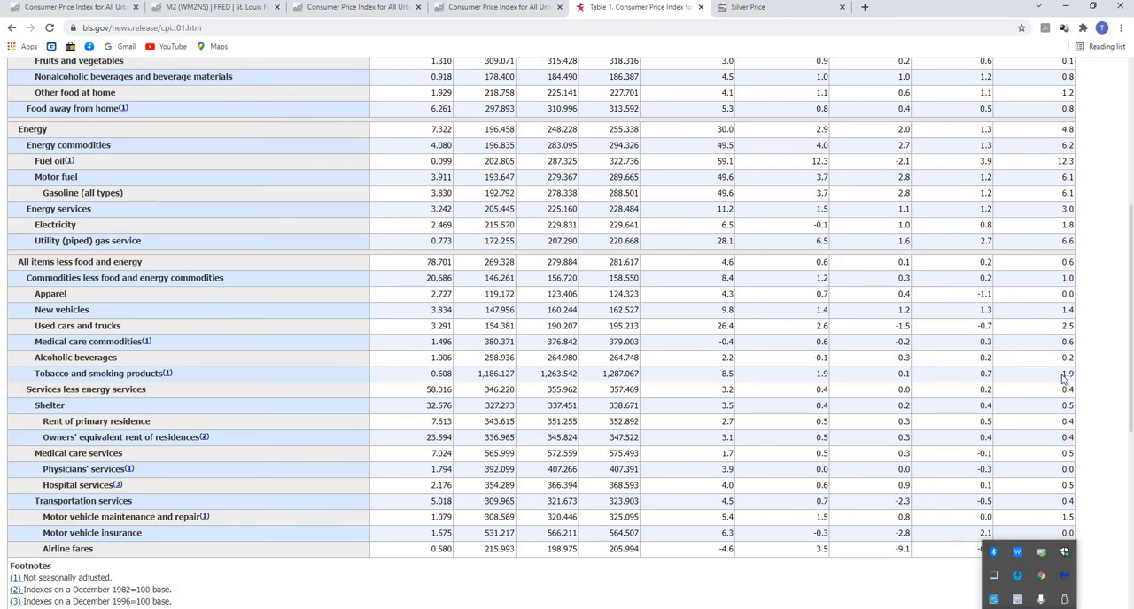
{"action": "mouse_move", "coordinate": [1052, 393]}
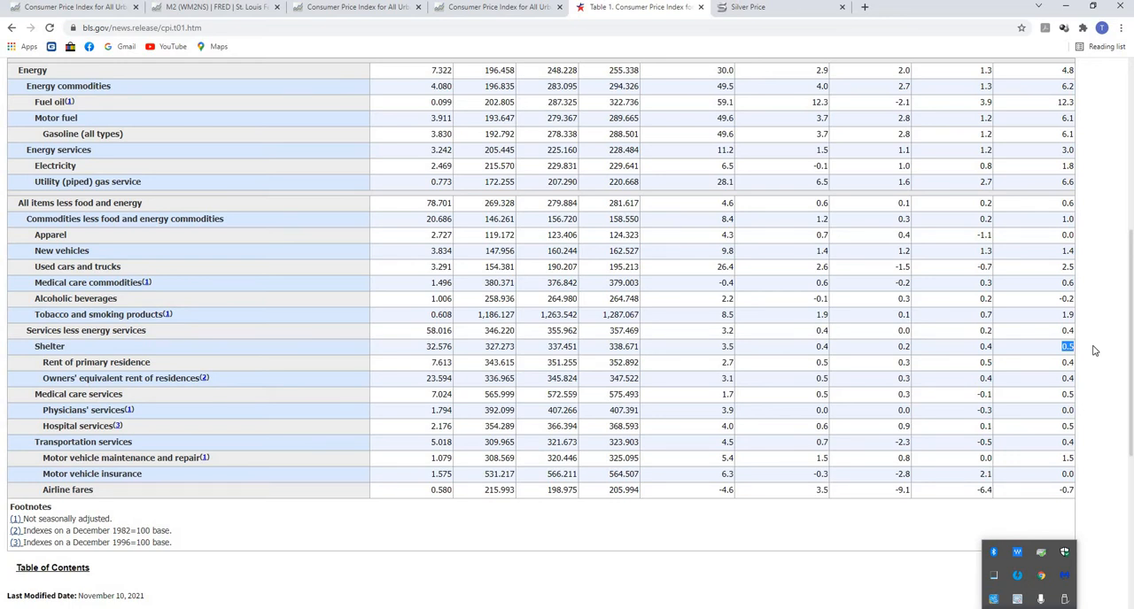
{"action": "mouse_move", "coordinate": [1052, 369]}
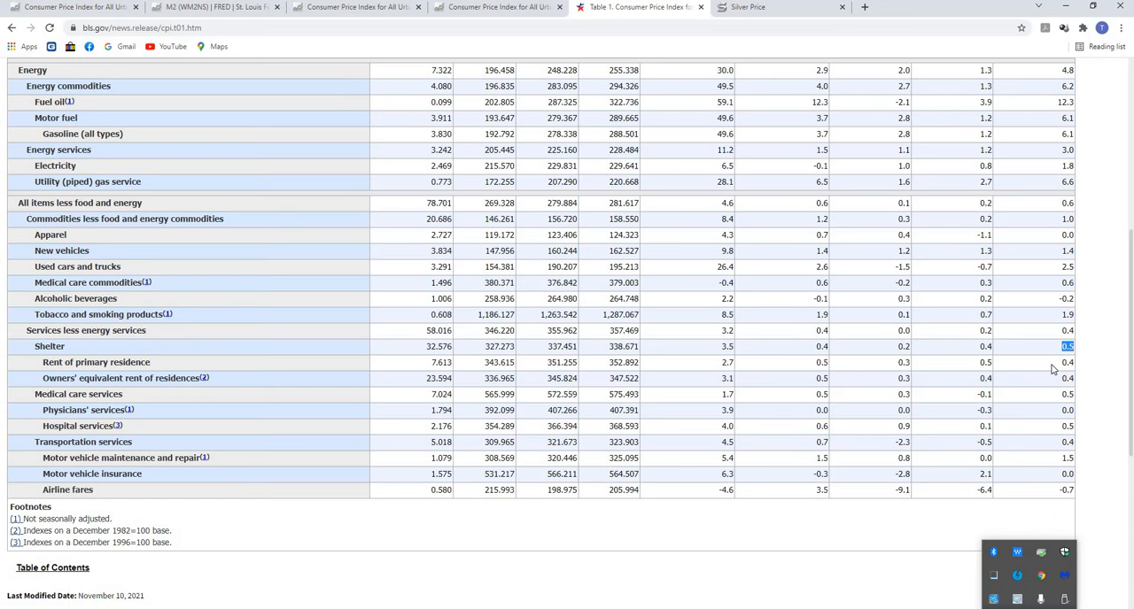
{"action": "left_click", "coordinate": [1066, 362]}
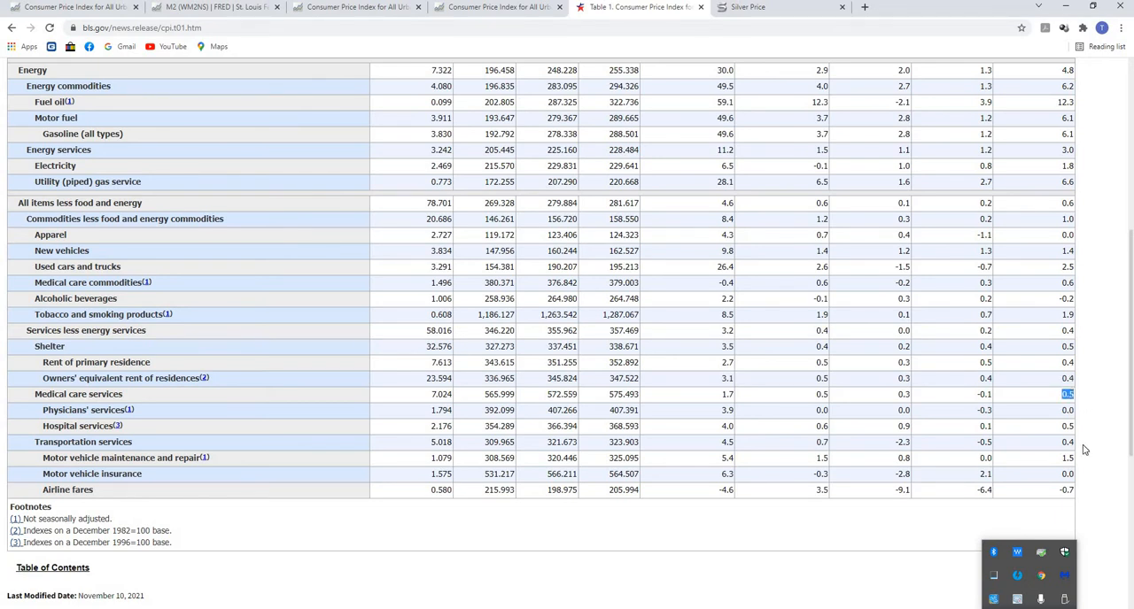
{"action": "left_click", "coordinate": [1066, 441]}
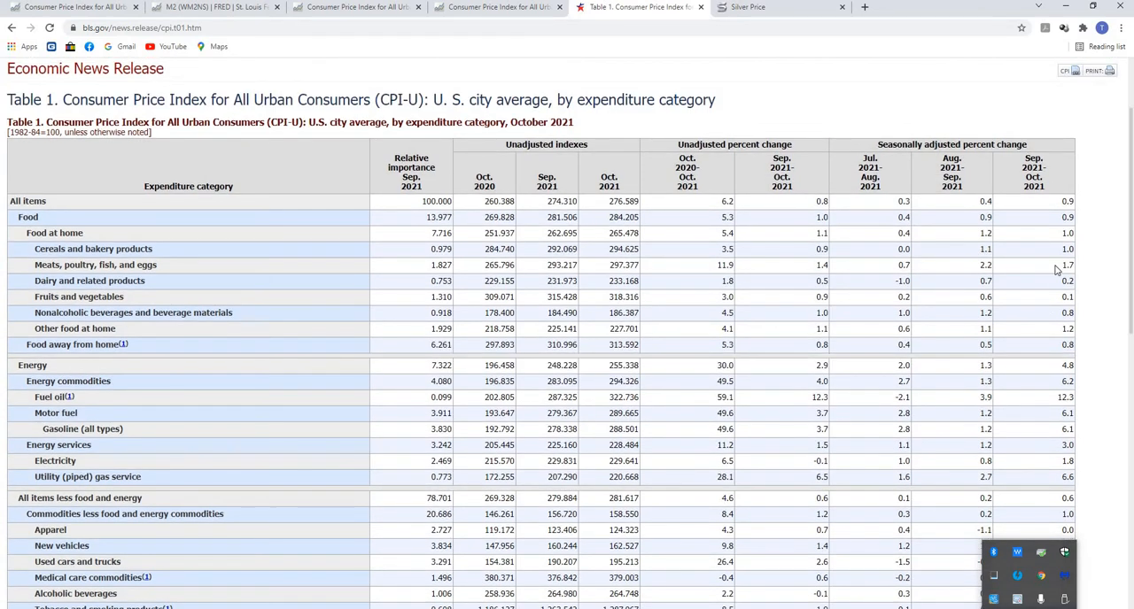
{"action": "mouse_move", "coordinate": [1055, 266]}
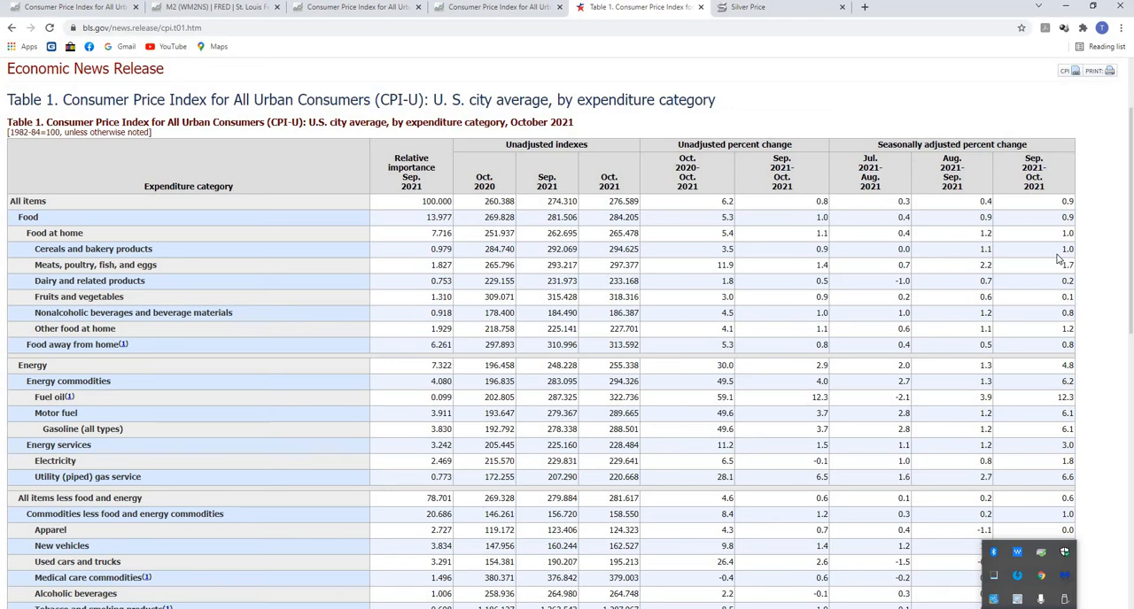
{"action": "mouse_move", "coordinate": [669, 549]}
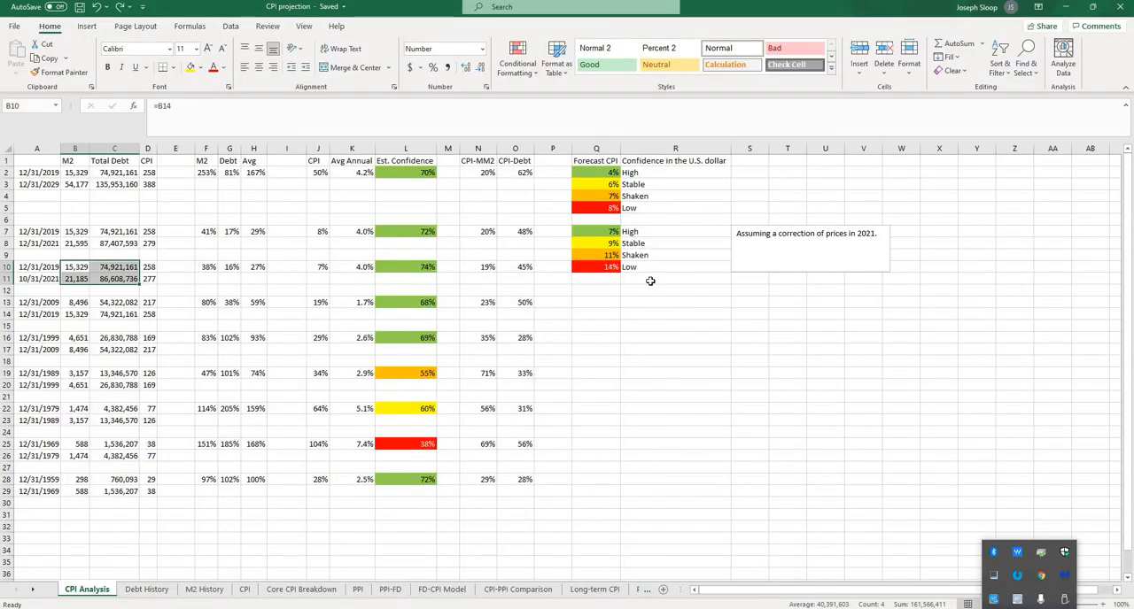
{"action": "left_click", "coordinate": [595, 266]}
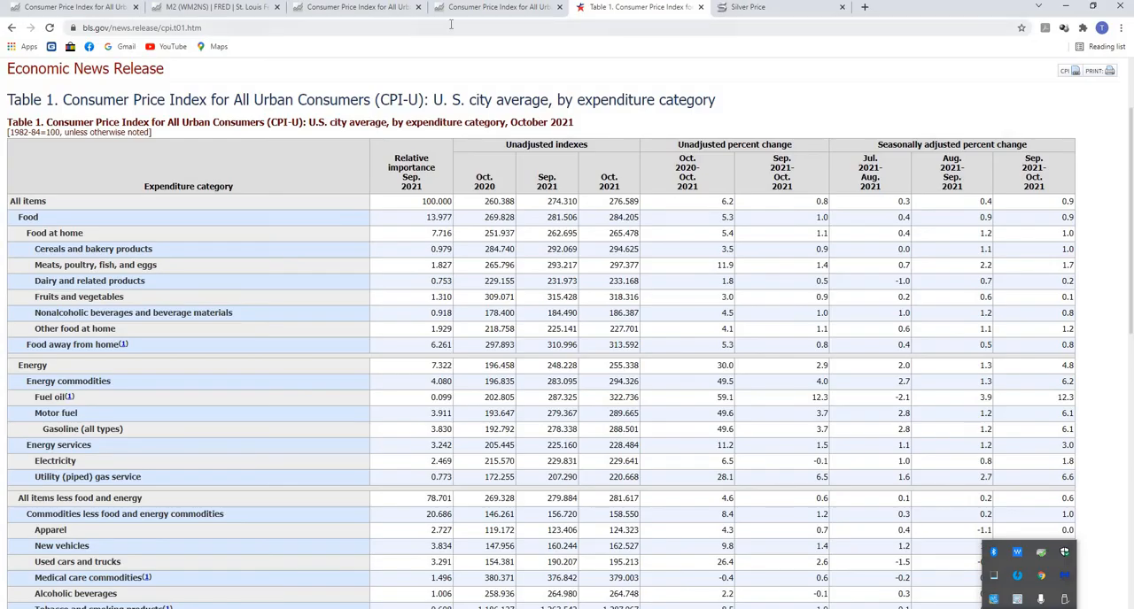
Switch to the Silver Price browser tab showing the 30-day silver and gold charts.
{"action": "left_click", "coordinate": [747, 7]}
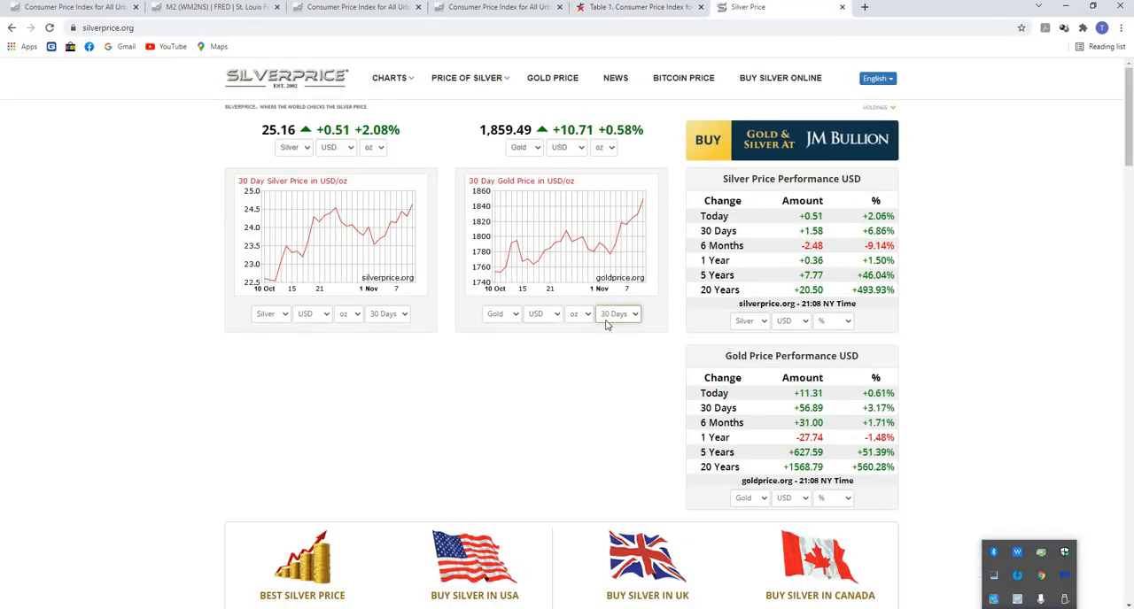
{"action": "mouse_move", "coordinate": [470, 301]}
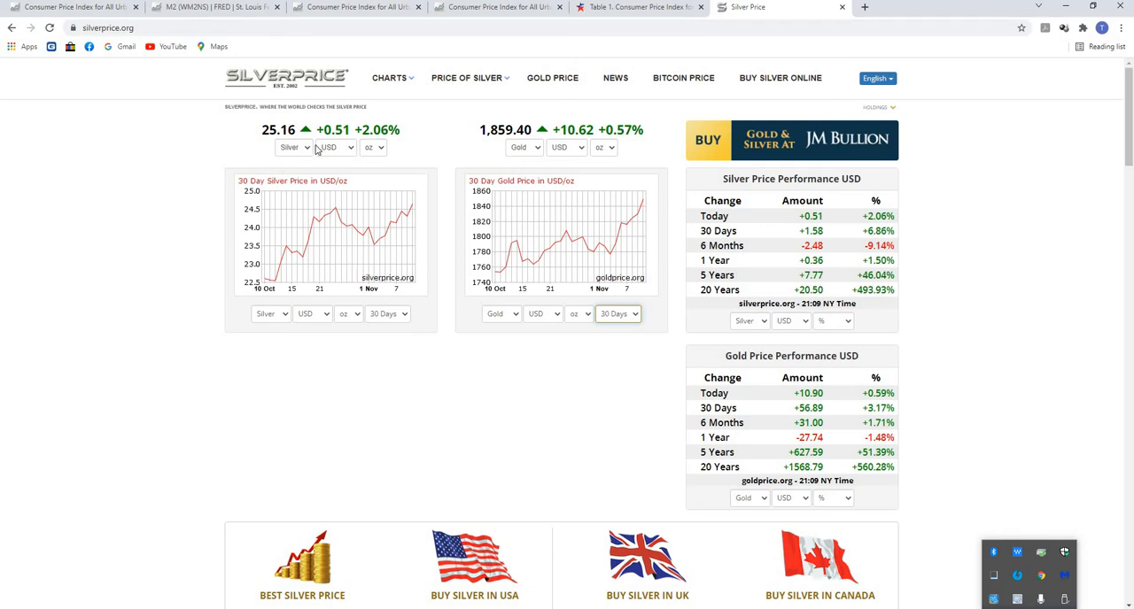
{"action": "mouse_move", "coordinate": [468, 145]}
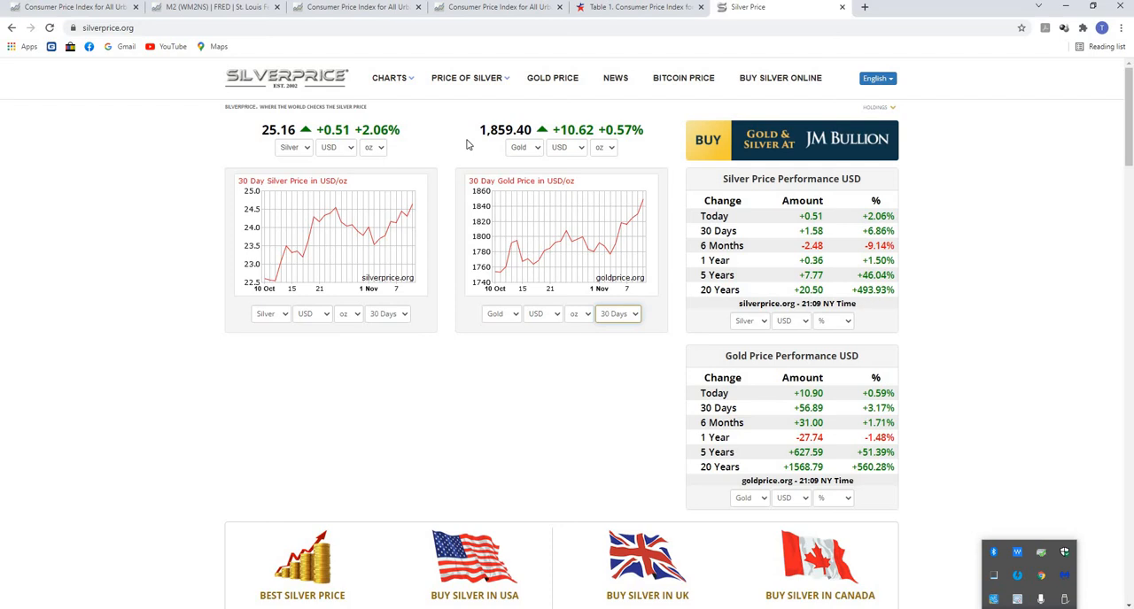
{"action": "mouse_move", "coordinate": [528, 124]}
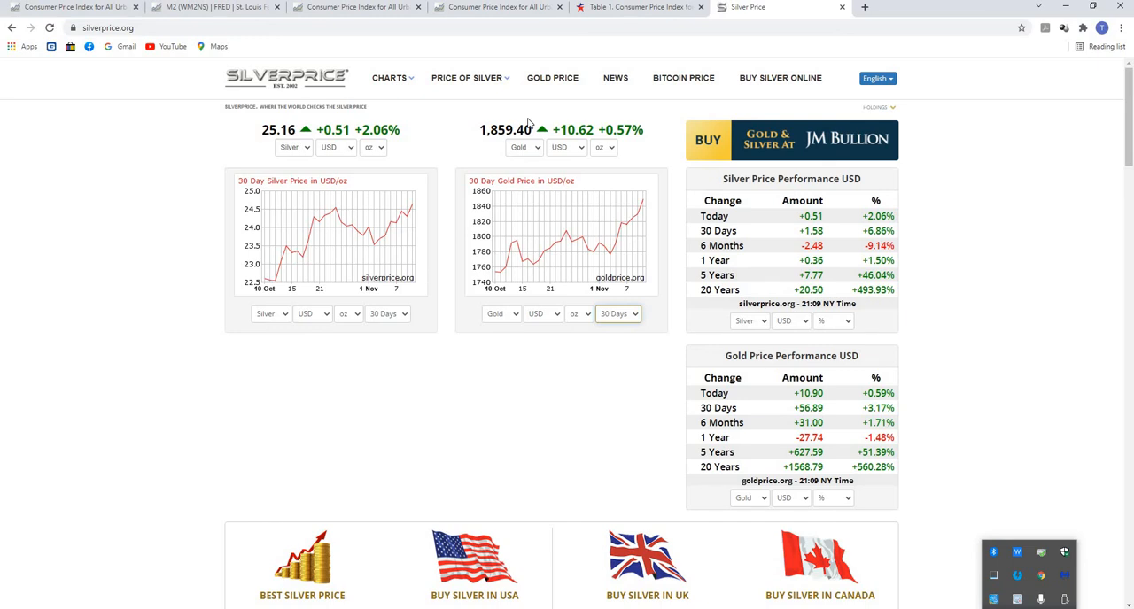
{"action": "mouse_move", "coordinate": [528, 124]}
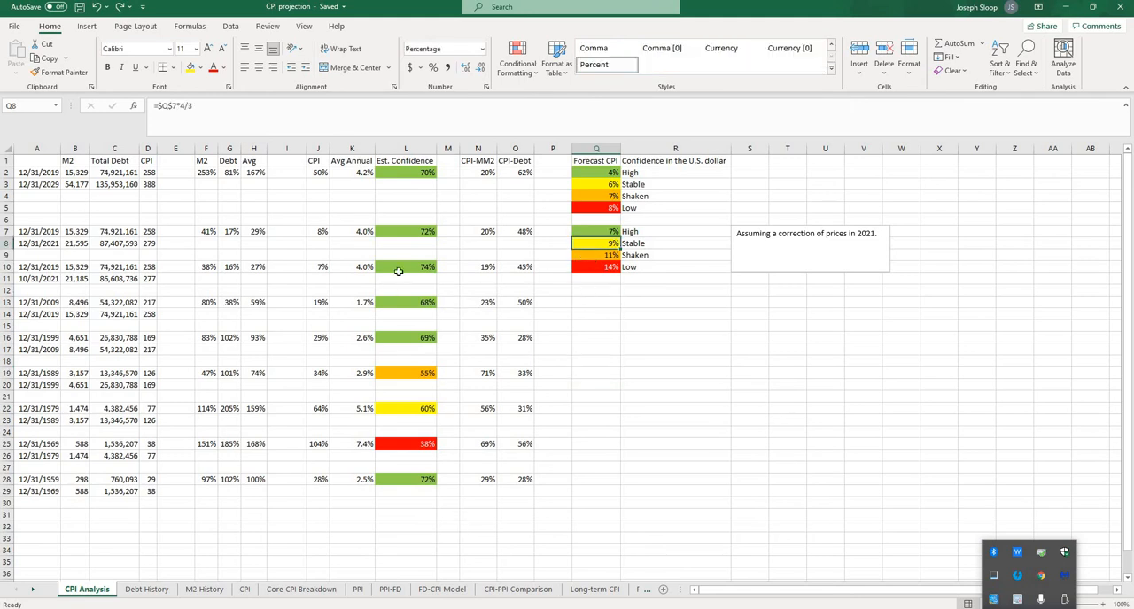
Select cell L10 on the CPI Analysis sheet to inspect the estimated confidence formula.
{"action": "left_click", "coordinate": [406, 266]}
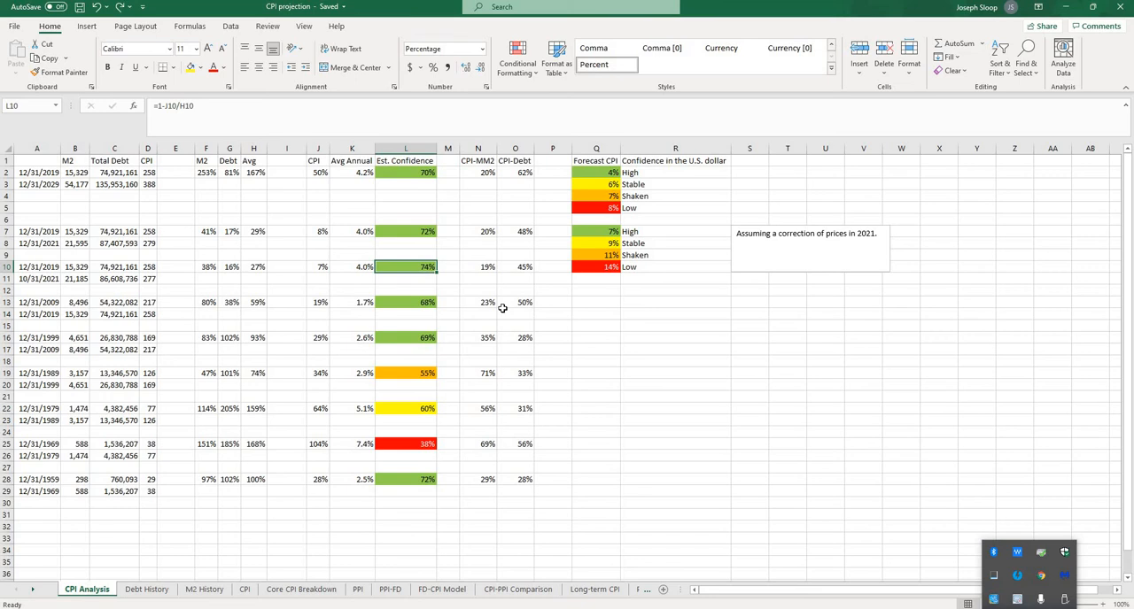
{"action": "mouse_move", "coordinate": [567, 159]}
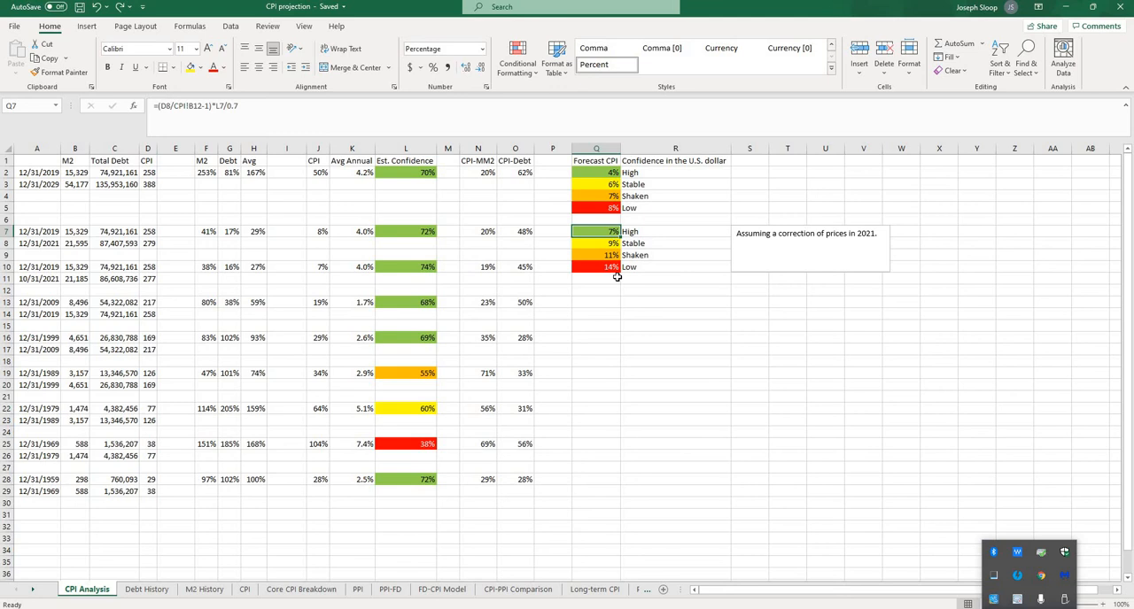
{"action": "mouse_move", "coordinate": [630, 270]}
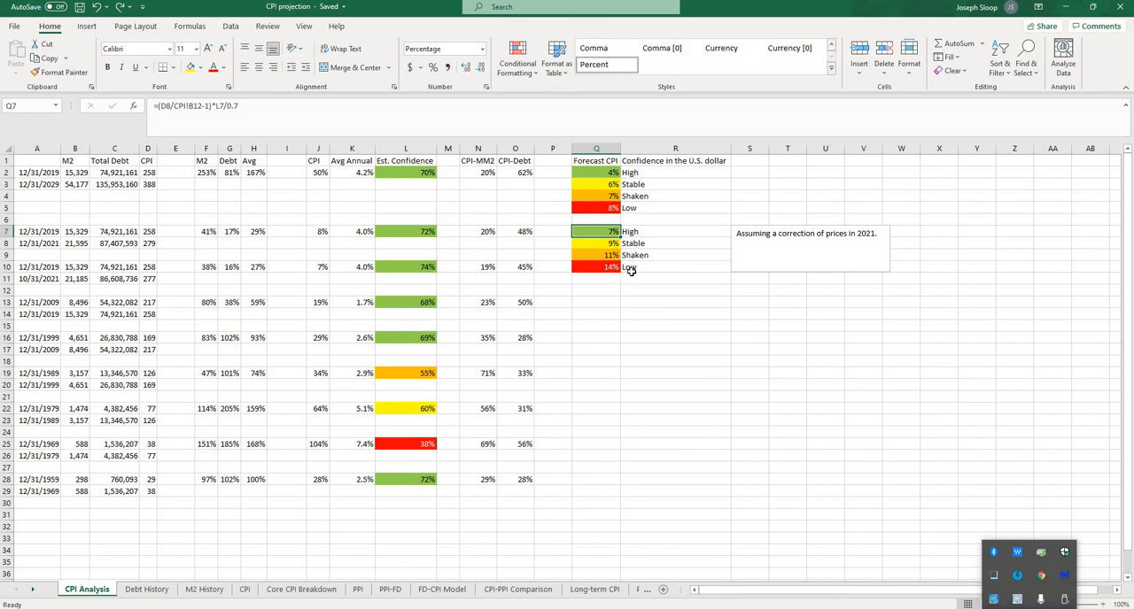
{"action": "mouse_move", "coordinate": [638, 268]}
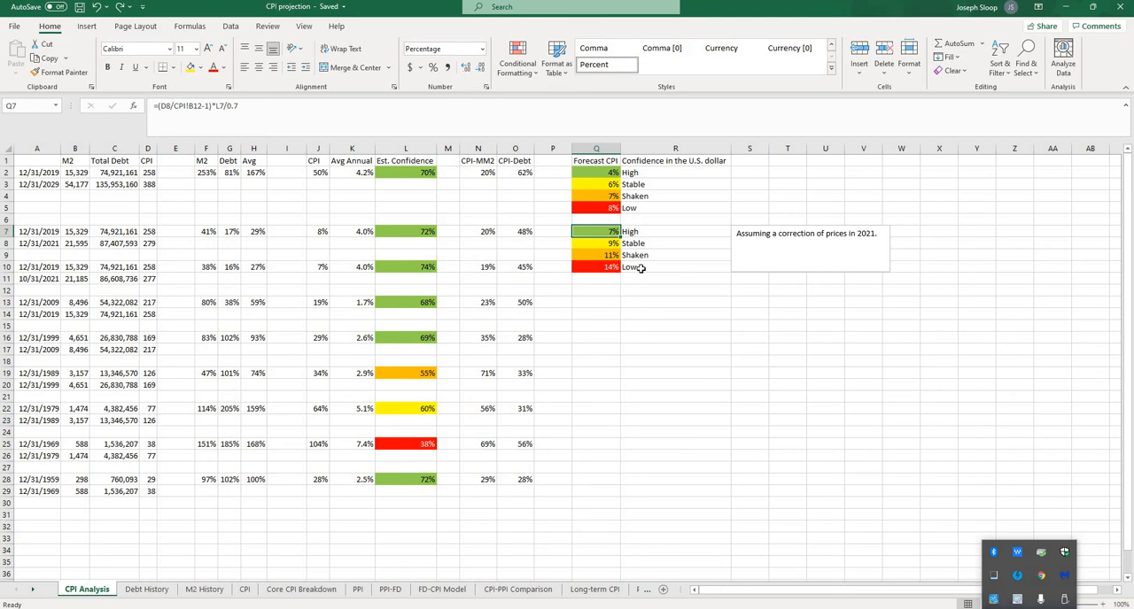